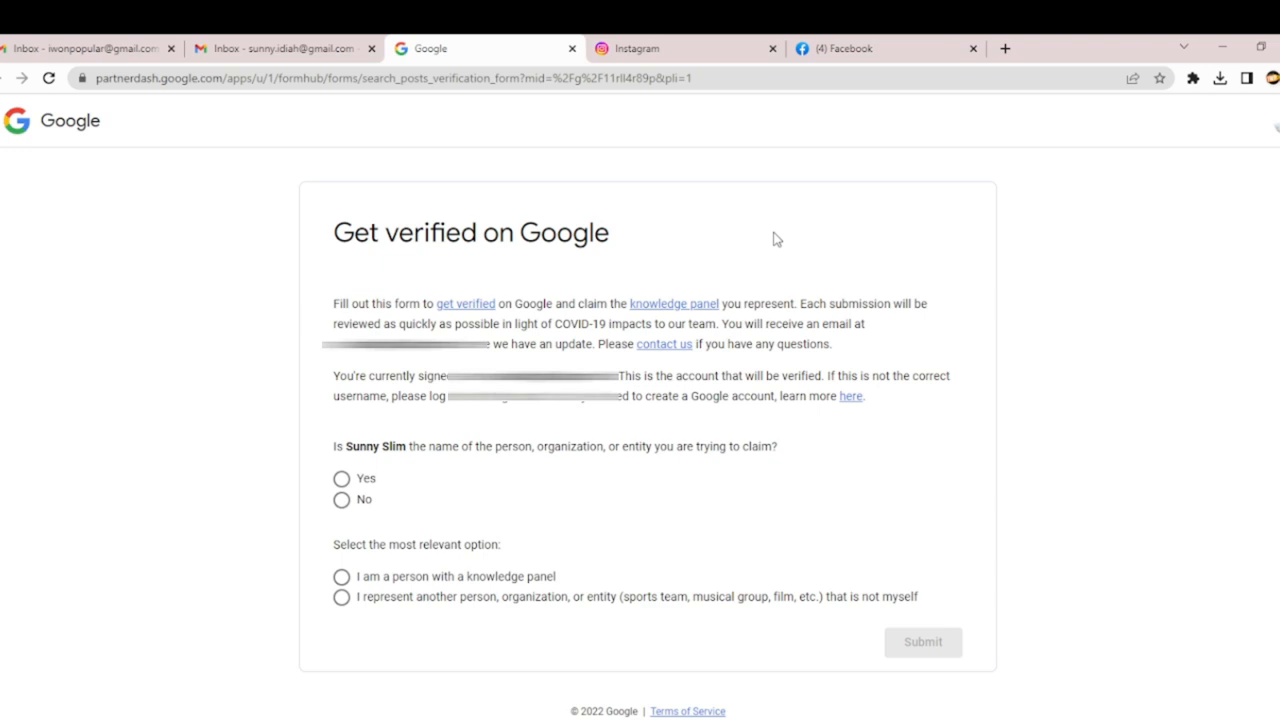
{"action": "mouse_move", "coordinate": [768, 238]}
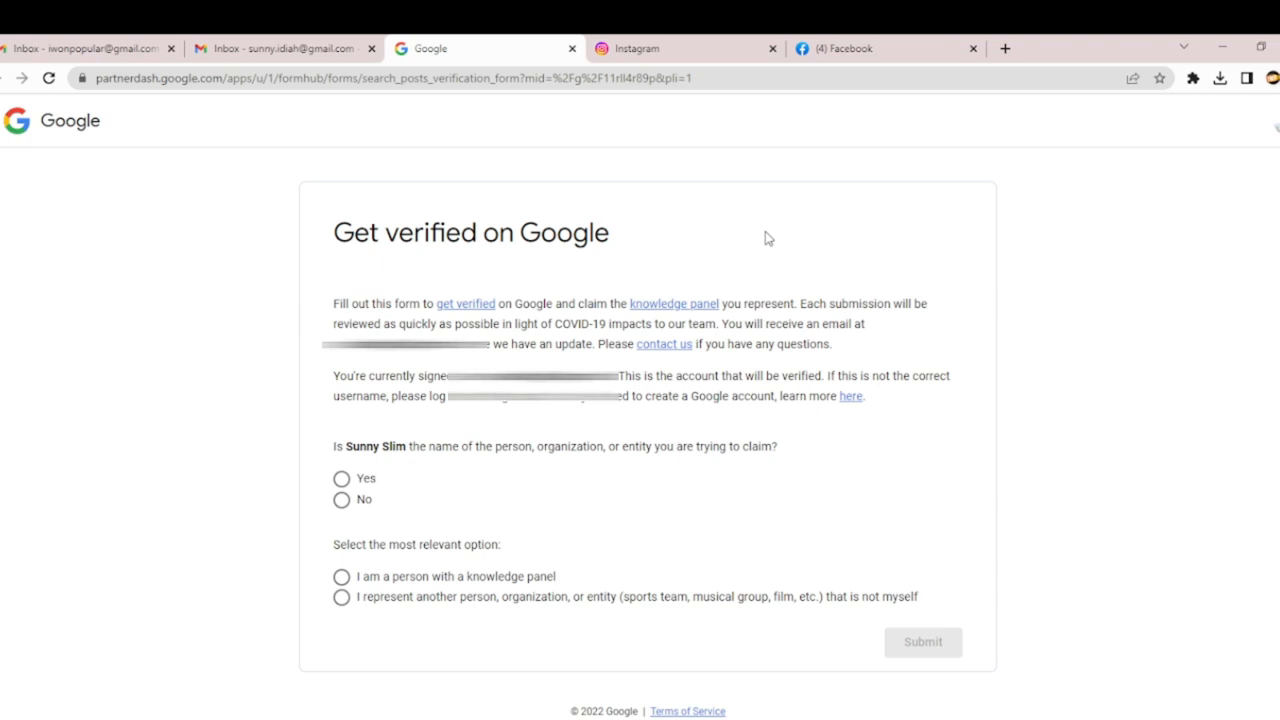
{"action": "mouse_move", "coordinate": [168, 100]}
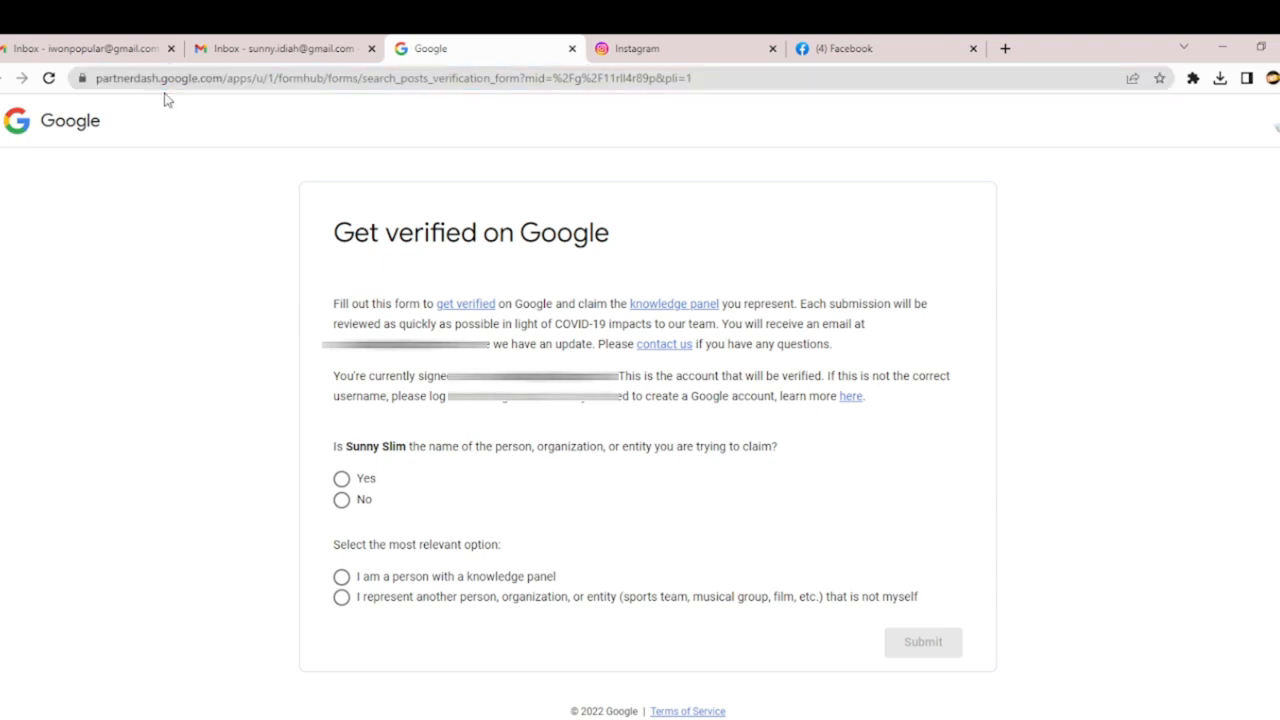
{"action": "mouse_move", "coordinate": [276, 96]}
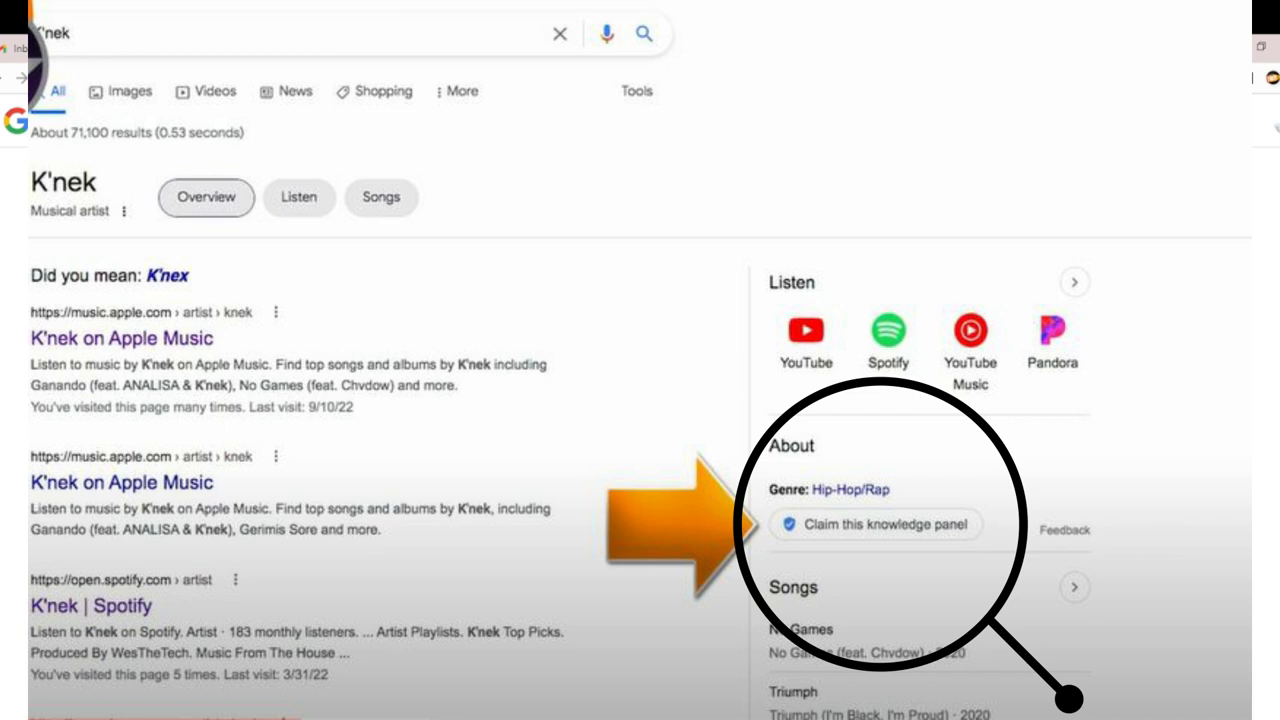
Confirm Sunny Slim as the entity being claimed and select 'I am this person'
{"action": "left_click", "coordinate": [876, 524]}
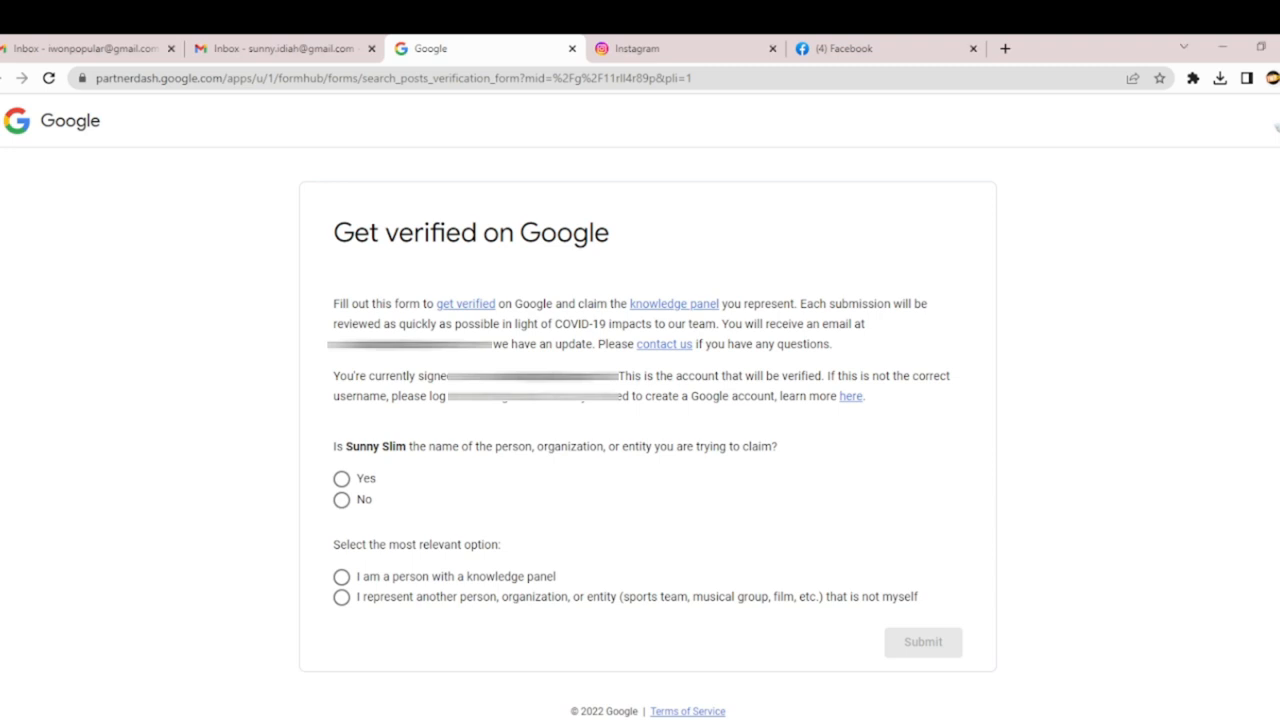
{"action": "mouse_move", "coordinate": [518, 320]}
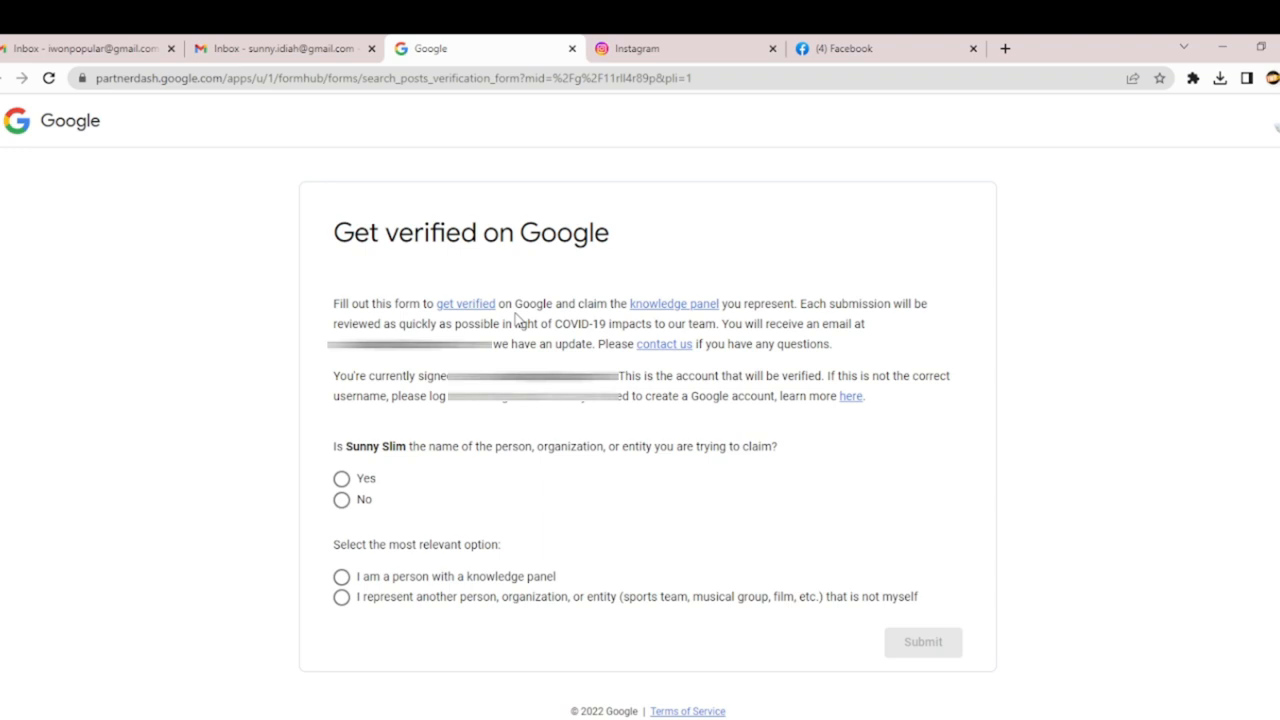
{"action": "mouse_move", "coordinate": [776, 308]}
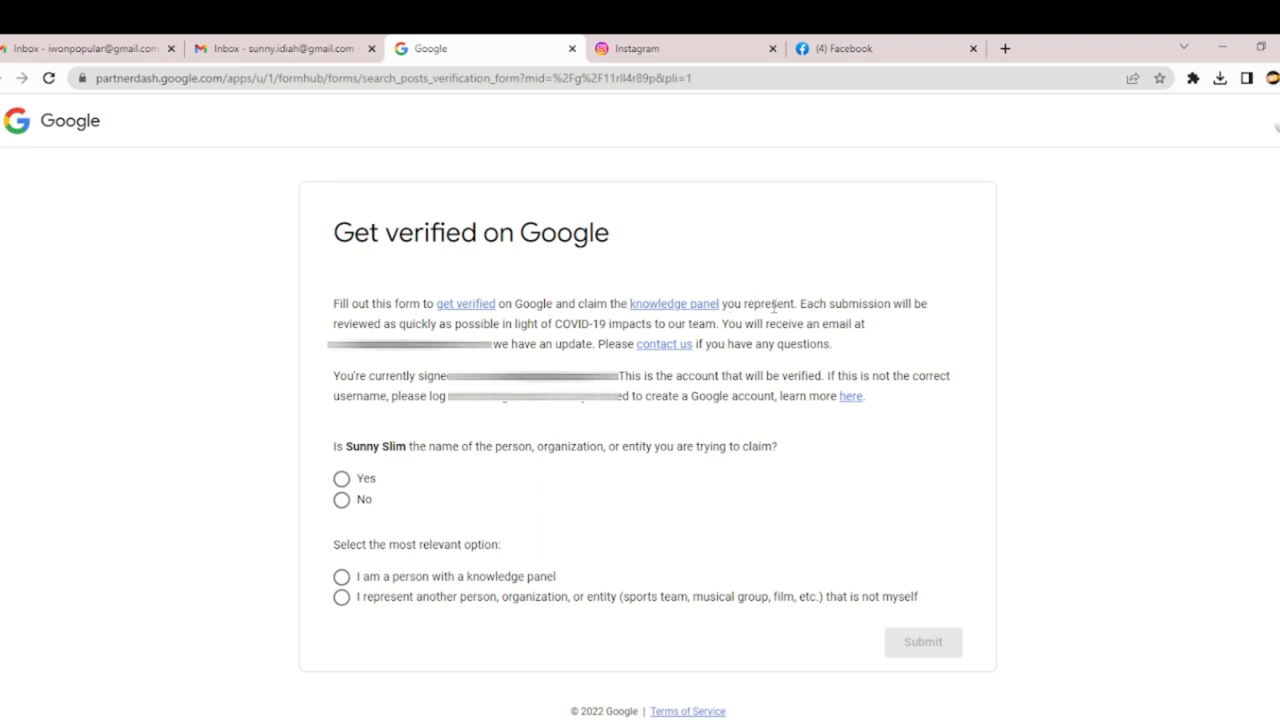
{"action": "mouse_move", "coordinate": [512, 356]}
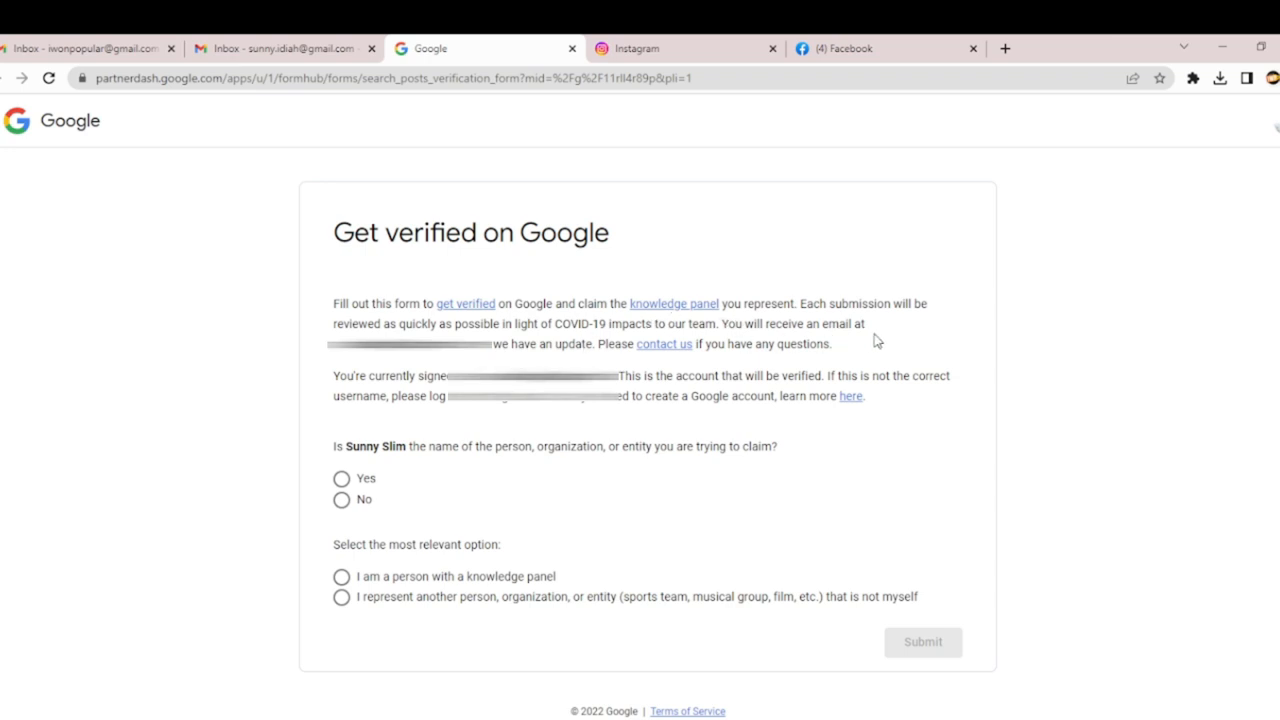
{"action": "mouse_move", "coordinate": [648, 378]}
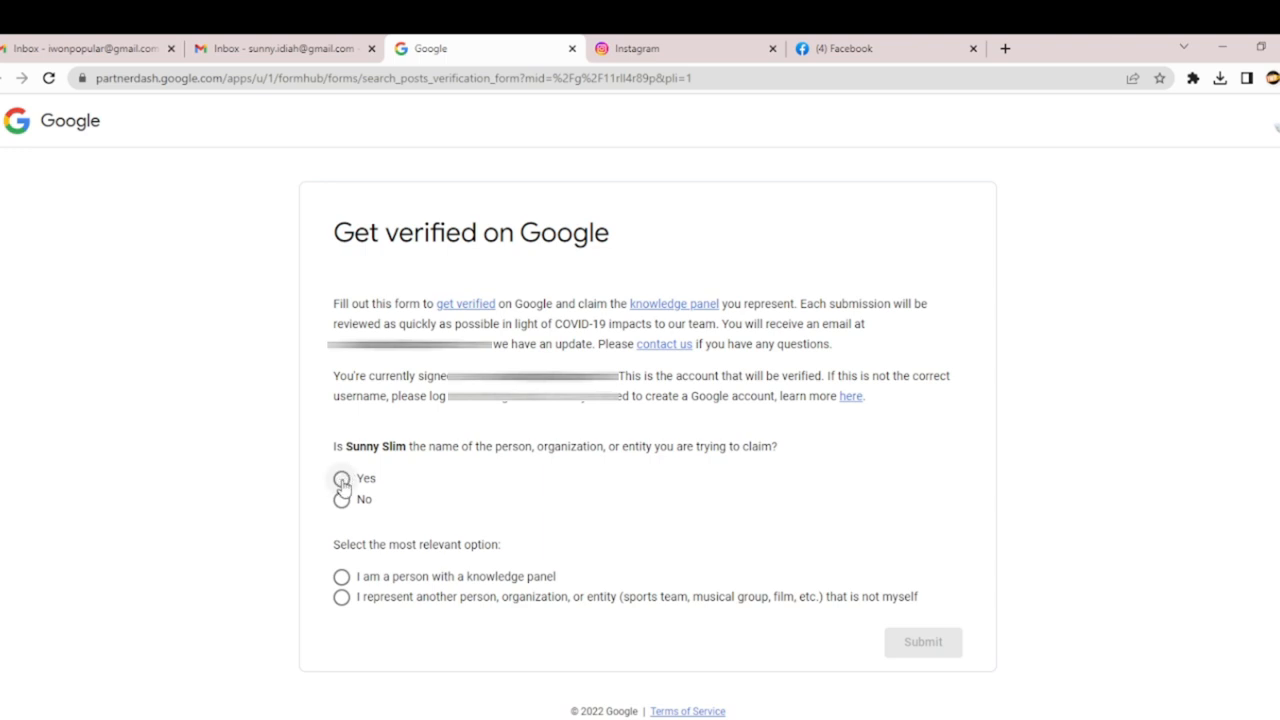
{"action": "left_click", "coordinate": [340, 478]}
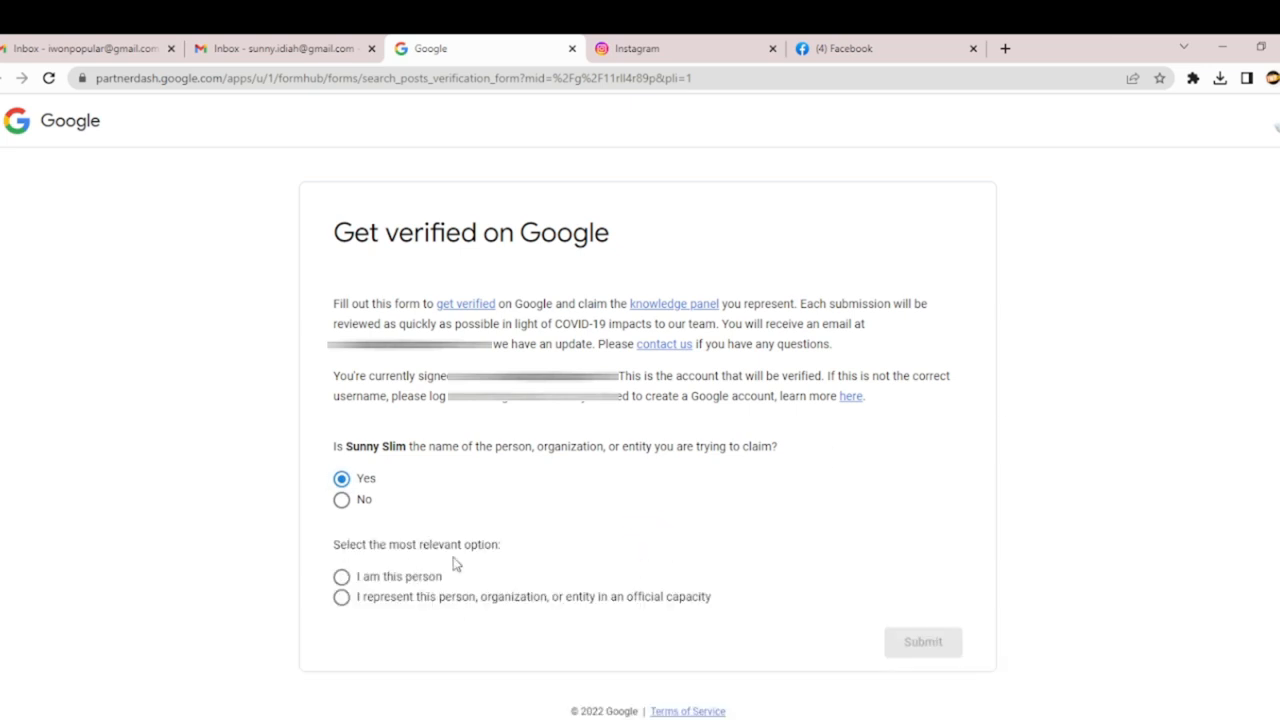
{"action": "left_click", "coordinate": [340, 576]}
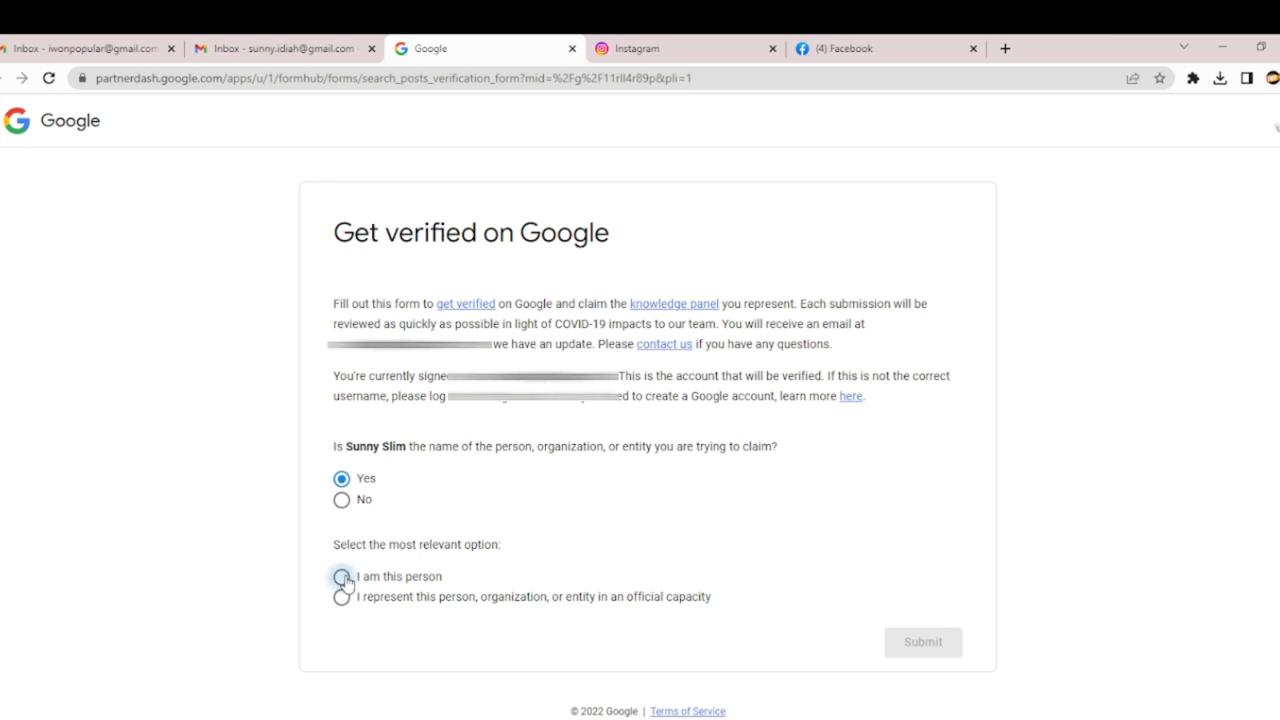
{"action": "left_click", "coordinate": [340, 576]}
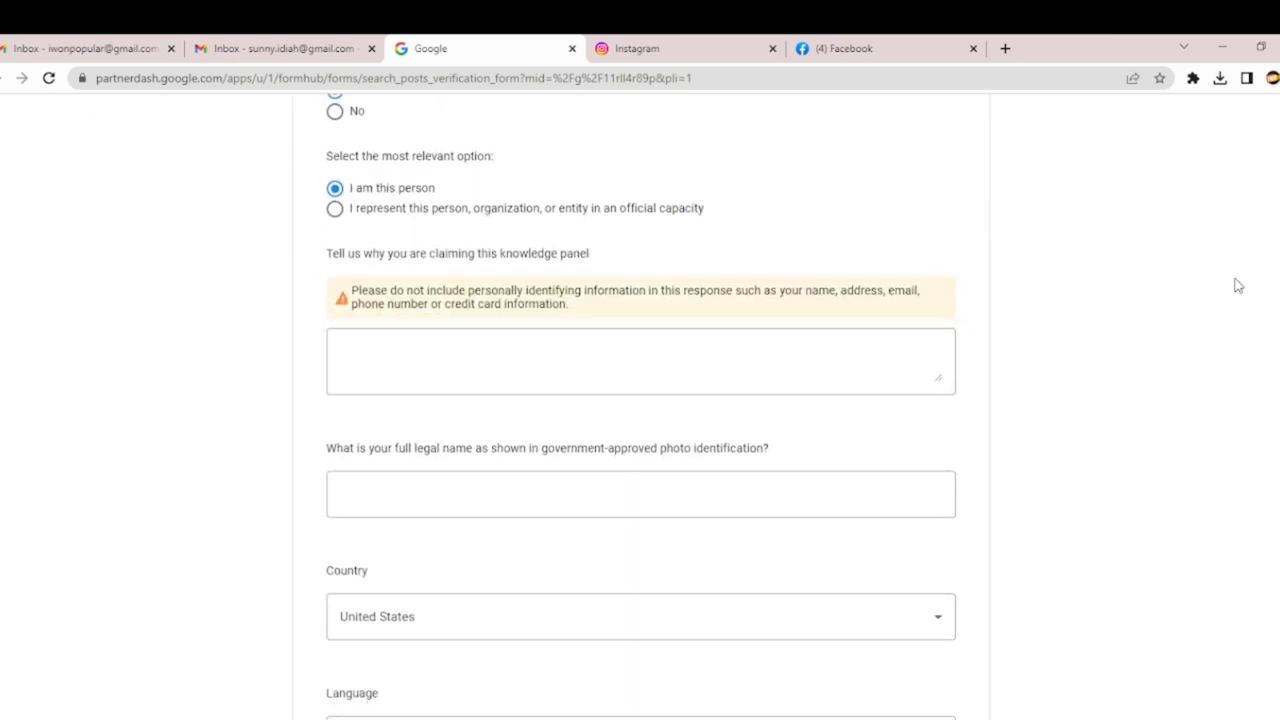
{"action": "left_click", "coordinate": [640, 360]}
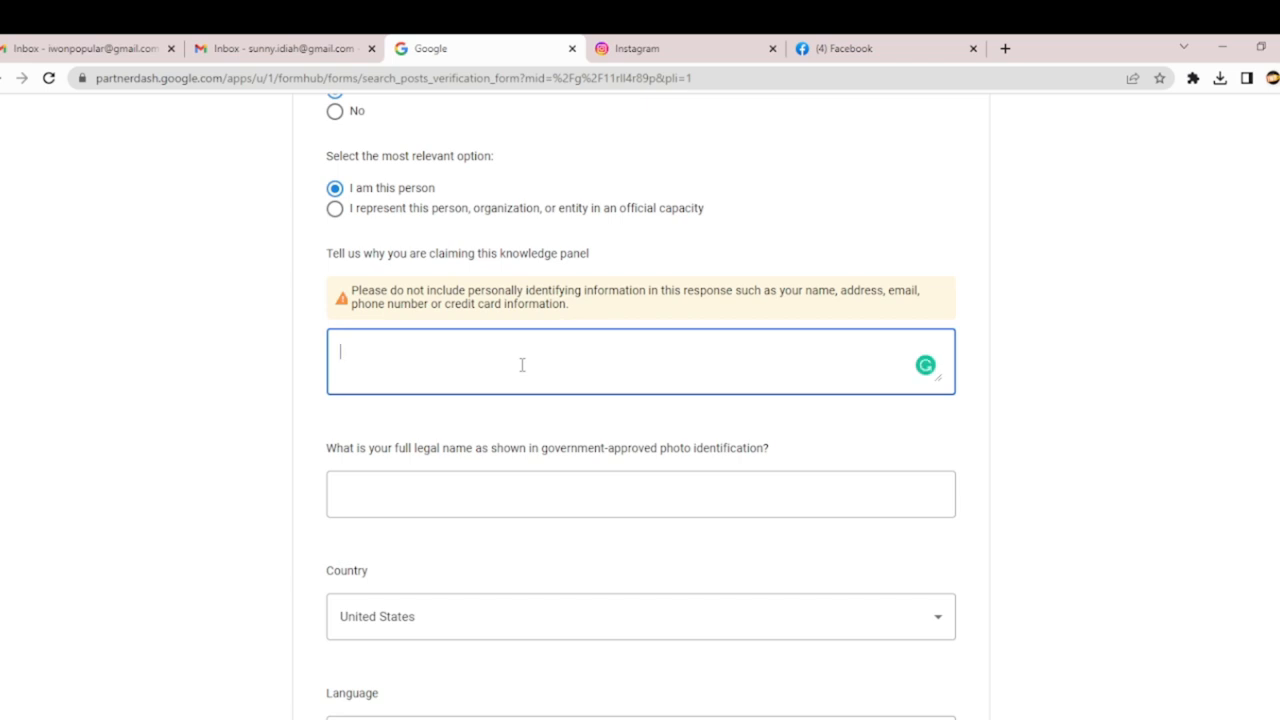
Write the reason: claiming this knowledge panel to have control over my online presence
{"action": "type", "text": "i am clai"}
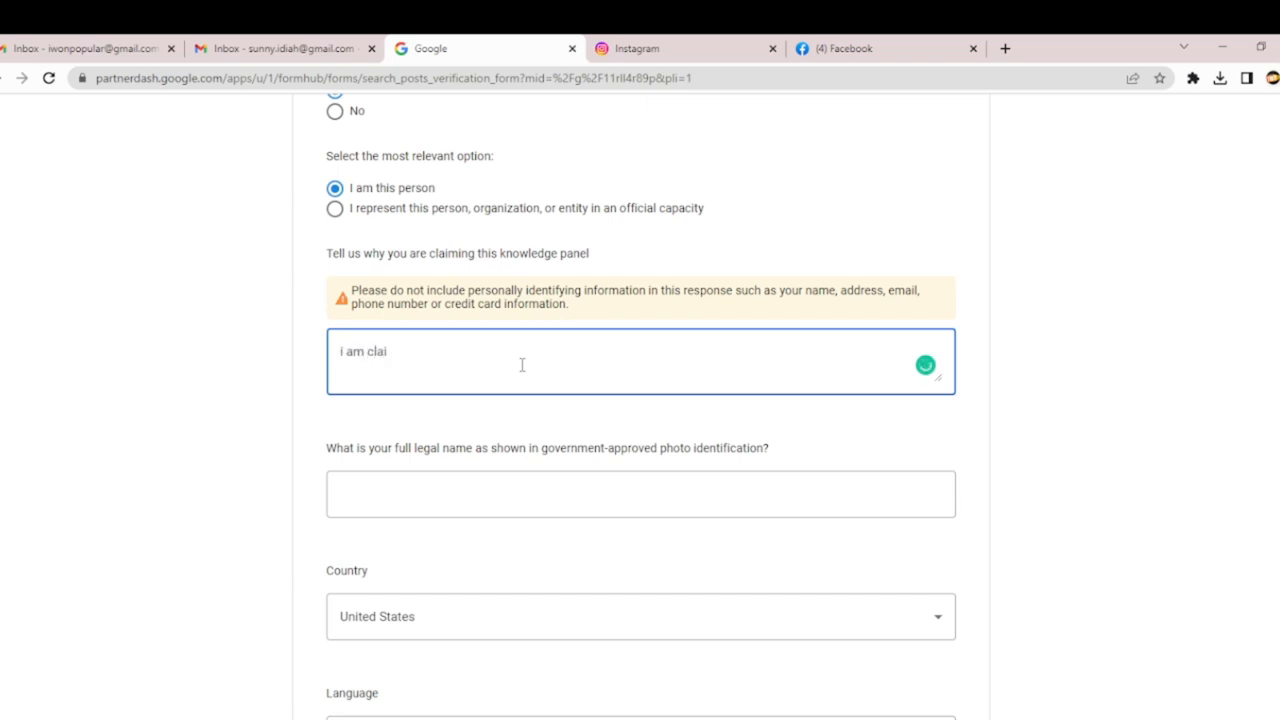
{"action": "type", "text": "ming this klno"}
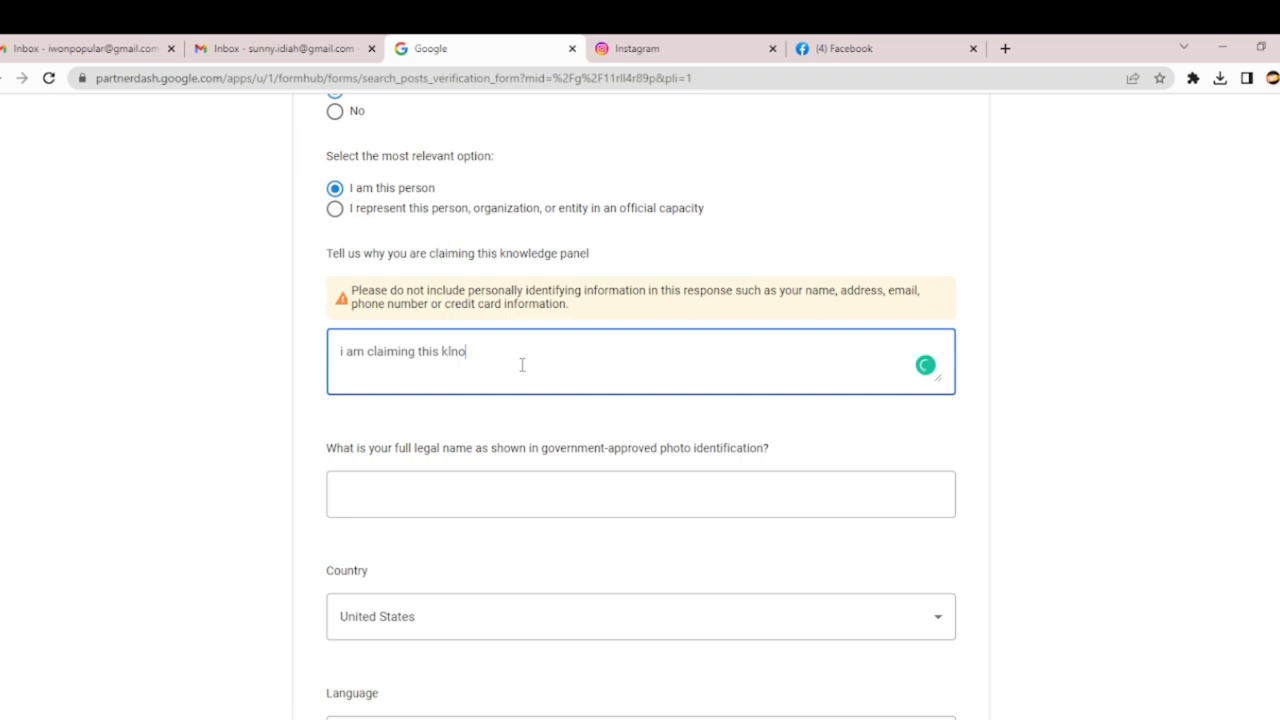
{"action": "type", "text": "knowk"}
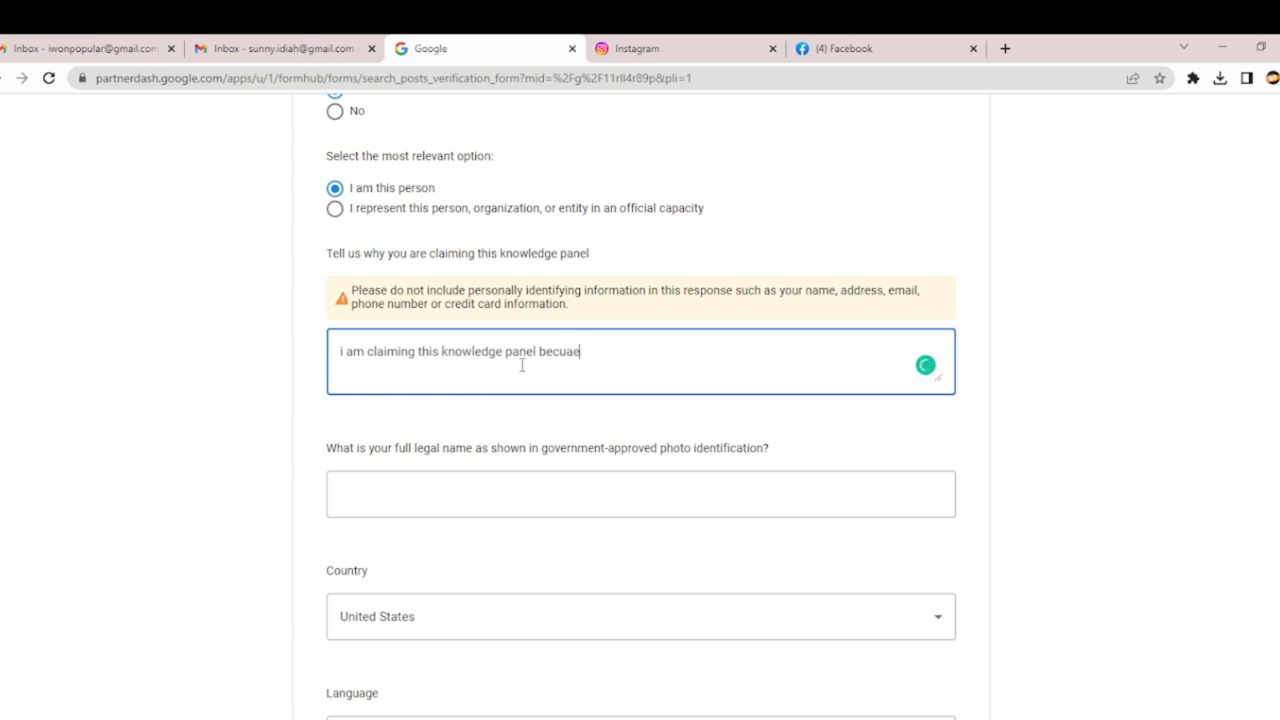
{"action": "type", "text": "because i want to be in co"}
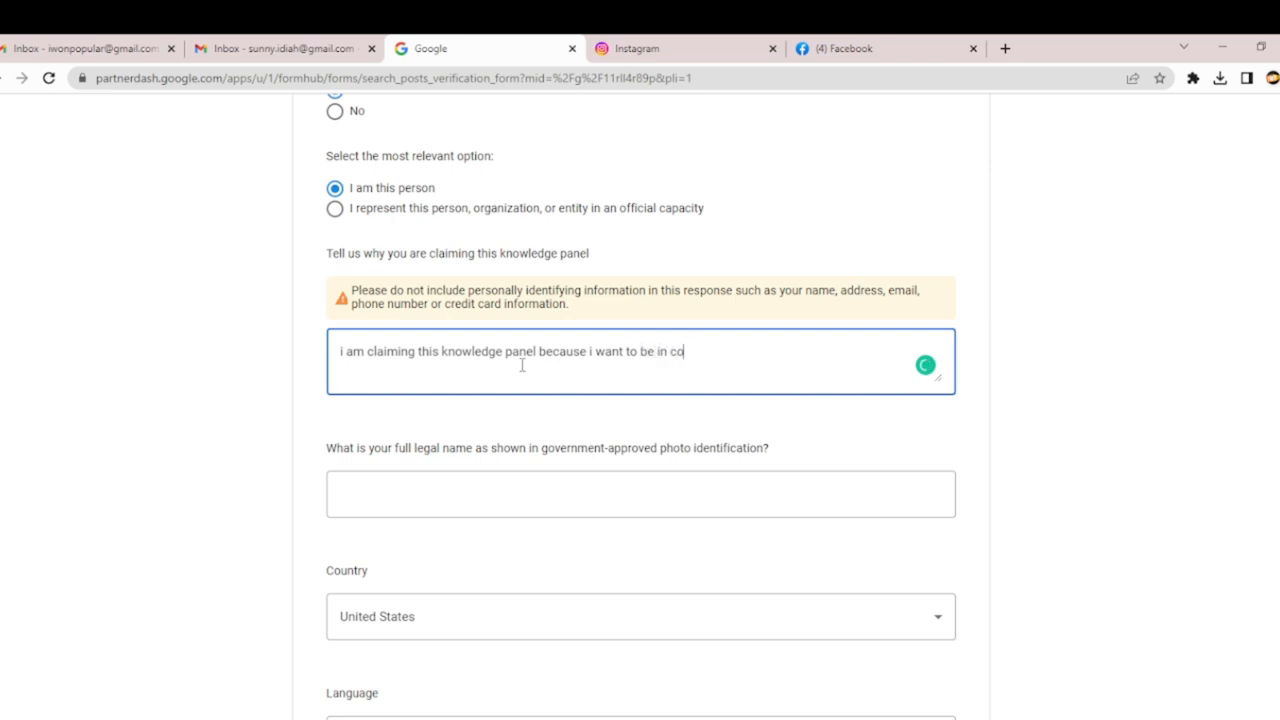
{"action": "type", "text": "ntrol with"}
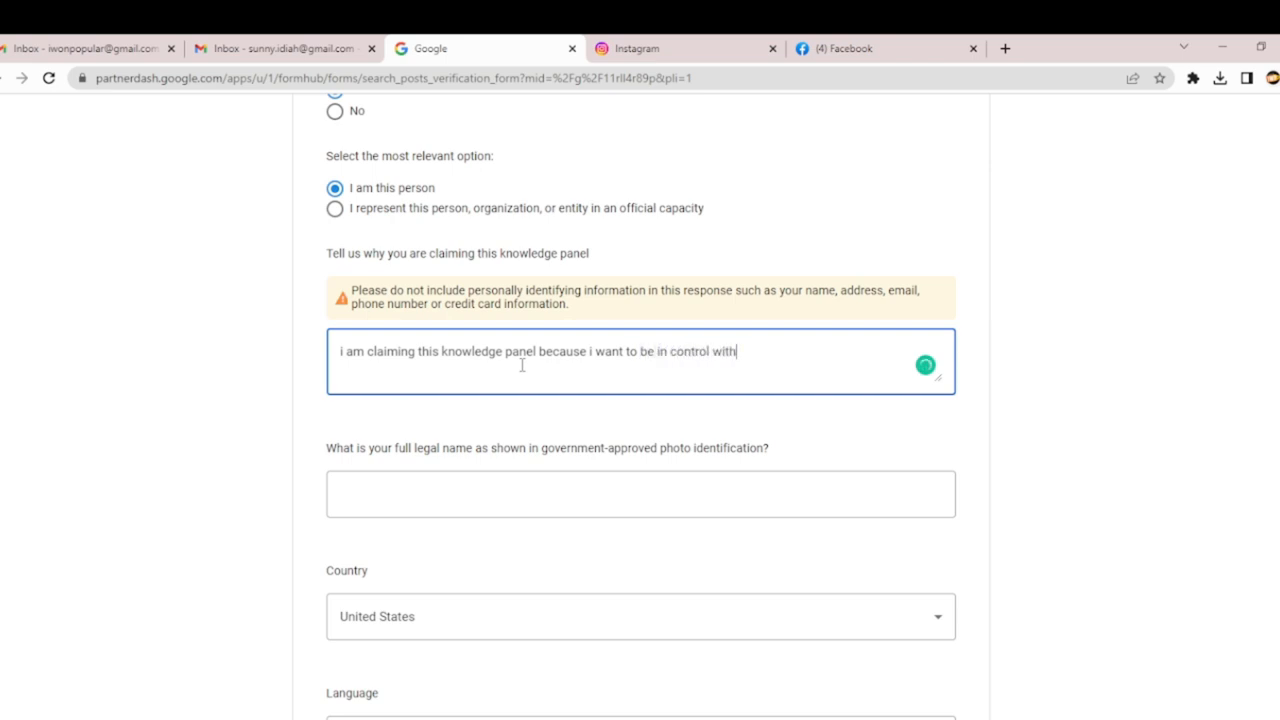
{"action": "type", "text": "my online pre"}
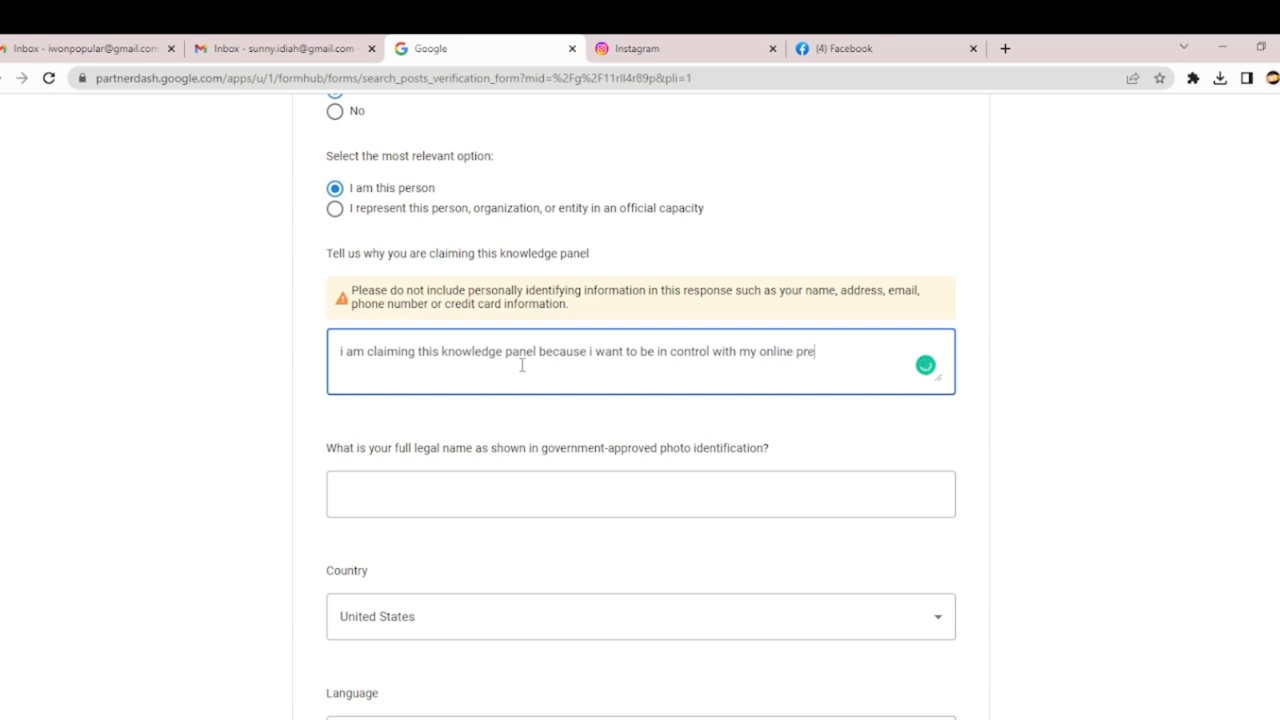
{"action": "type", "text": "se"}
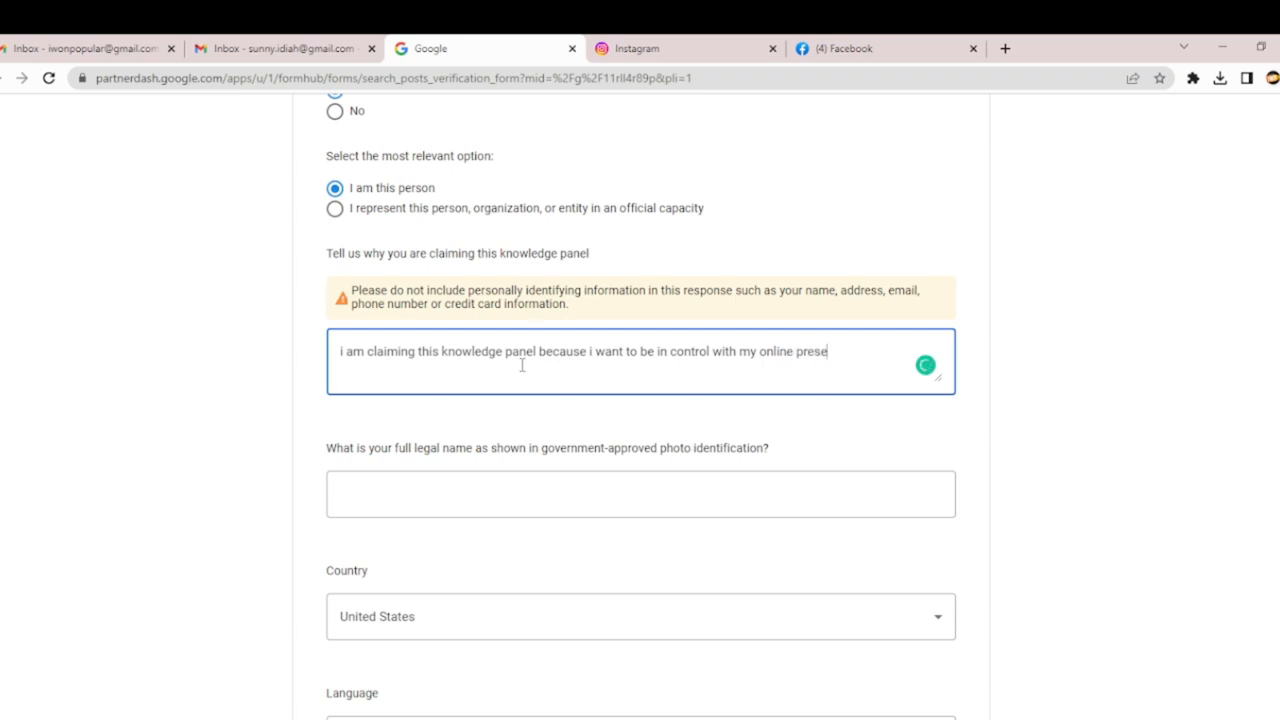
{"action": "type", "text": "nce."}
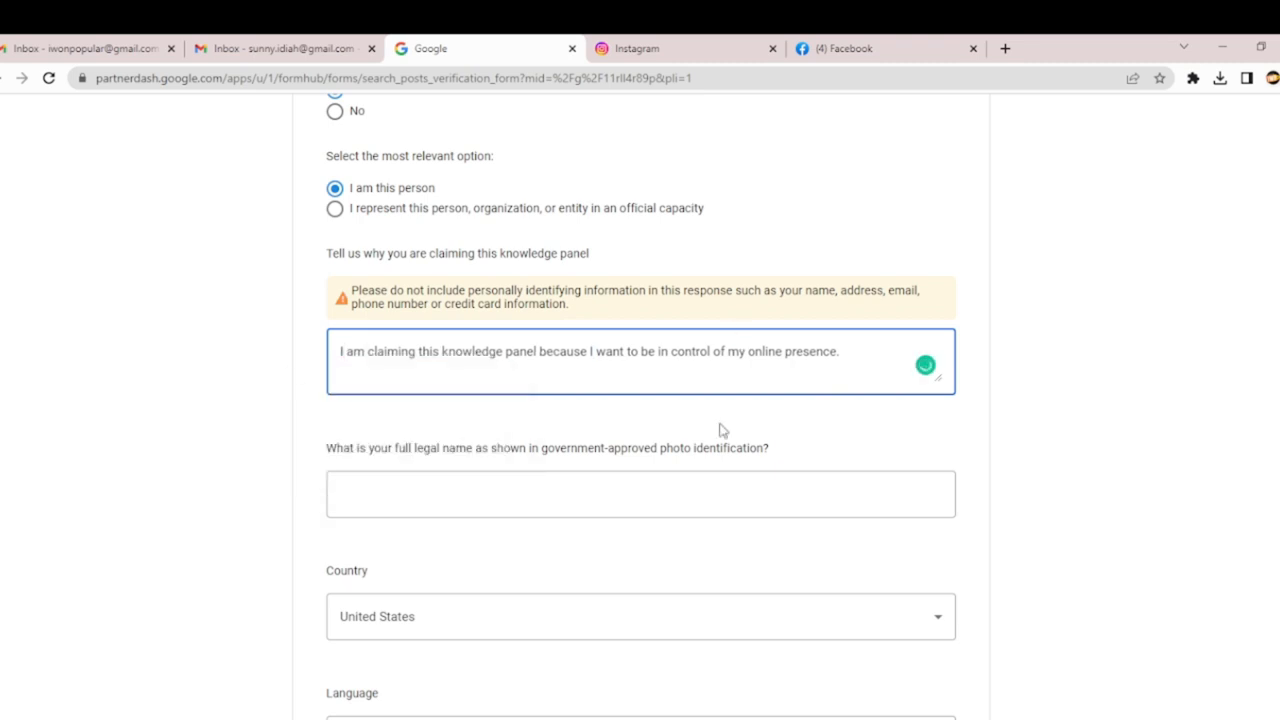
{"action": "scroll", "scroll_direction": "down", "scroll_amount": 3}
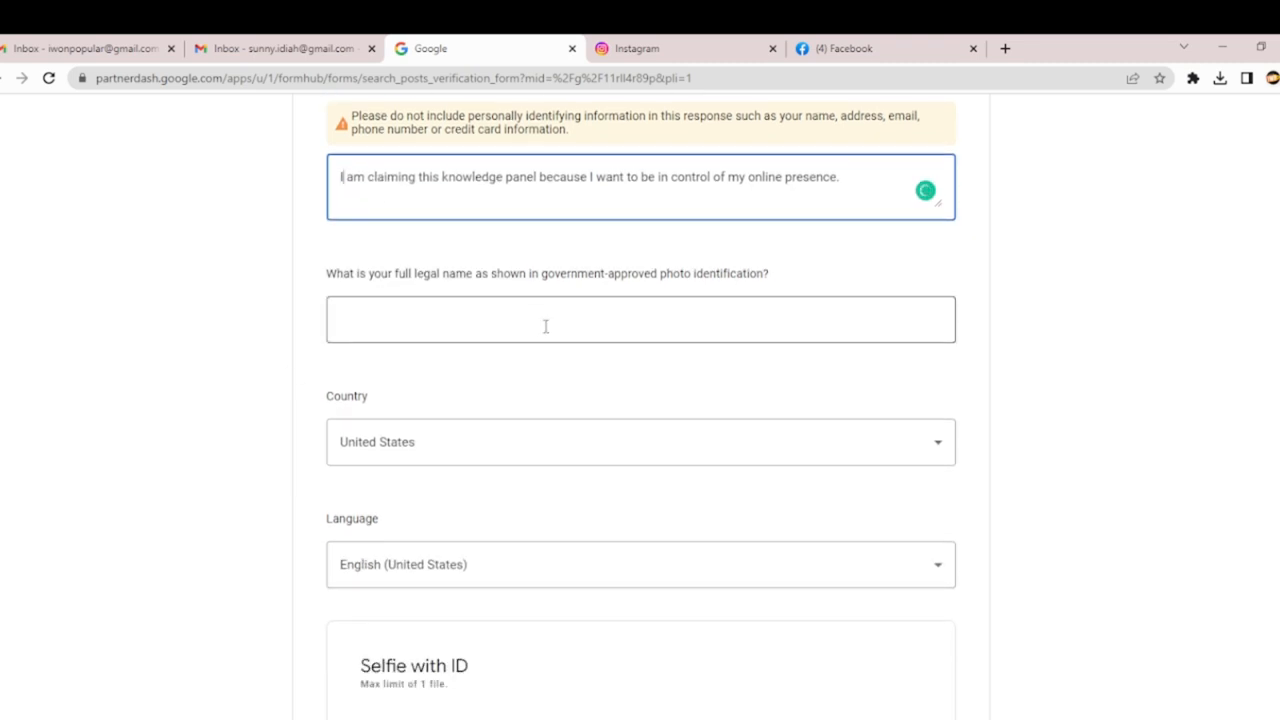
{"action": "left_click", "coordinate": [640, 320]}
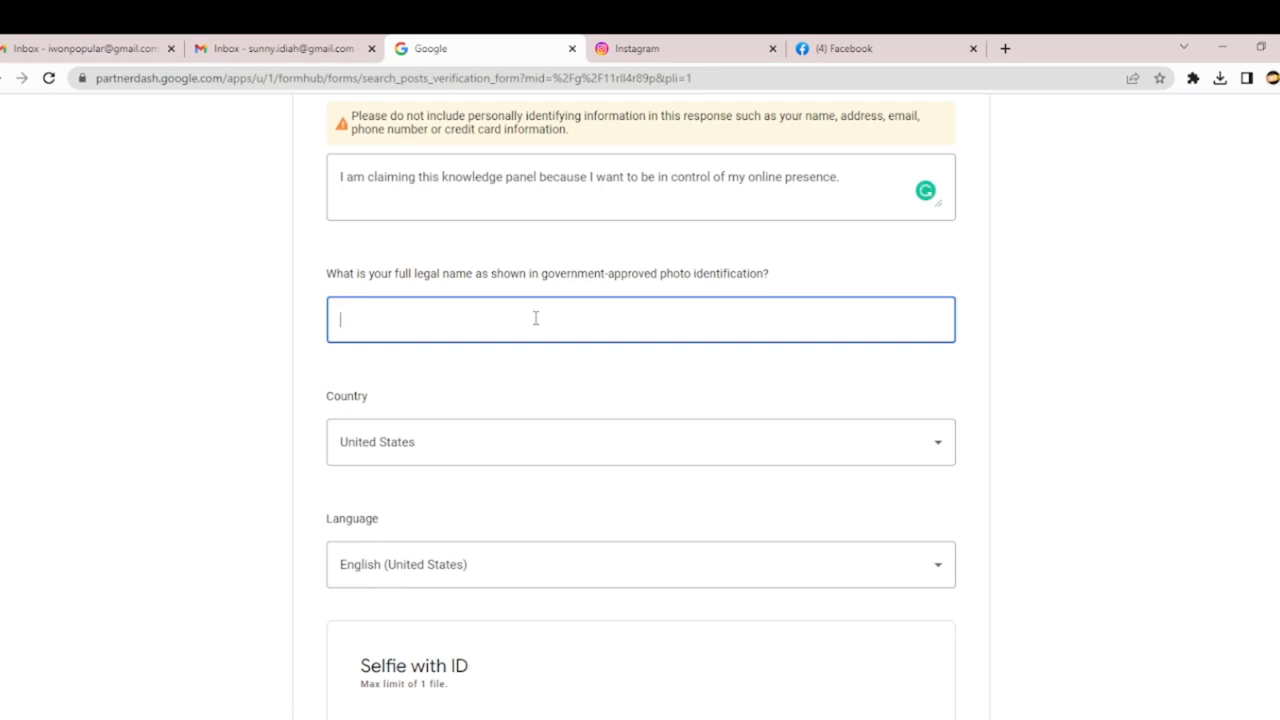
{"action": "type", "text": "Idiah Sunny Ojochegbe"}
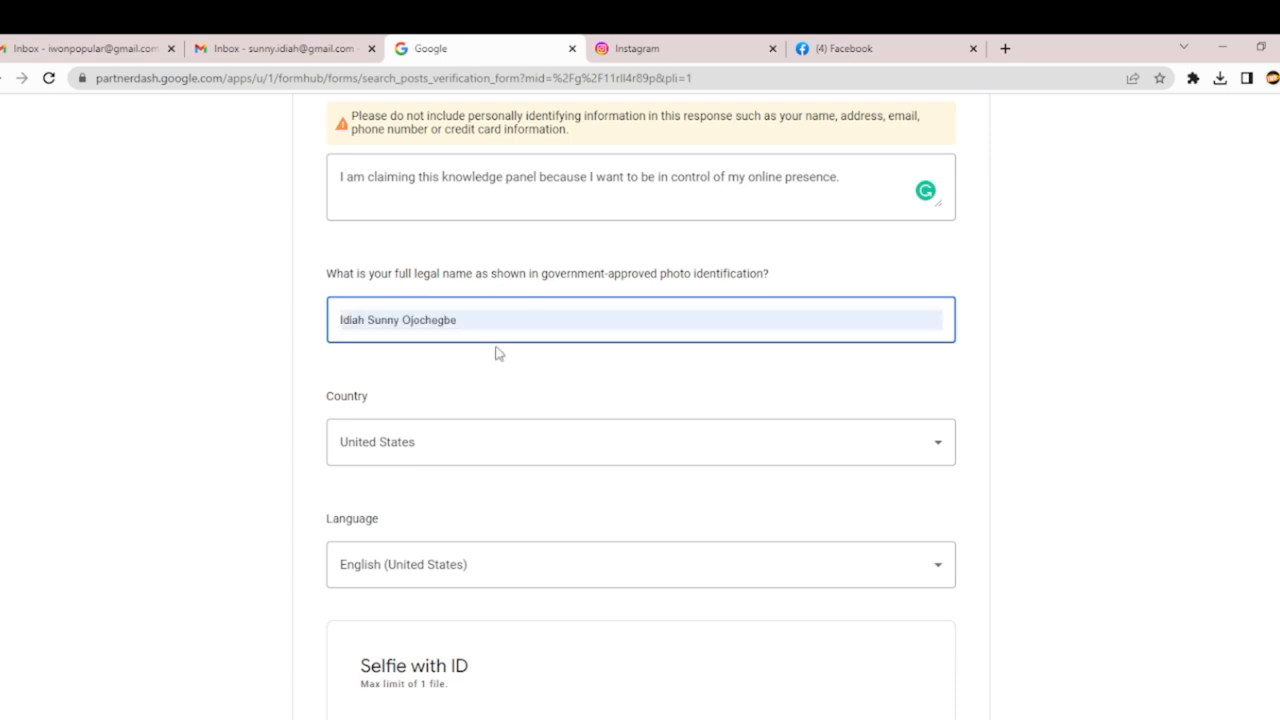
{"action": "double_click", "coordinate": [430, 320]}
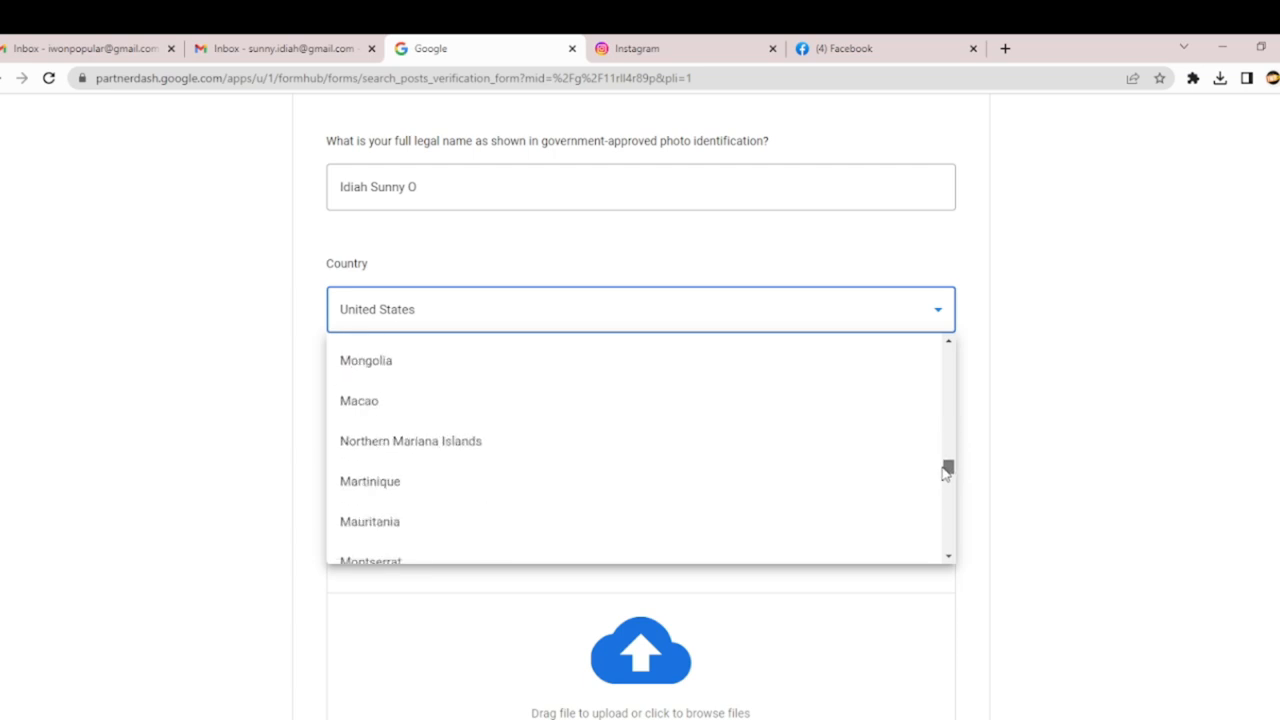
Choose English from the Language dropdown below the country field
{"action": "scroll", "scroll_direction": "down", "scroll_amount": 3}
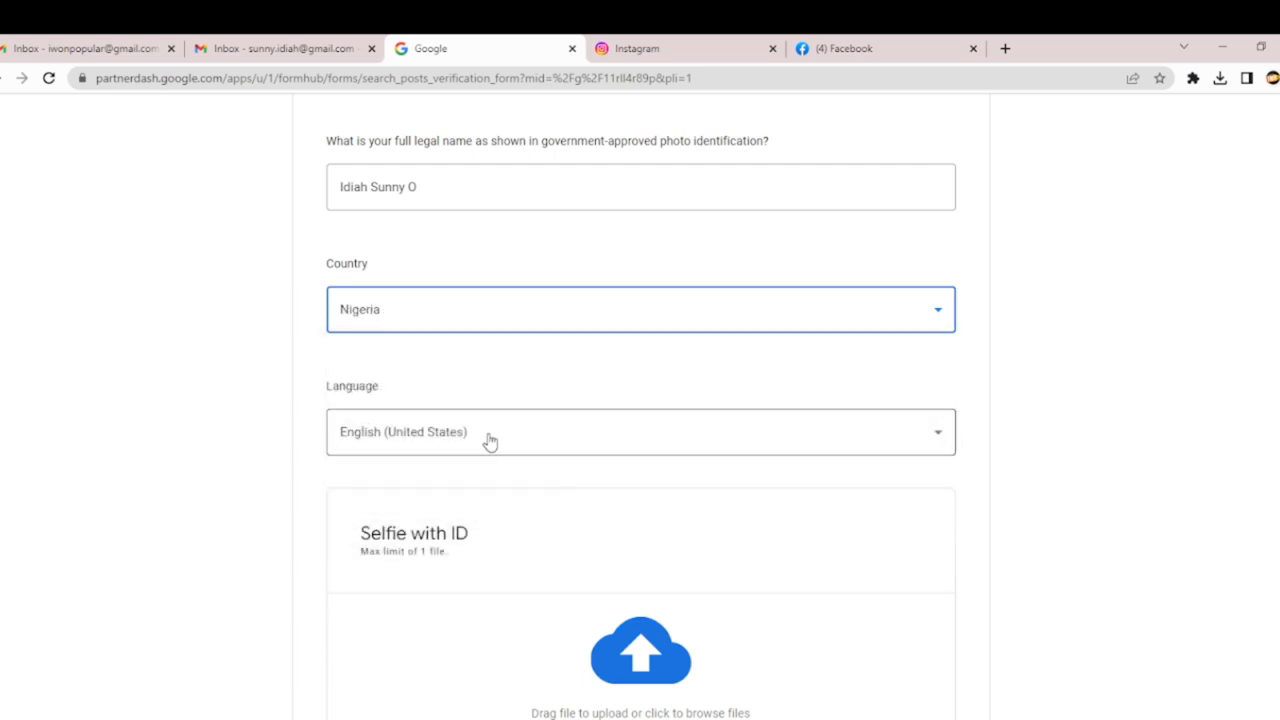
{"action": "left_click", "coordinate": [640, 432]}
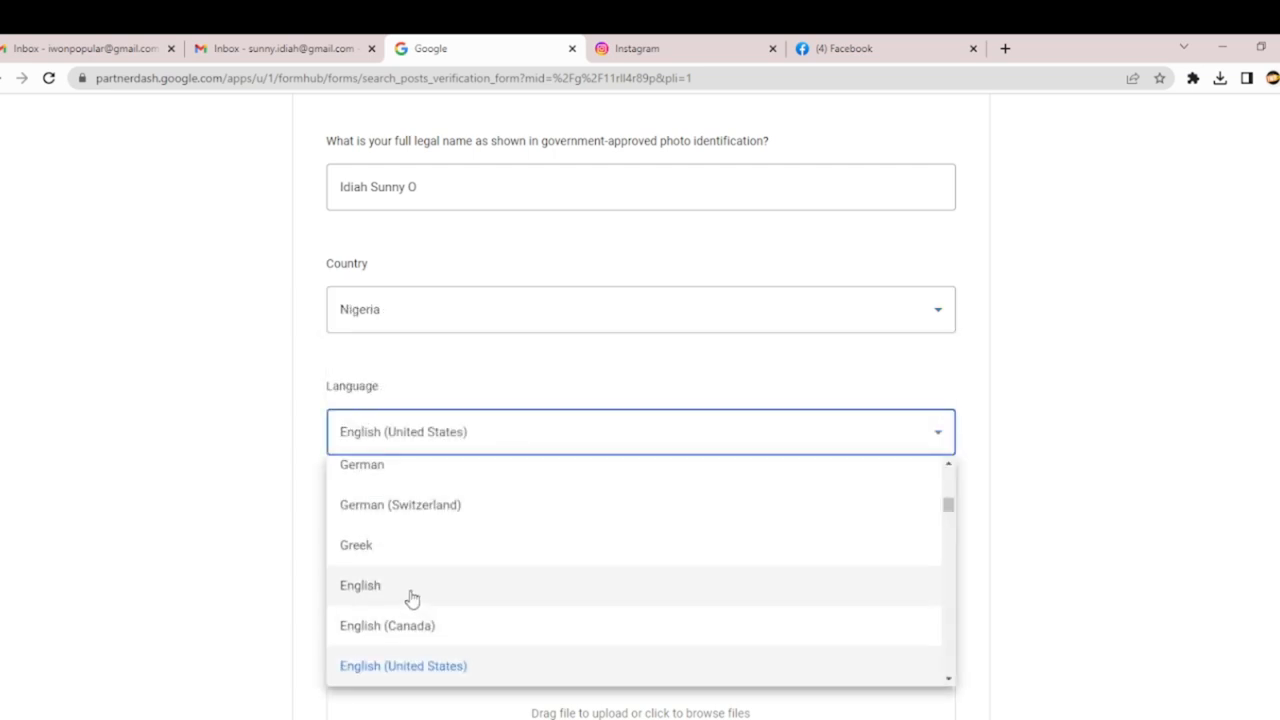
{"action": "left_click", "coordinate": [360, 584]}
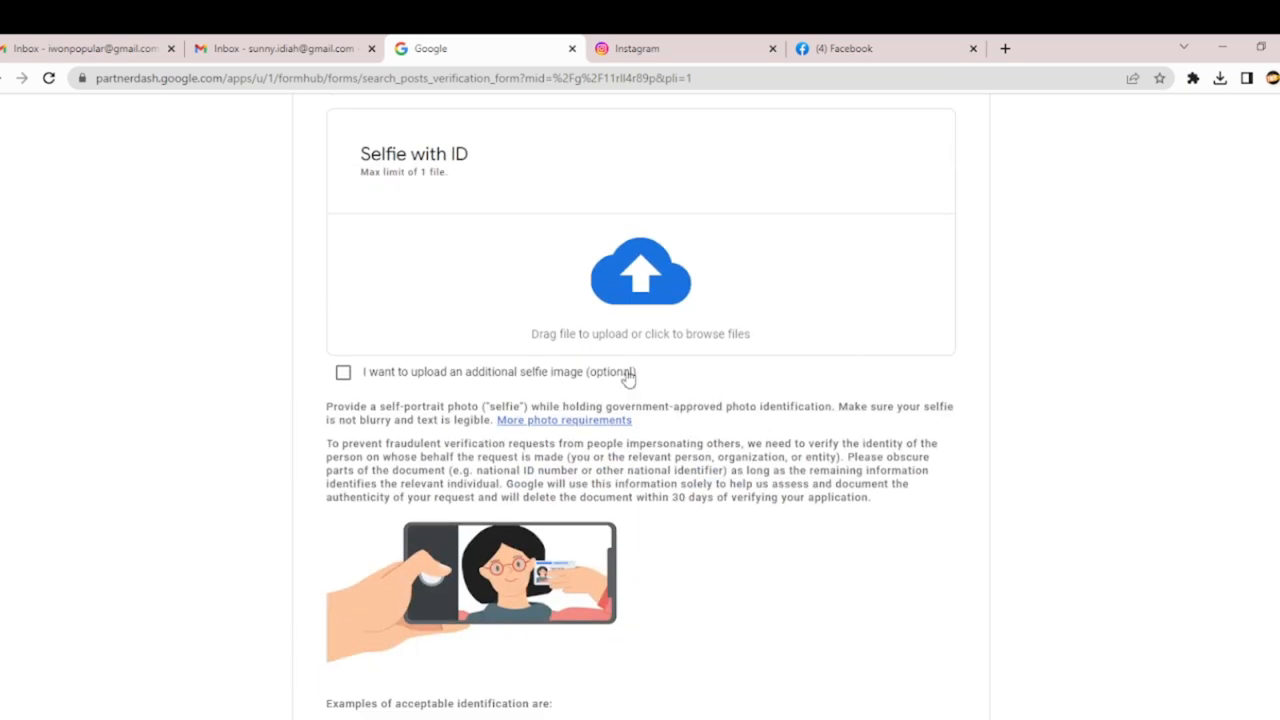
{"action": "mouse_move", "coordinate": [356, 410]}
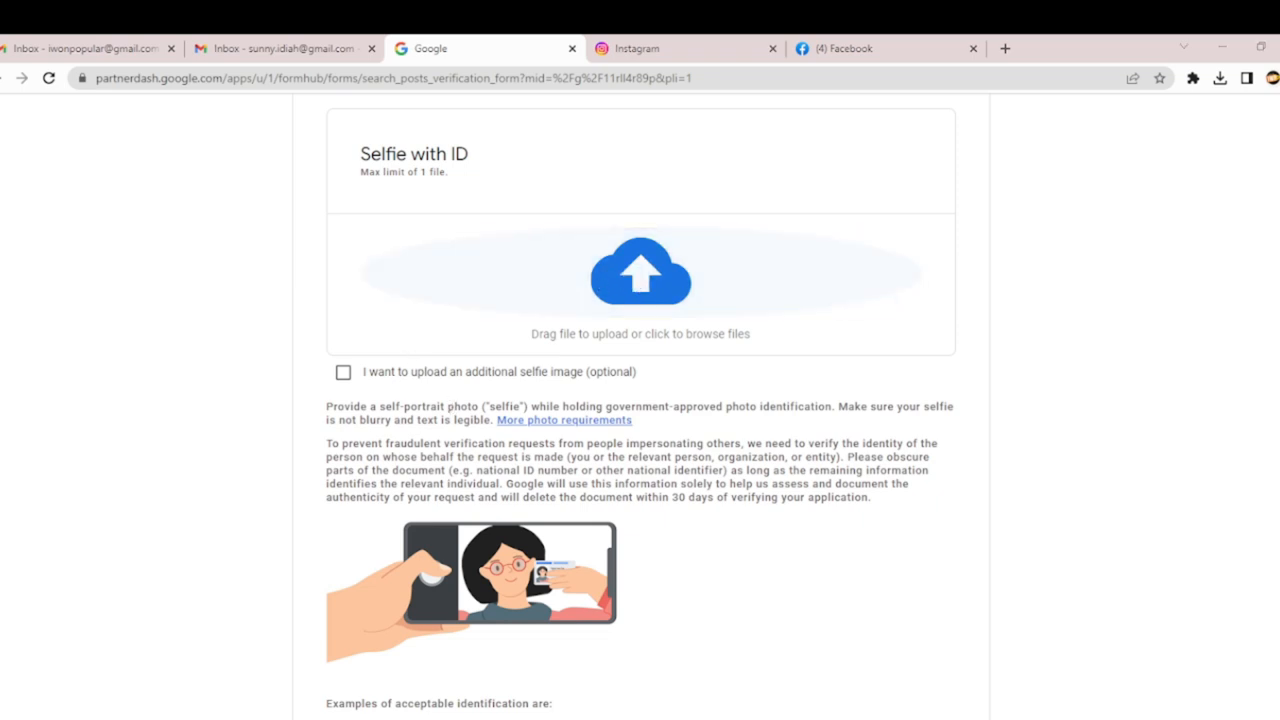
Attach the photo 20221206_115227.jpg under Selfie with ID and let it upload
{"action": "left_click", "coordinate": [640, 284]}
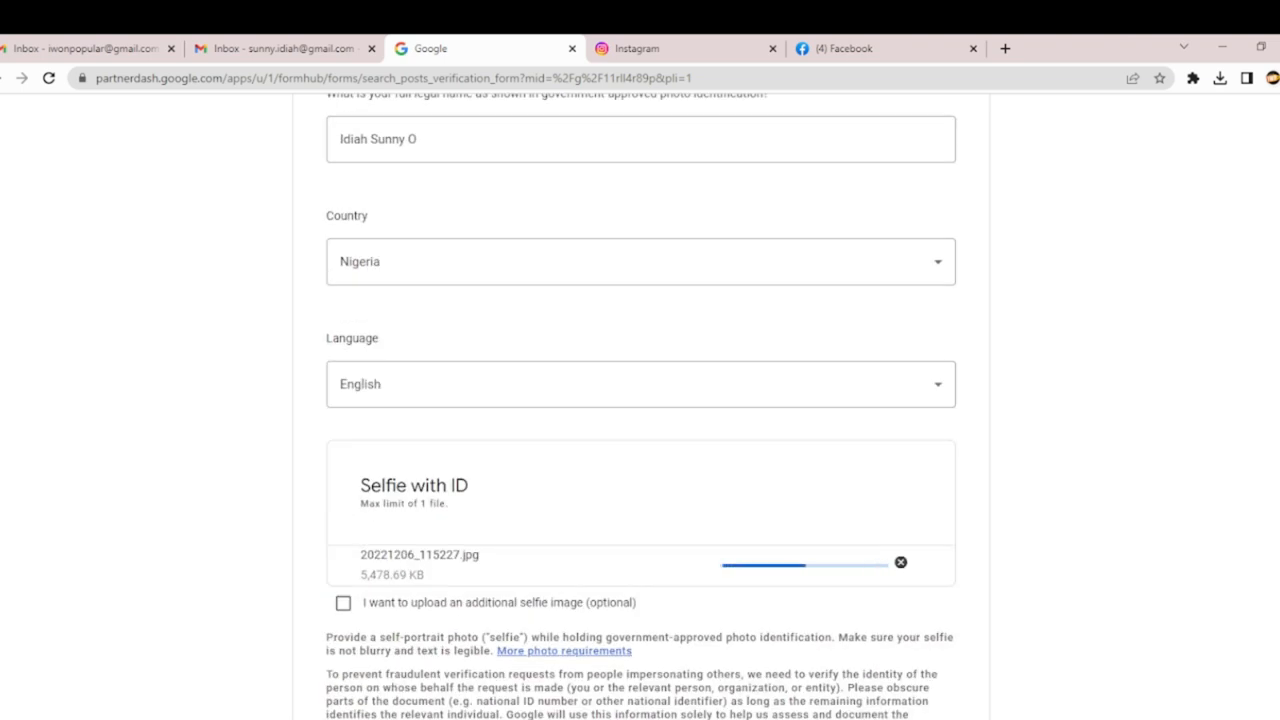
{"action": "scroll", "scroll_direction": "down", "scroll_amount": 3}
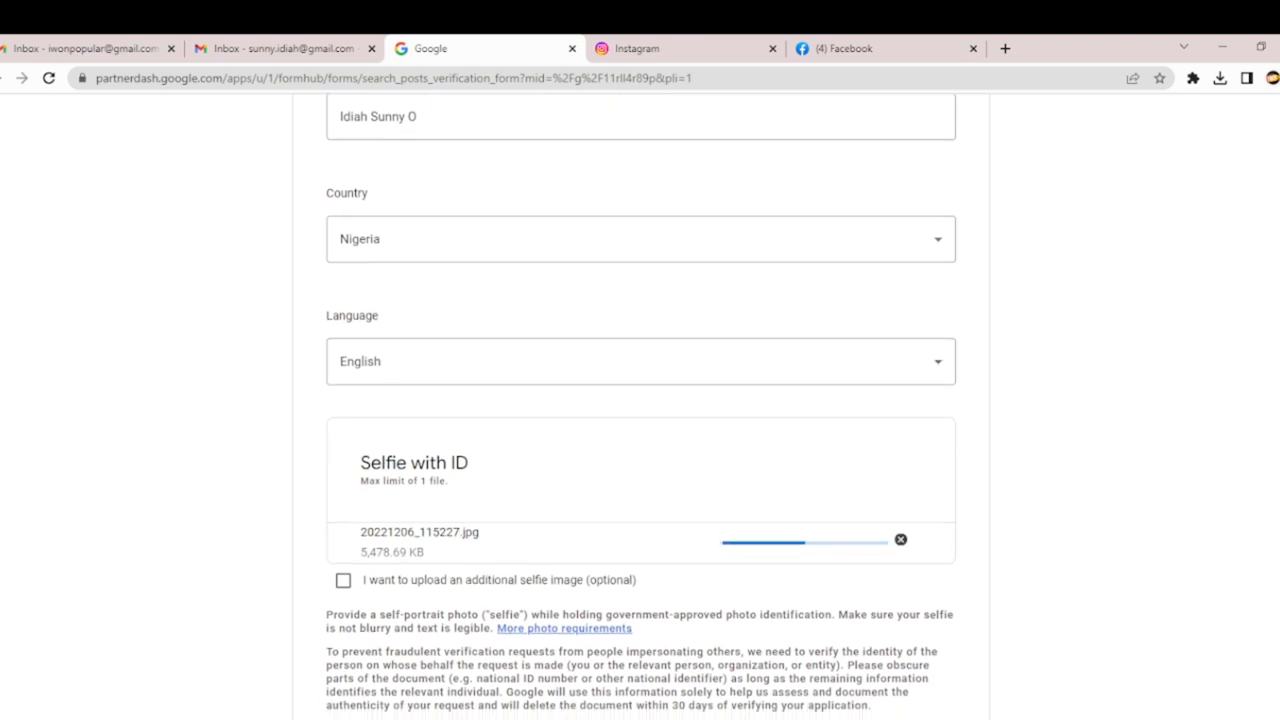
{"action": "scroll", "scroll_direction": "down", "scroll_amount": 3}
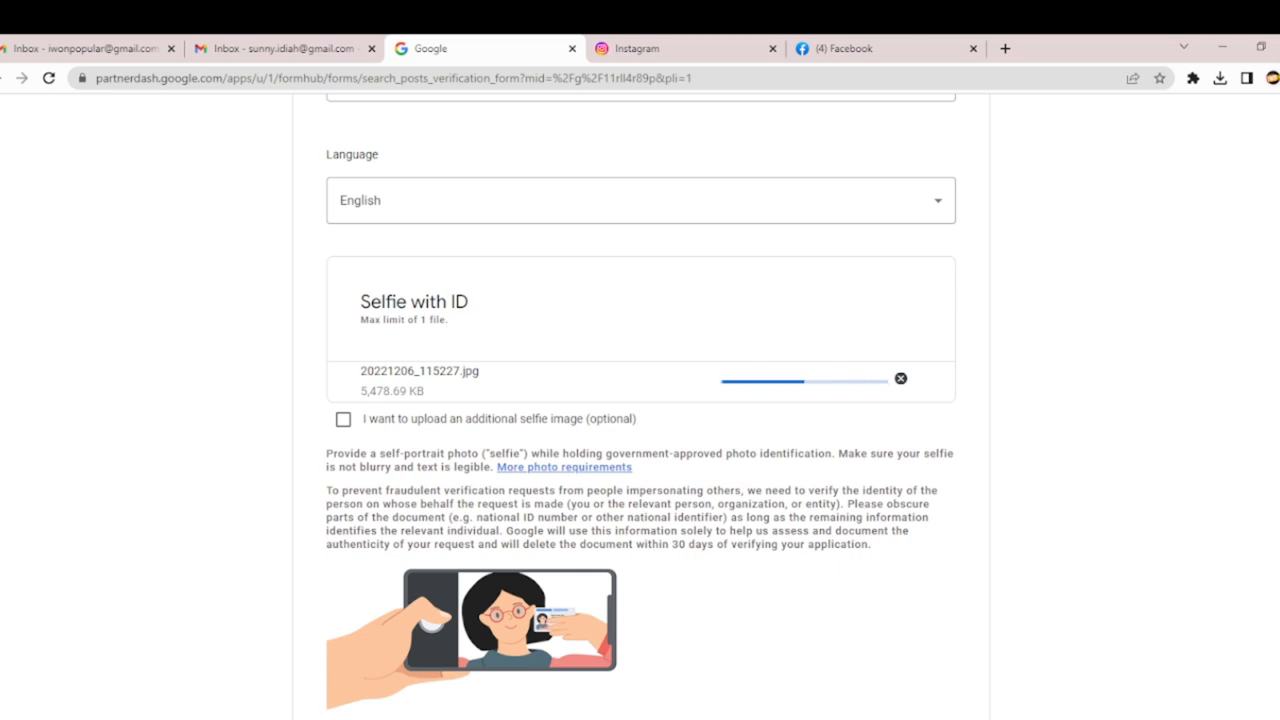
{"action": "scroll", "scroll_direction": "down", "scroll_amount": 3}
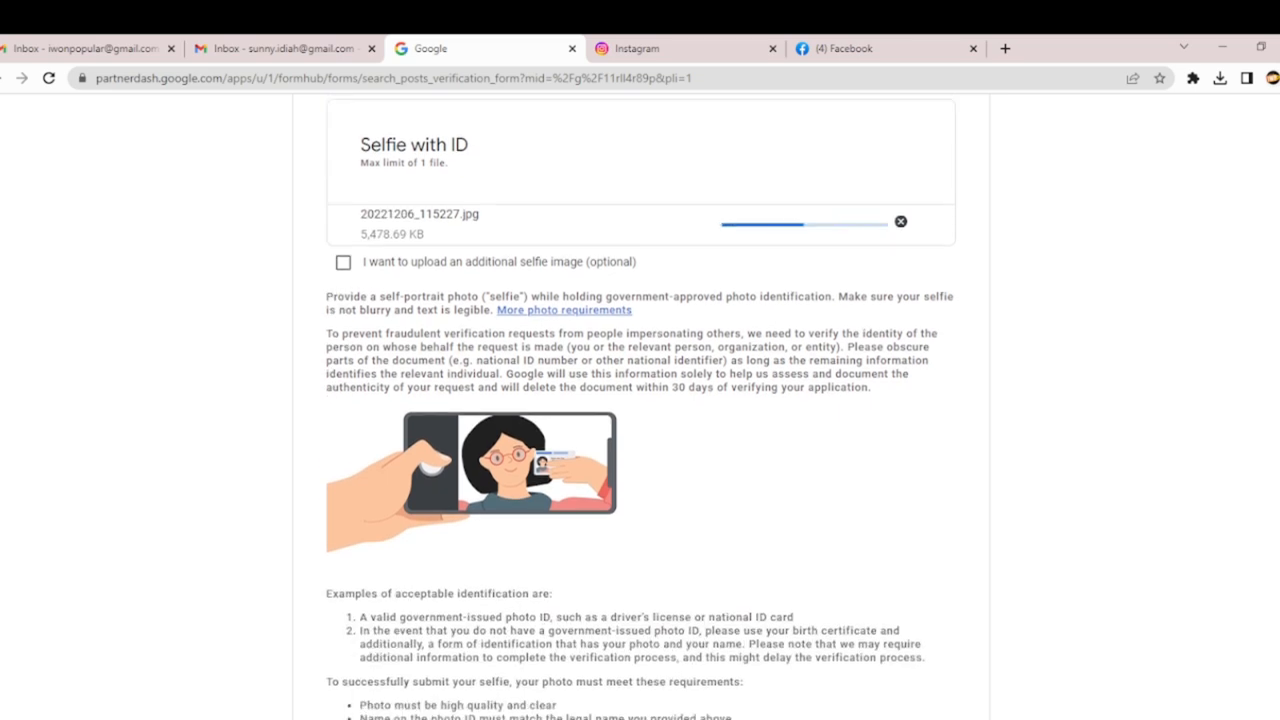
{"action": "scroll", "scroll_direction": "down", "scroll_amount": 3}
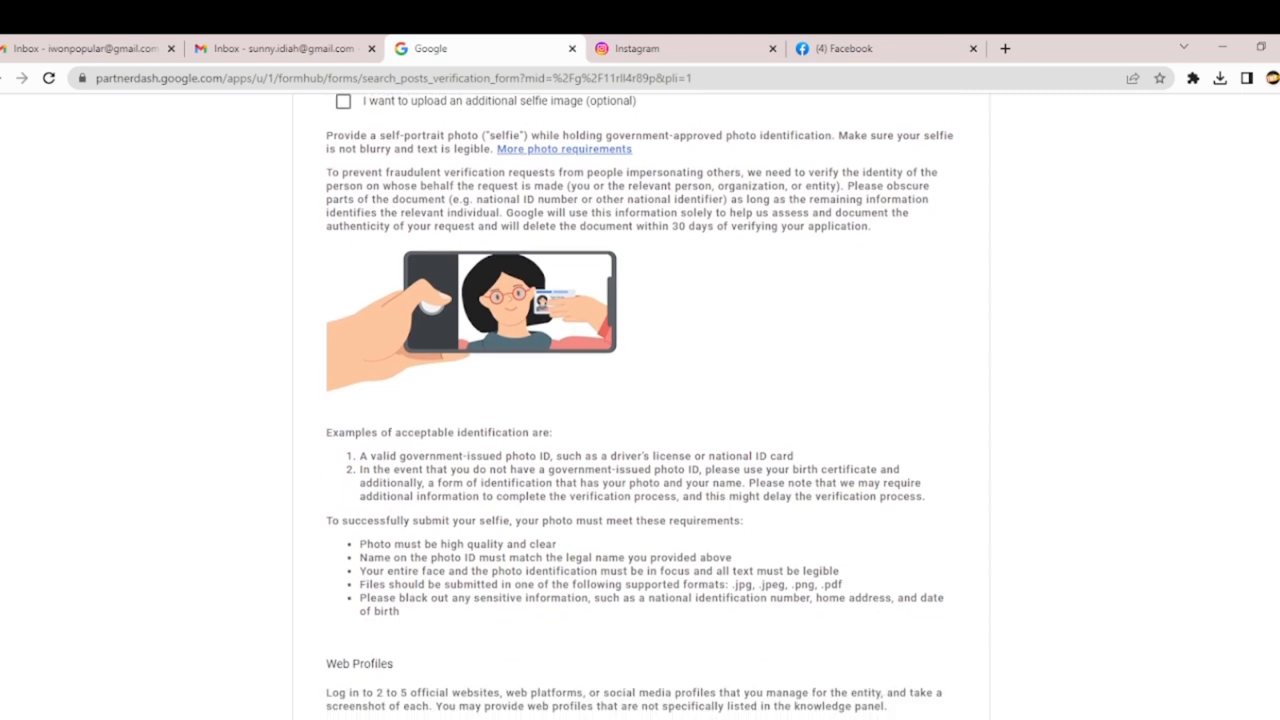
{"action": "scroll", "scroll_direction": "down", "scroll_amount": 3}
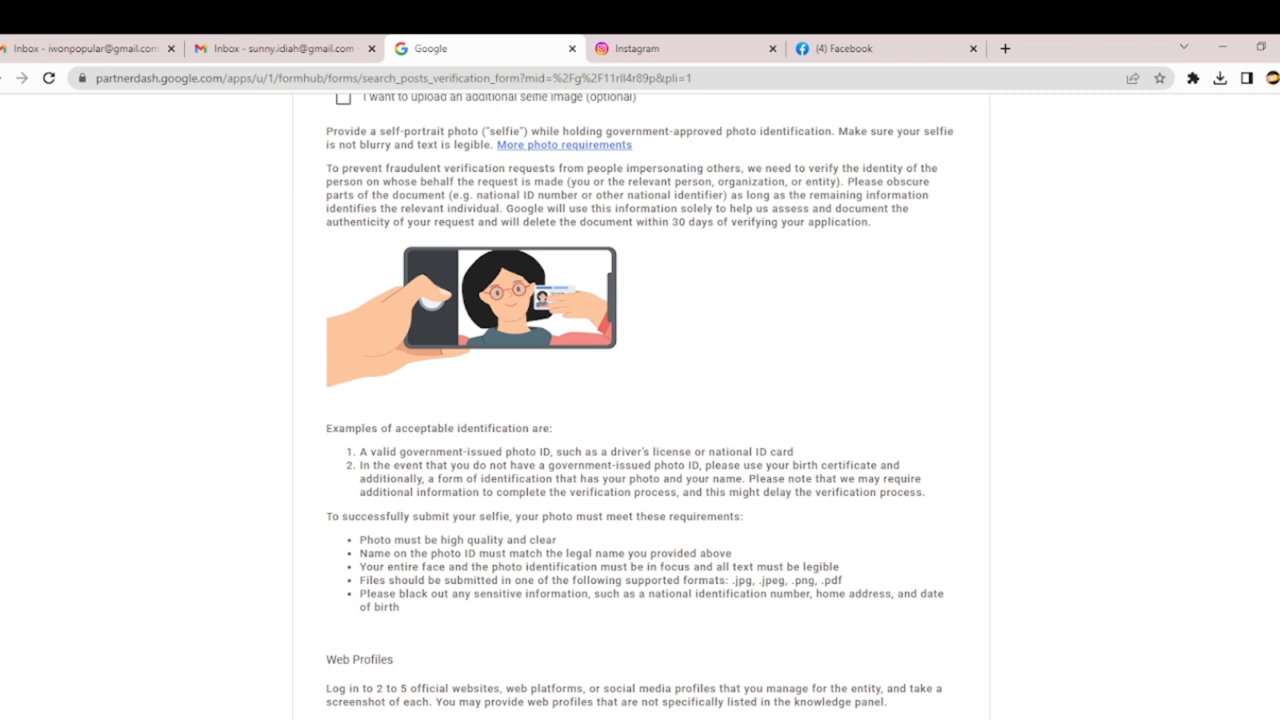
{"action": "scroll", "scroll_direction": "down", "scroll_amount": 3}
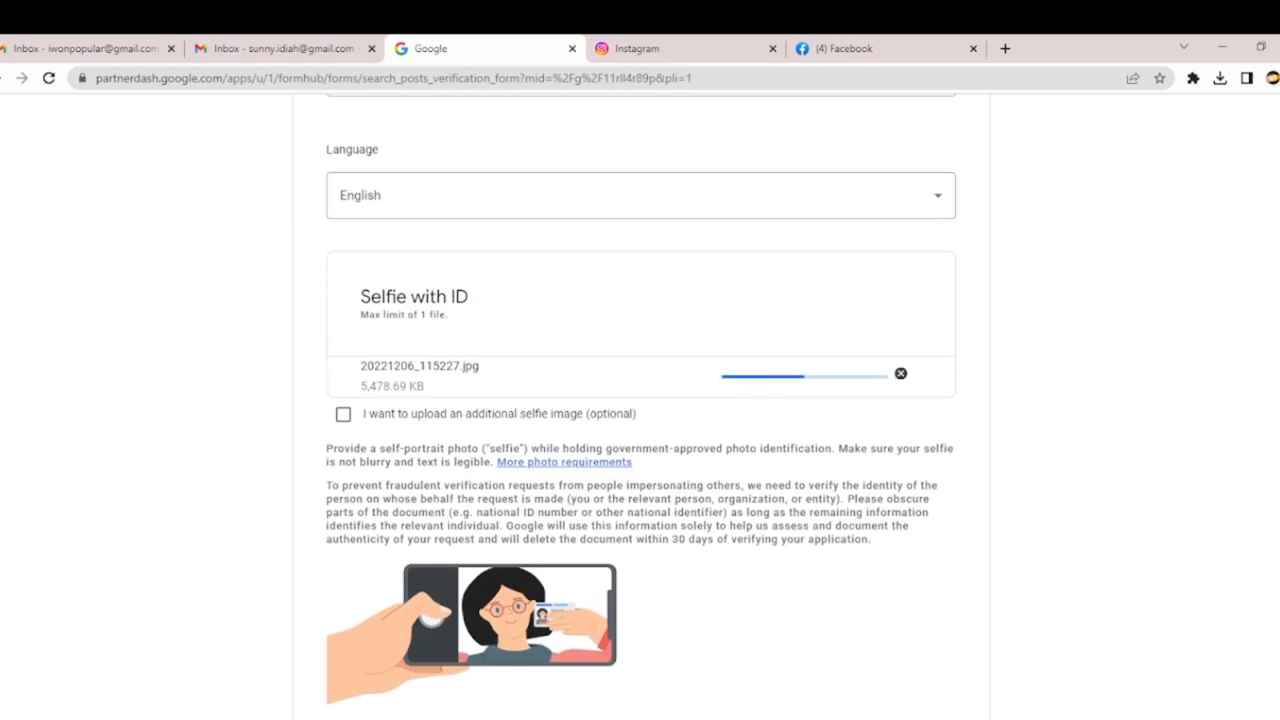
{"action": "scroll", "scroll_direction": "down", "scroll_amount": 3}
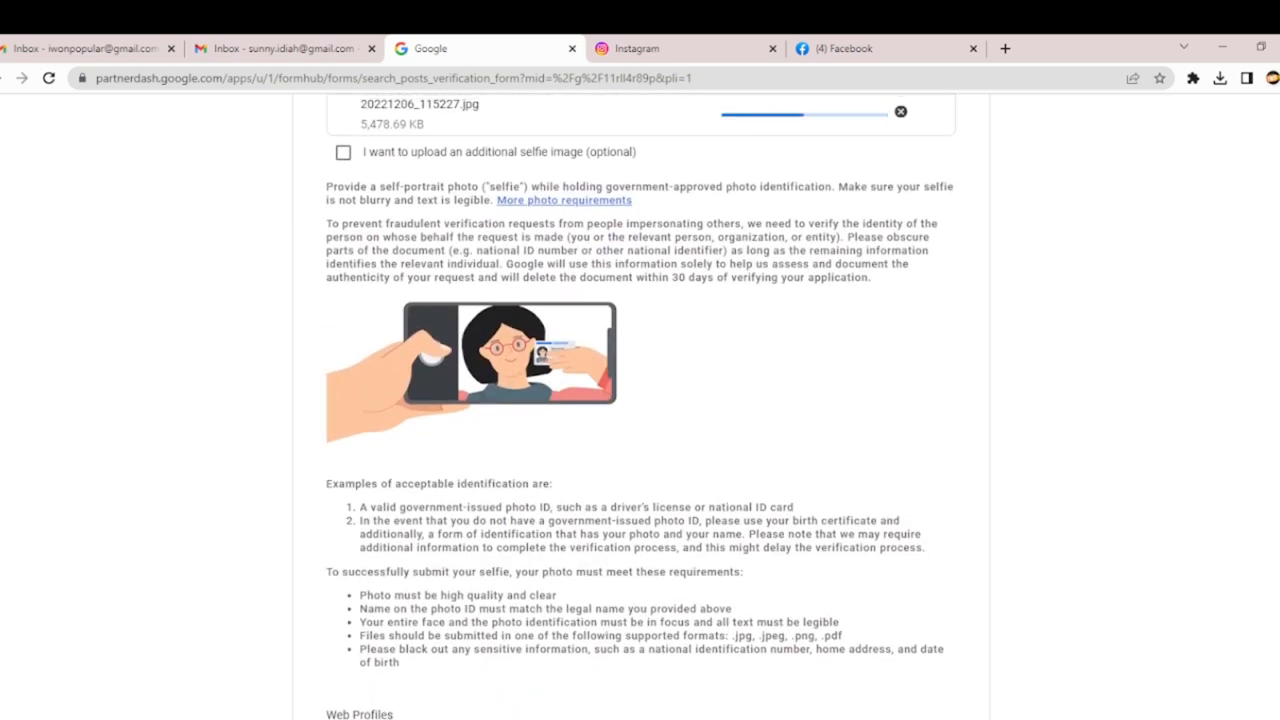
{"action": "scroll", "scroll_direction": "down", "scroll_amount": 3}
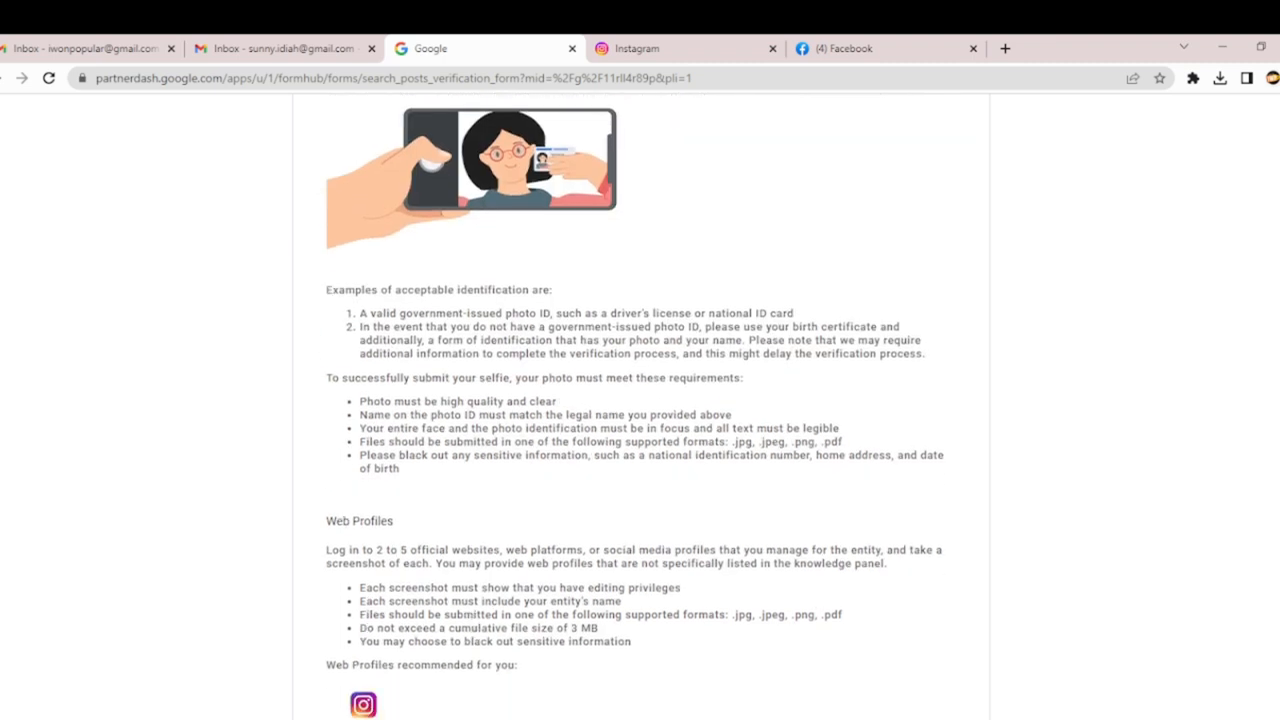
Copy the Instagram profile URL into Web Profile 1's Official Site/Profile URL field
{"action": "scroll", "scroll_direction": "down", "scroll_amount": 3}
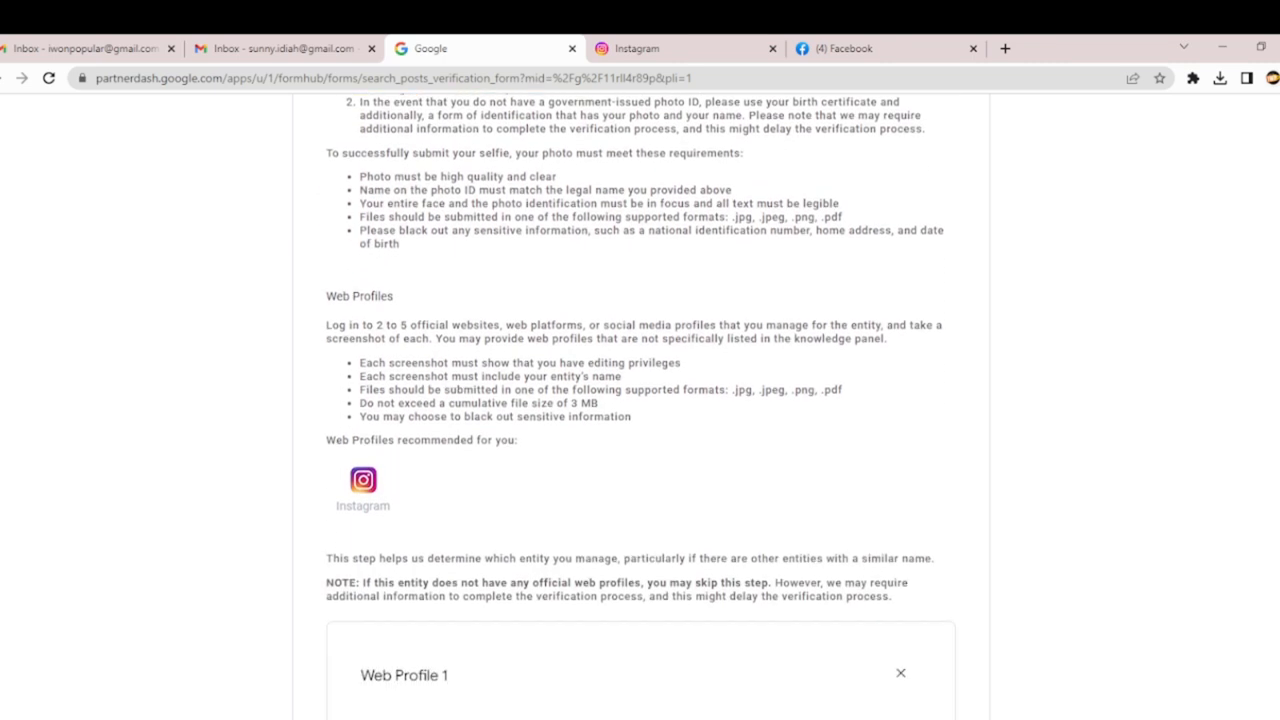
{"action": "scroll", "scroll_direction": "down", "scroll_amount": 3}
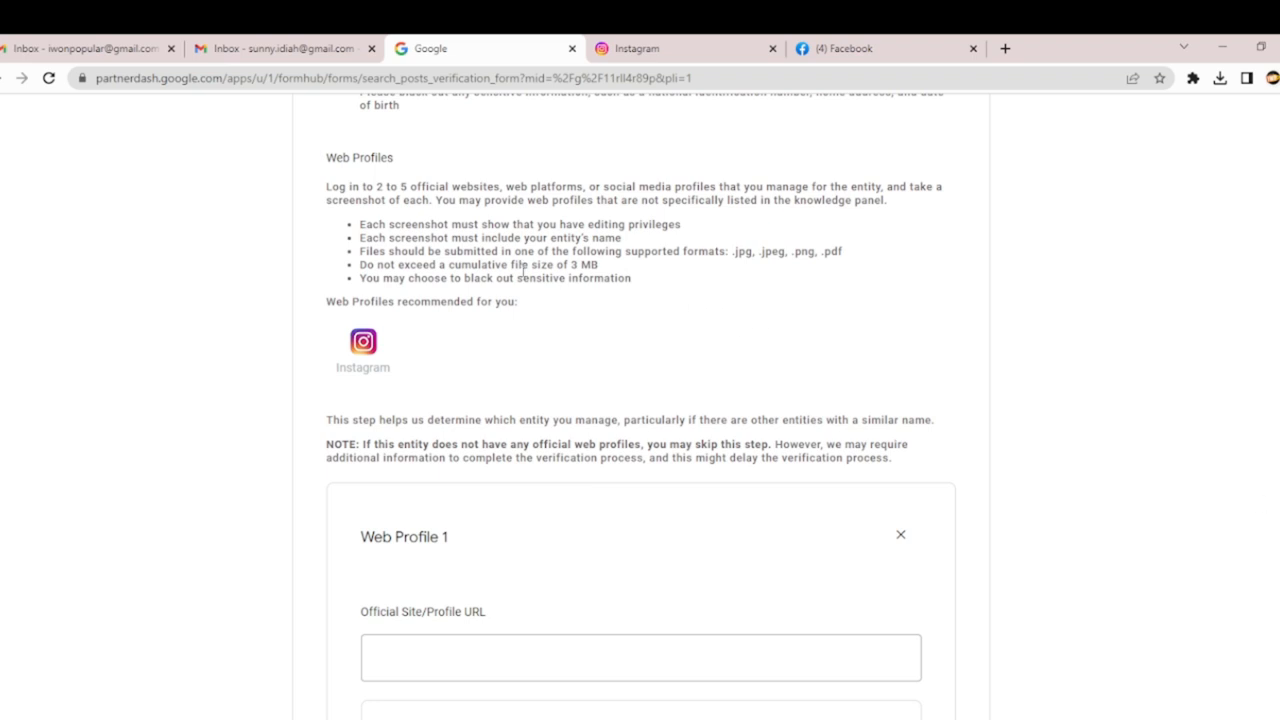
{"action": "mouse_move", "coordinate": [522, 270]}
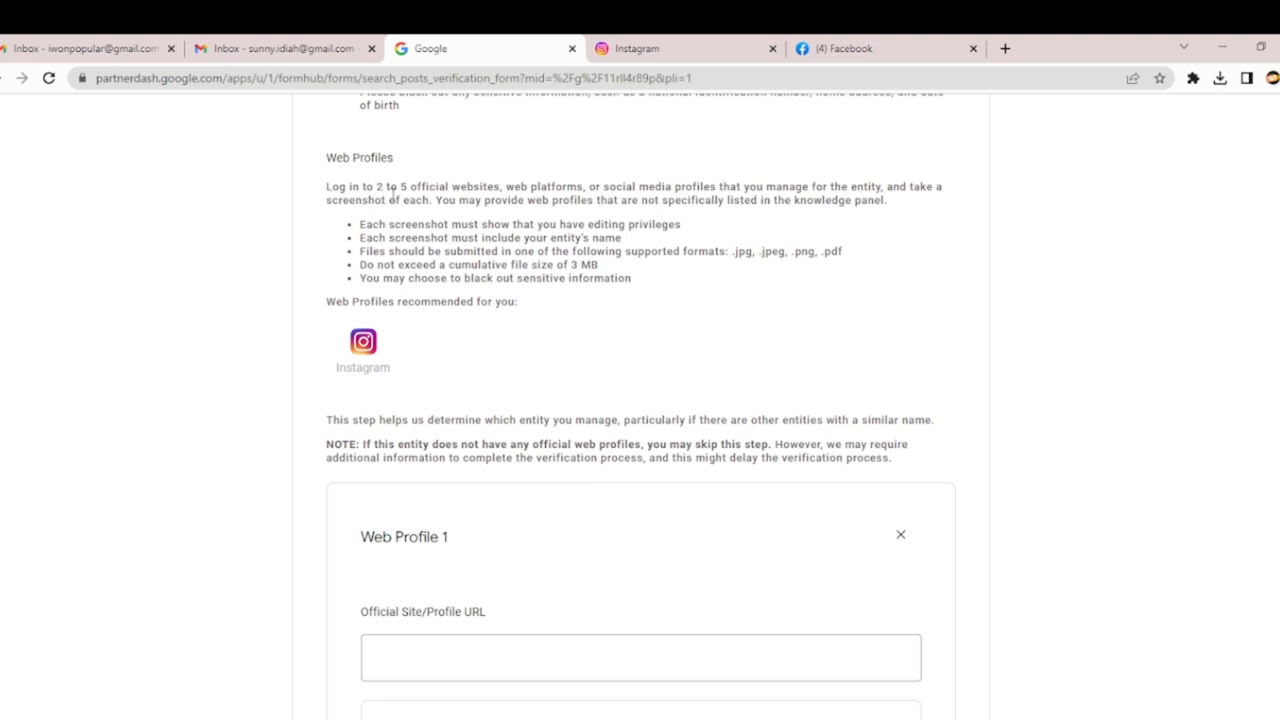
{"action": "mouse_move", "coordinate": [648, 196]}
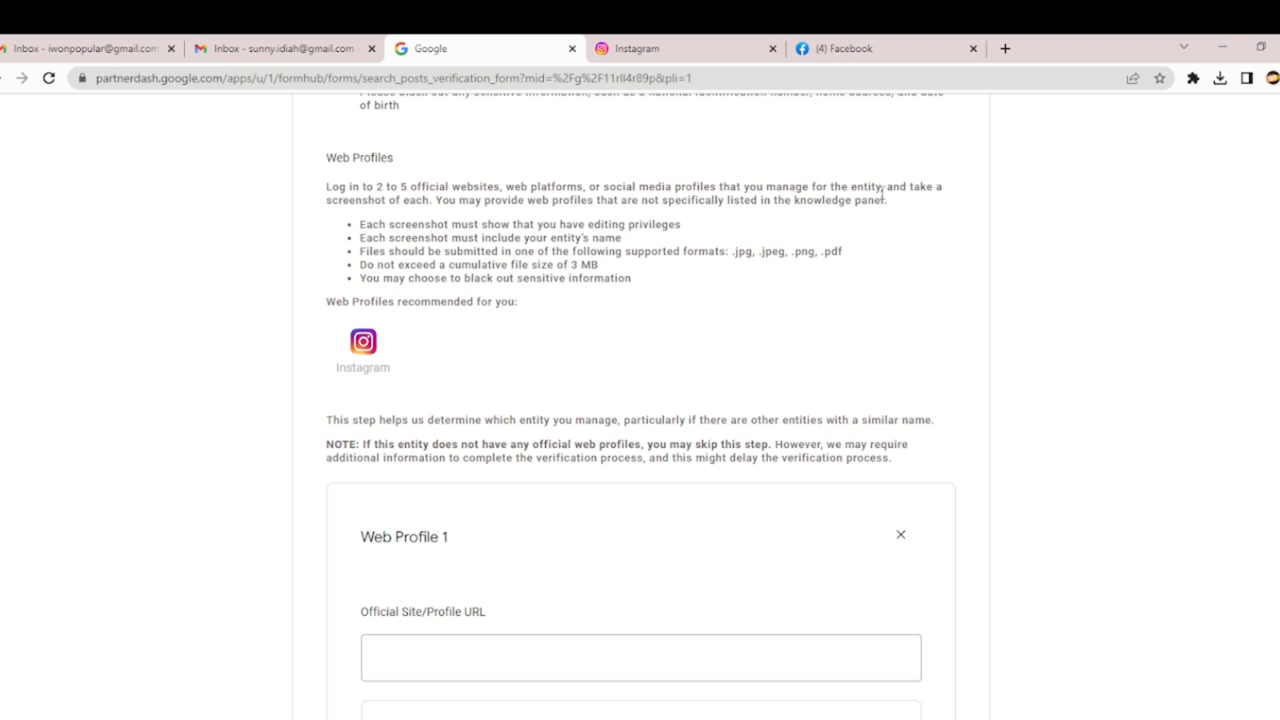
{"action": "mouse_move", "coordinate": [920, 202]}
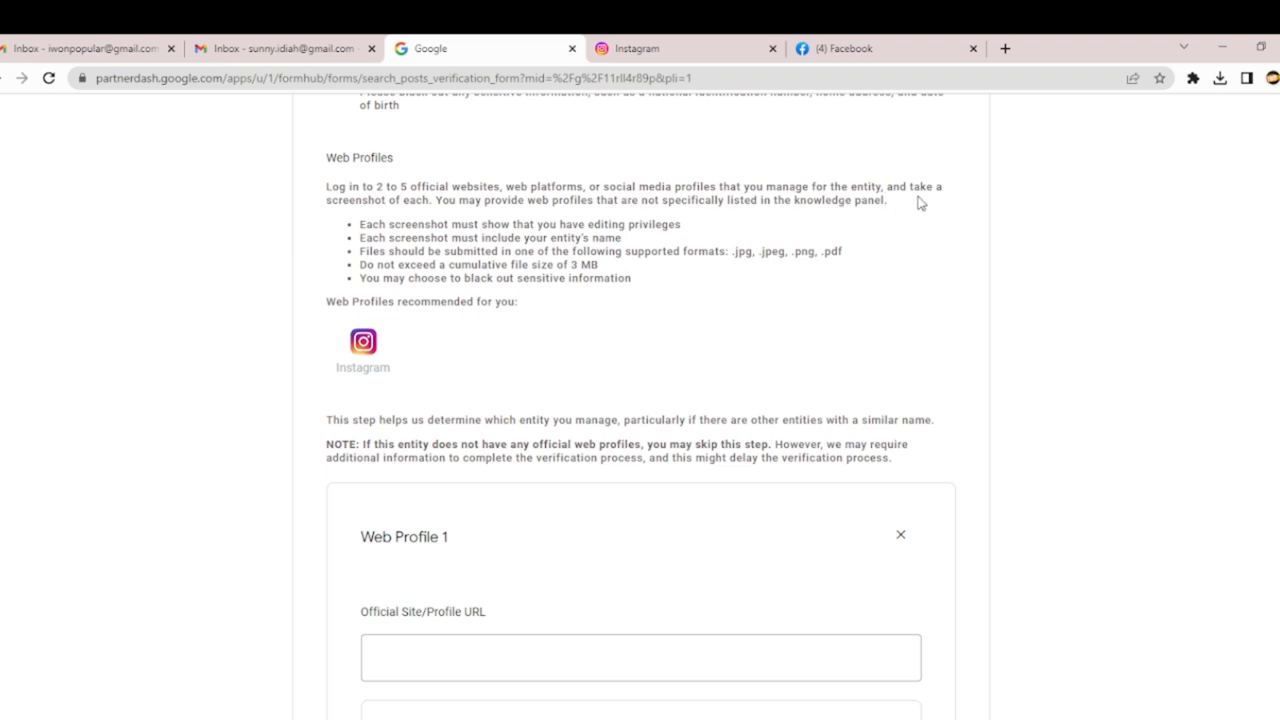
{"action": "mouse_move", "coordinate": [704, 216]}
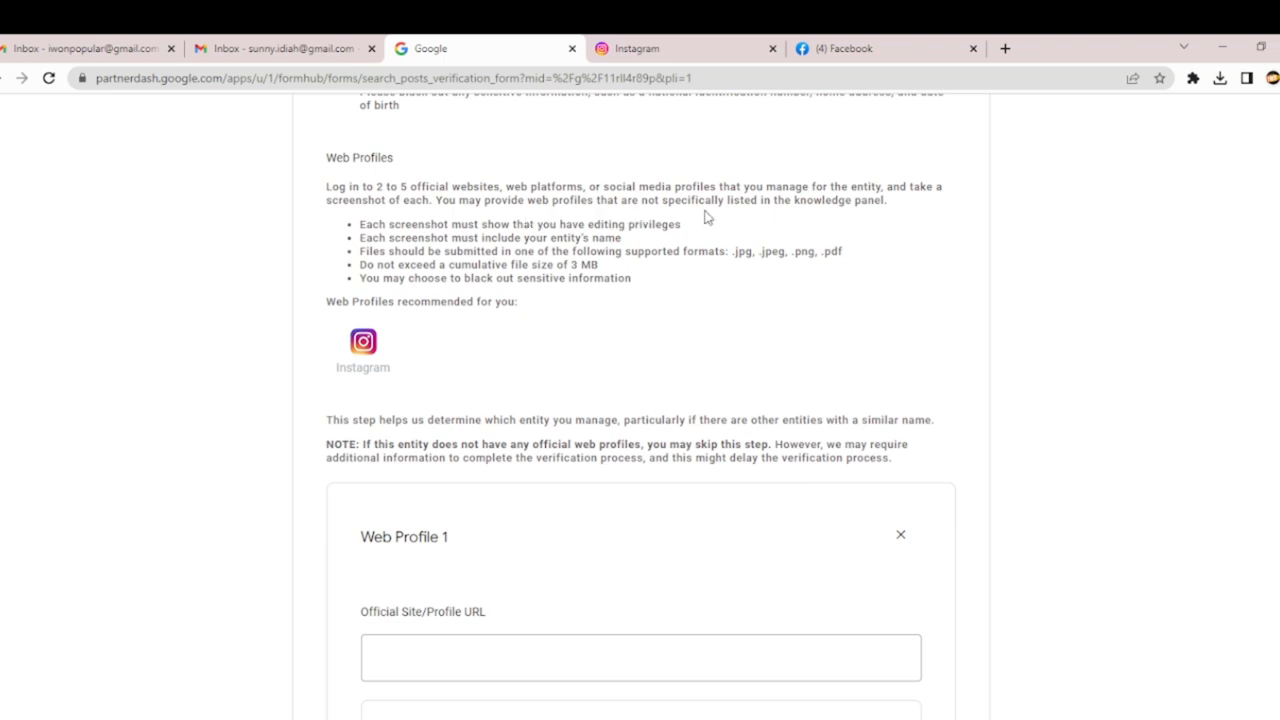
{"action": "mouse_move", "coordinate": [888, 230]}
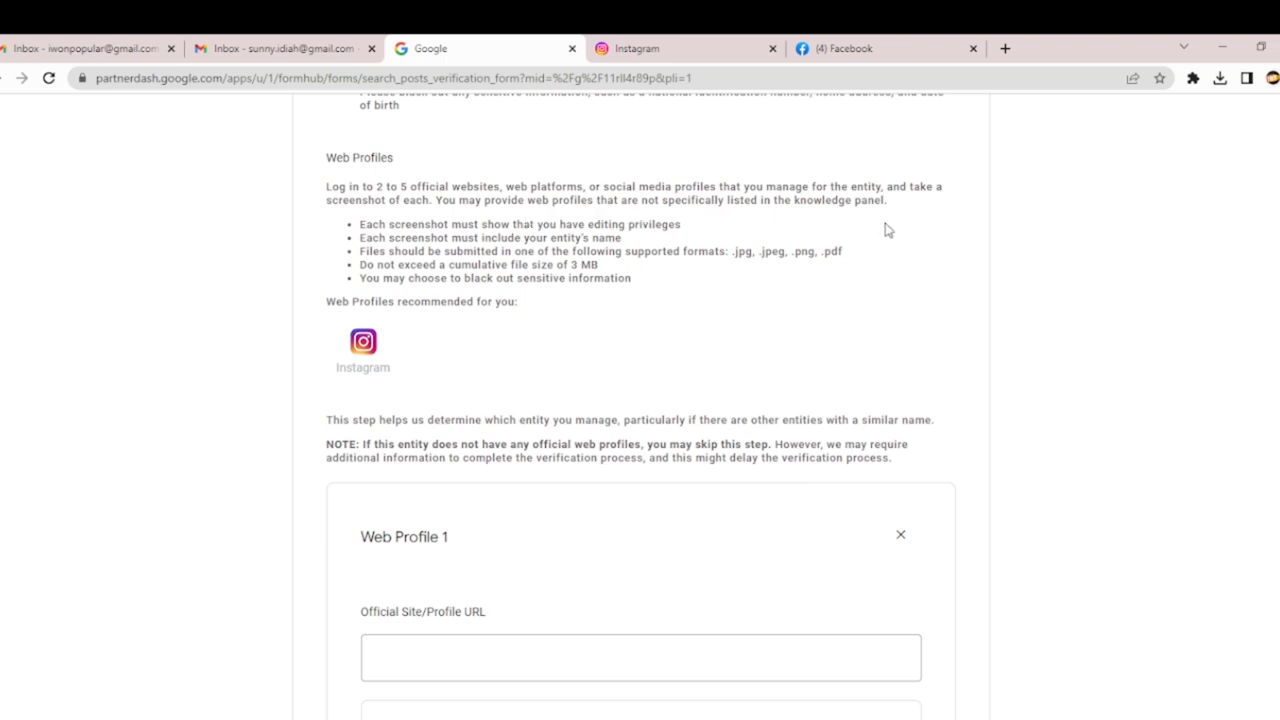
{"action": "mouse_move", "coordinate": [596, 240]}
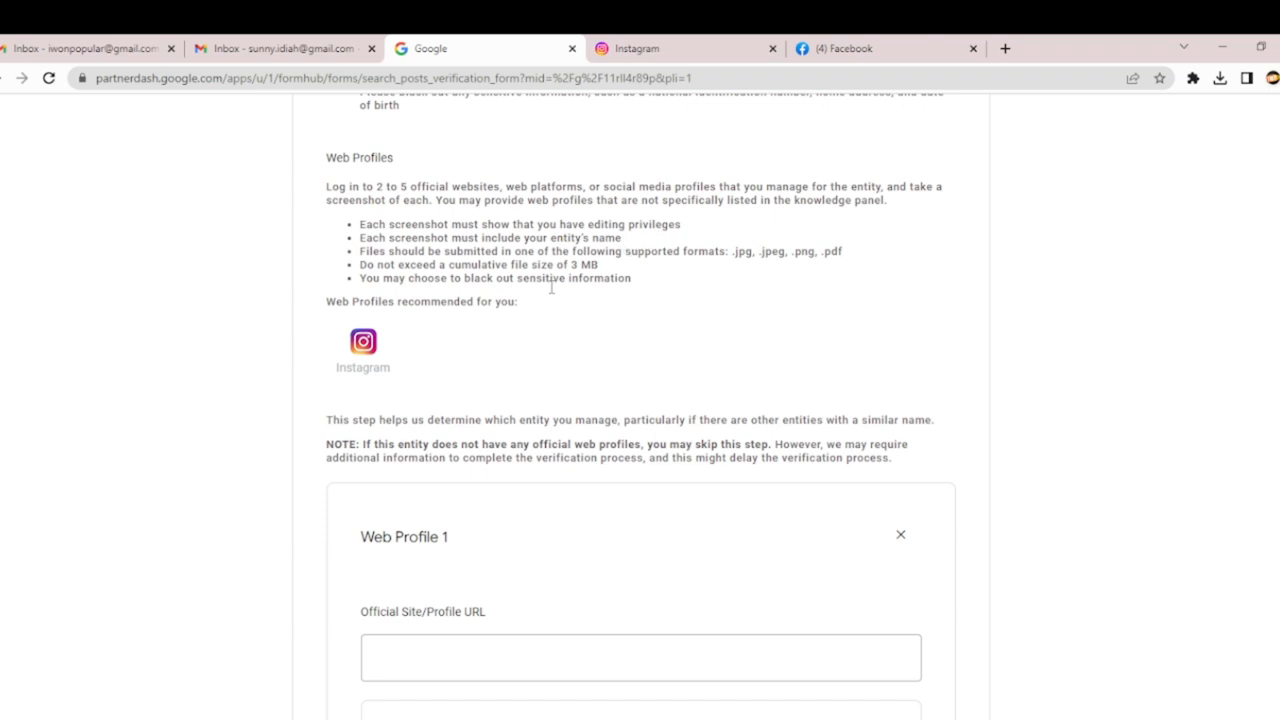
{"action": "mouse_move", "coordinate": [604, 252]}
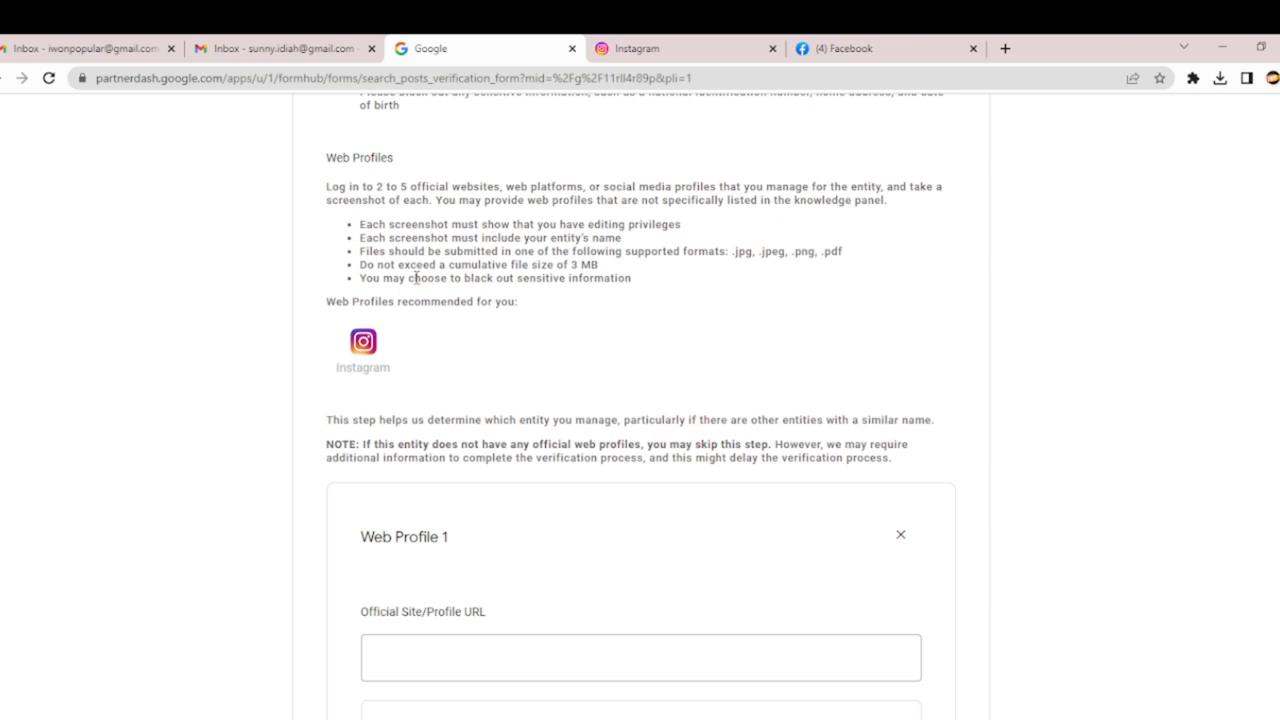
{"action": "left_click", "coordinate": [640, 656]}
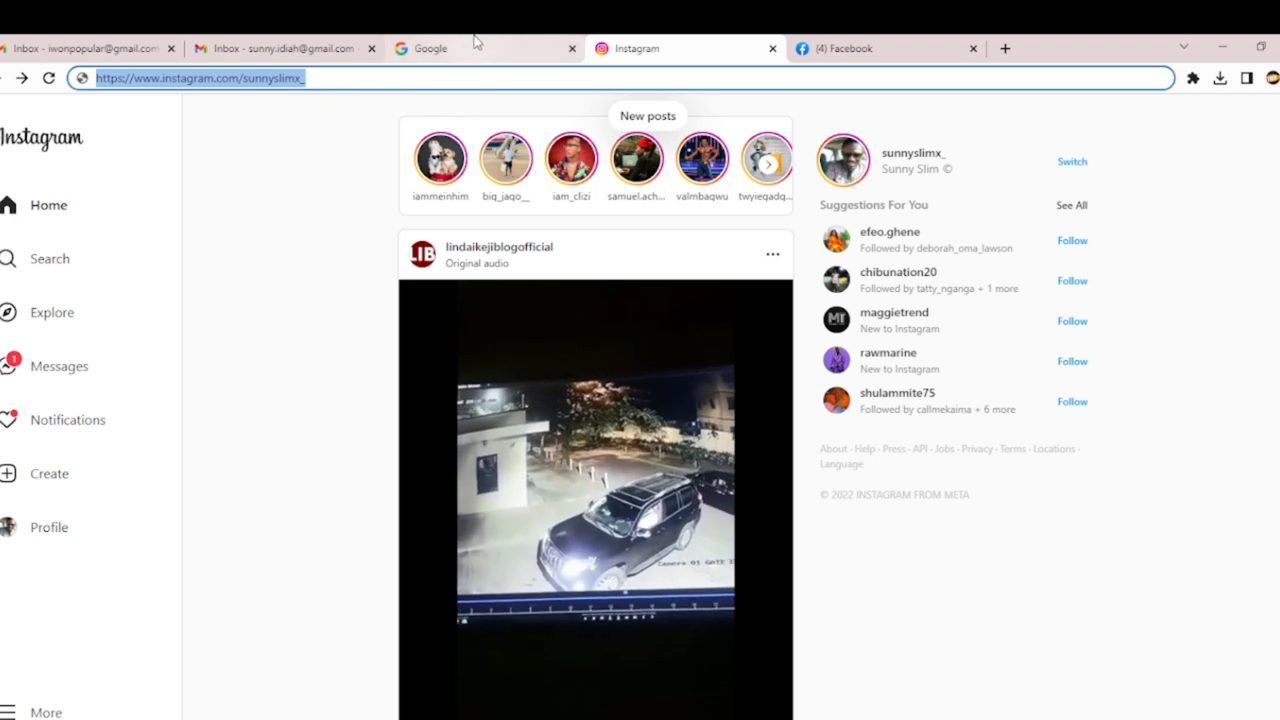
{"action": "left_click", "coordinate": [484, 48]}
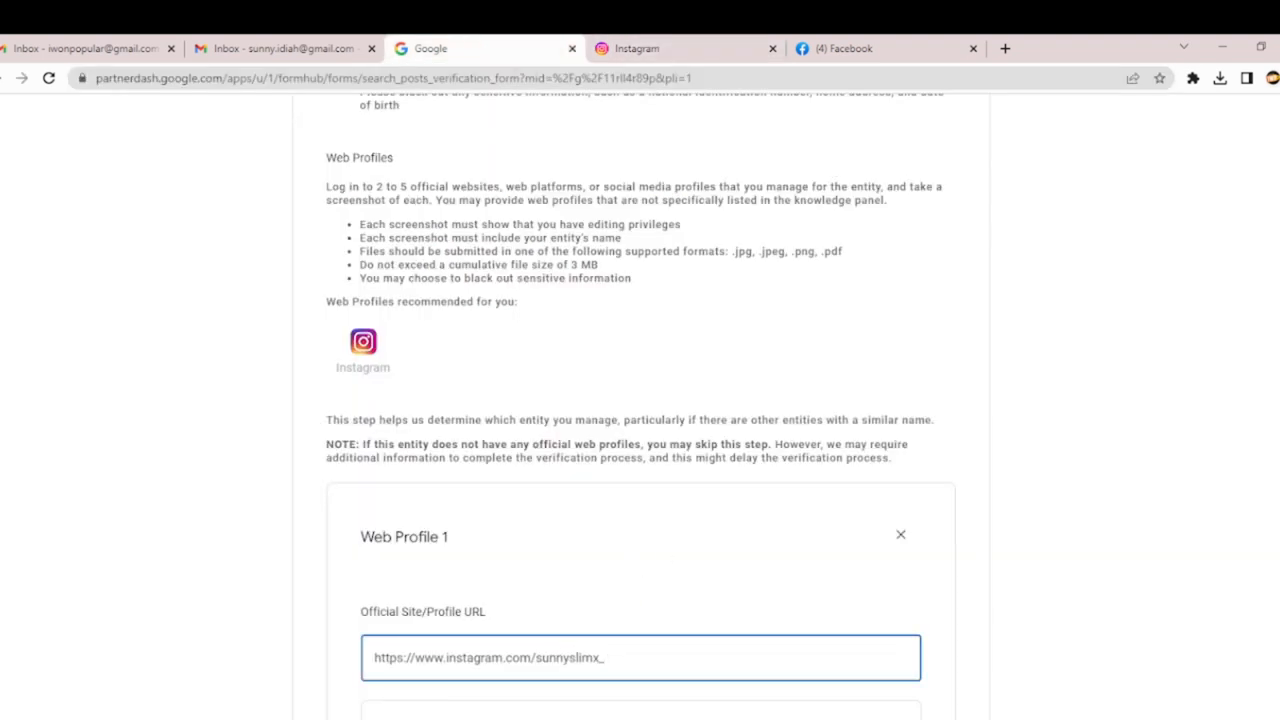
{"action": "scroll", "scroll_direction": "down", "scroll_amount": 3}
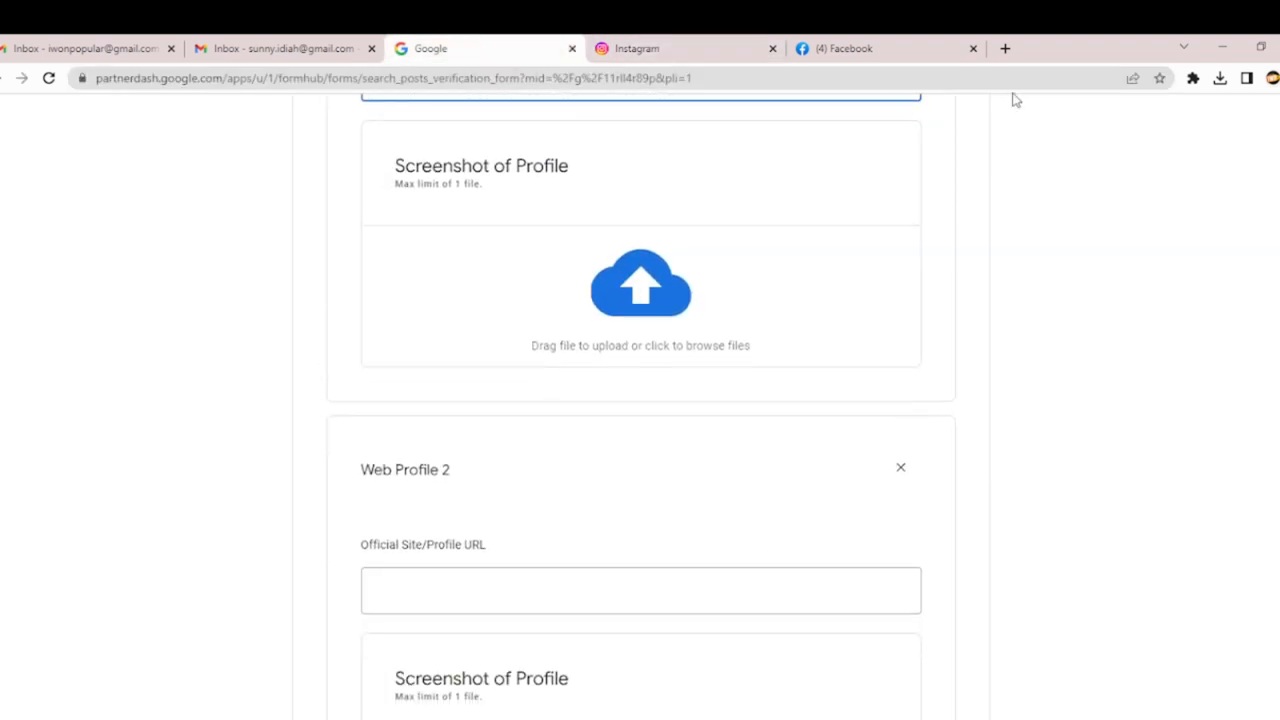
Copy the Facebook profile URL into Web Profile 2's Official Site/Profile URL field
{"action": "left_click", "coordinate": [884, 48]}
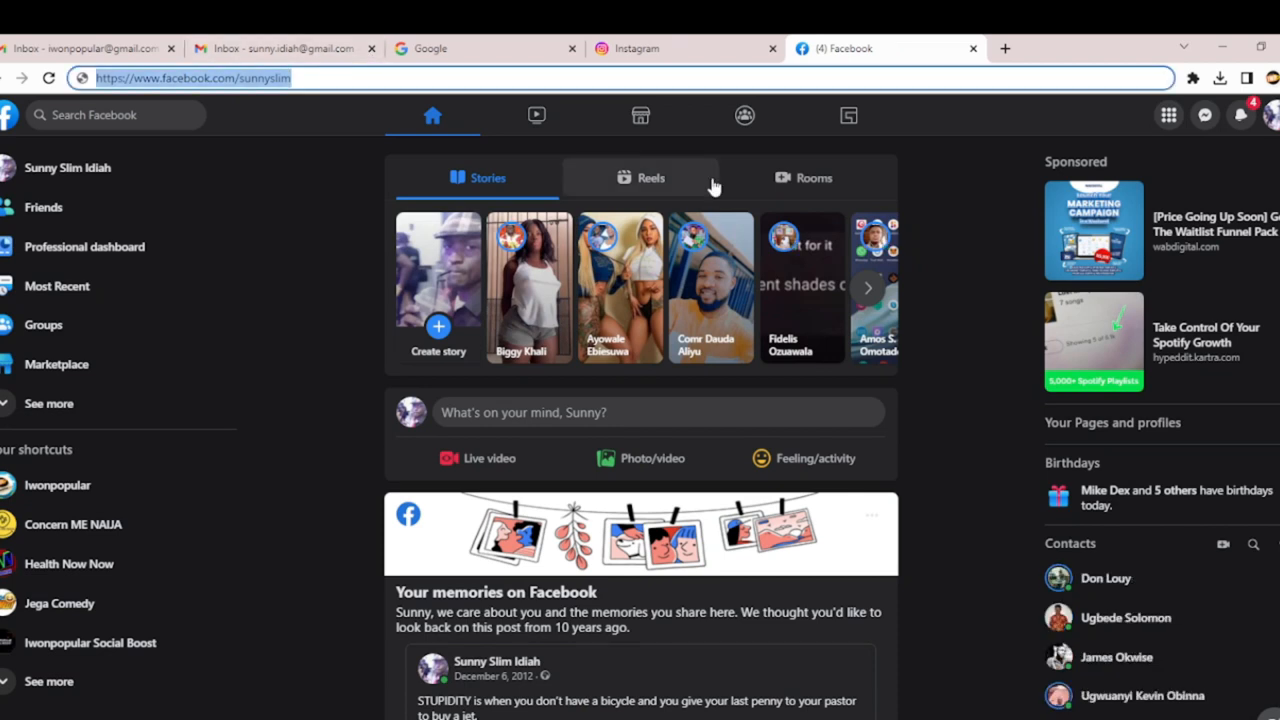
{"action": "left_click", "coordinate": [484, 48]}
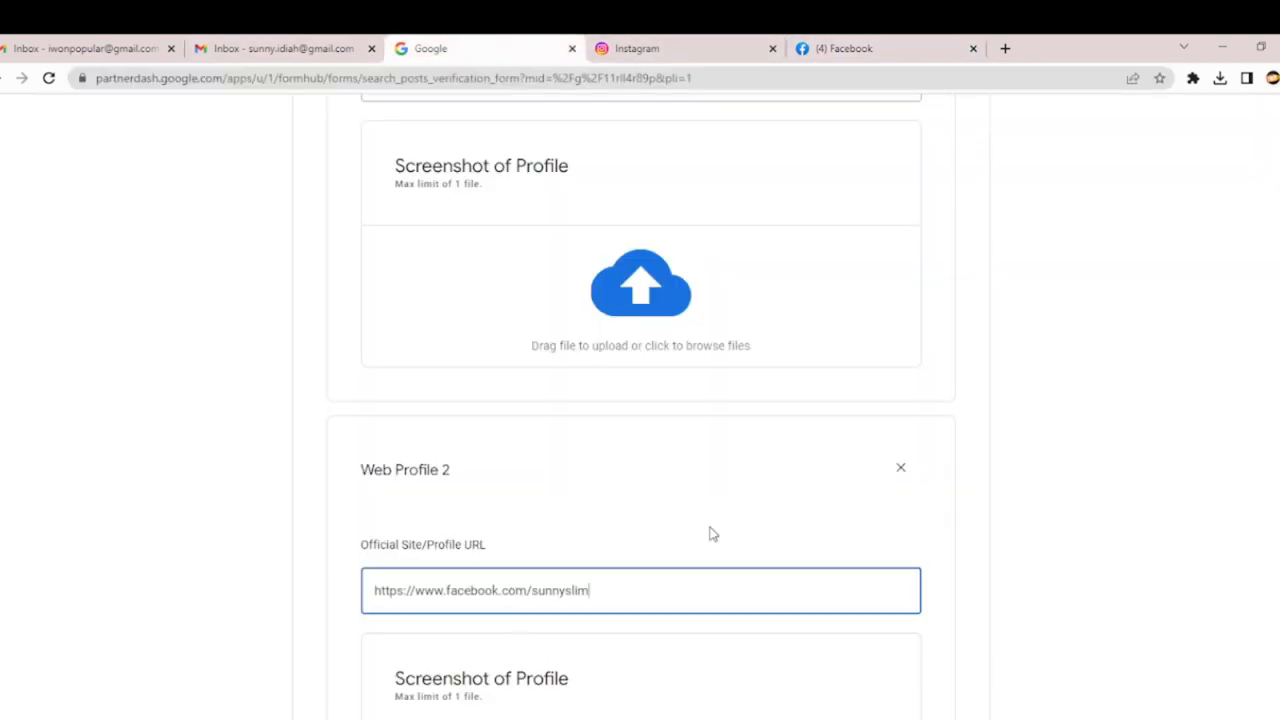
{"action": "left_click", "coordinate": [684, 48]}
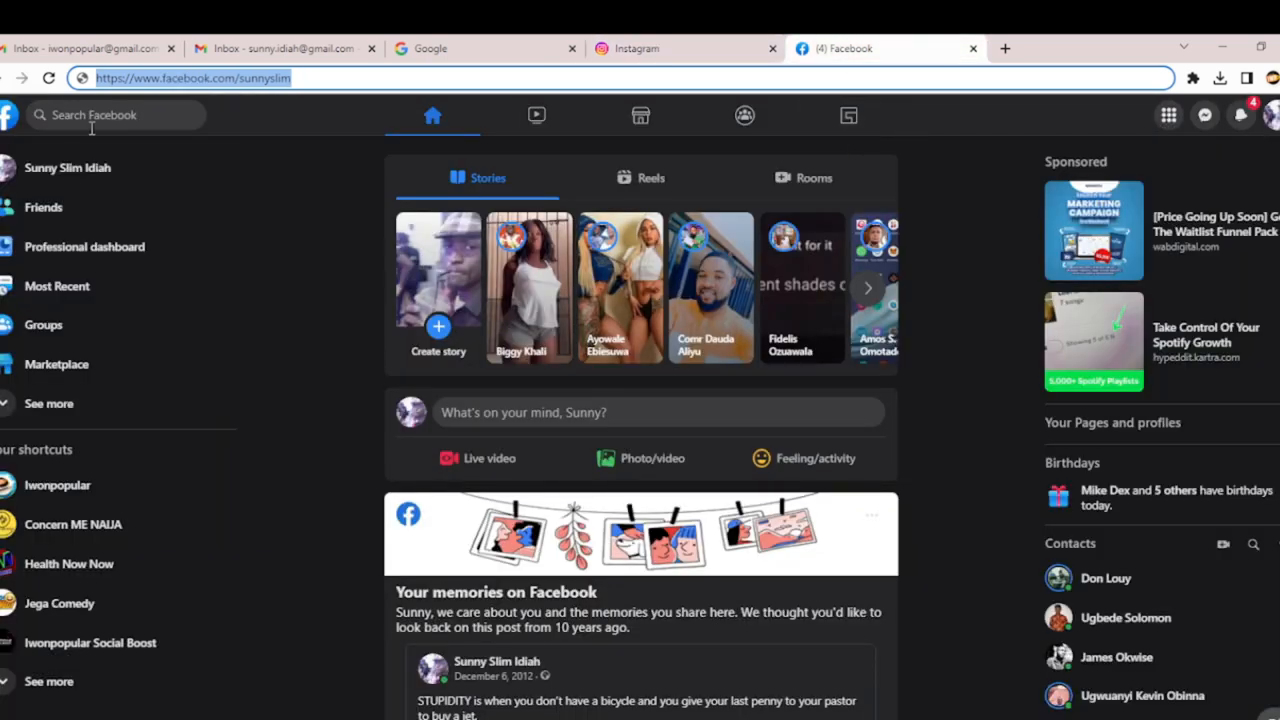
{"action": "left_click", "coordinate": [484, 48]}
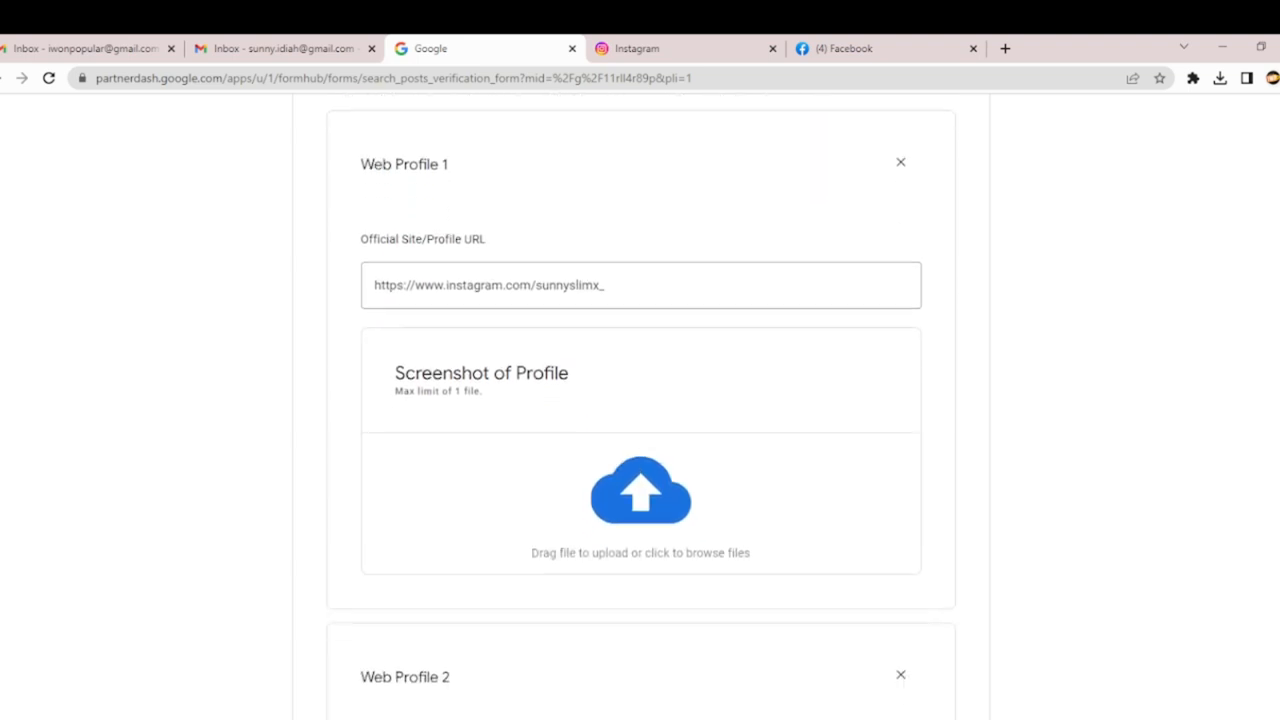
{"action": "mouse_move", "coordinate": [640, 490]}
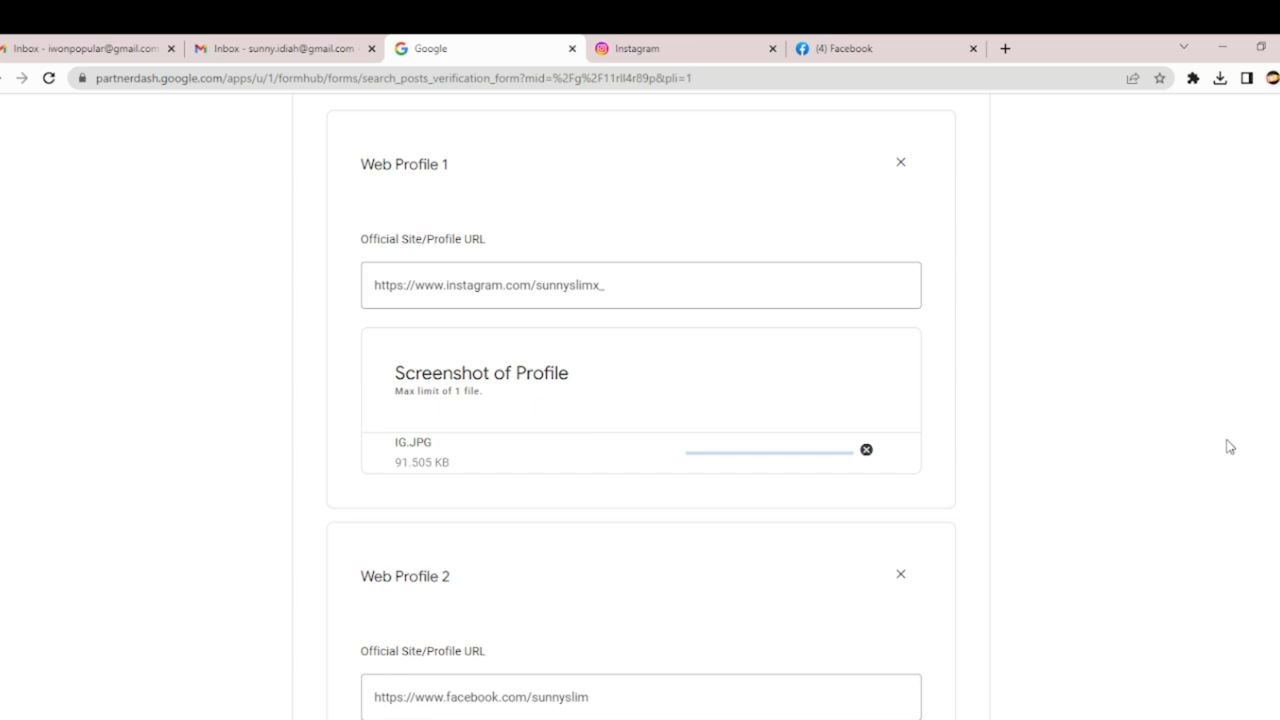
Attach FB.JPG as Web Profile 2's profile screenshot and review the IG.JPG and FB.JPG uploads
{"action": "scroll", "scroll_direction": "down", "scroll_amount": 3}
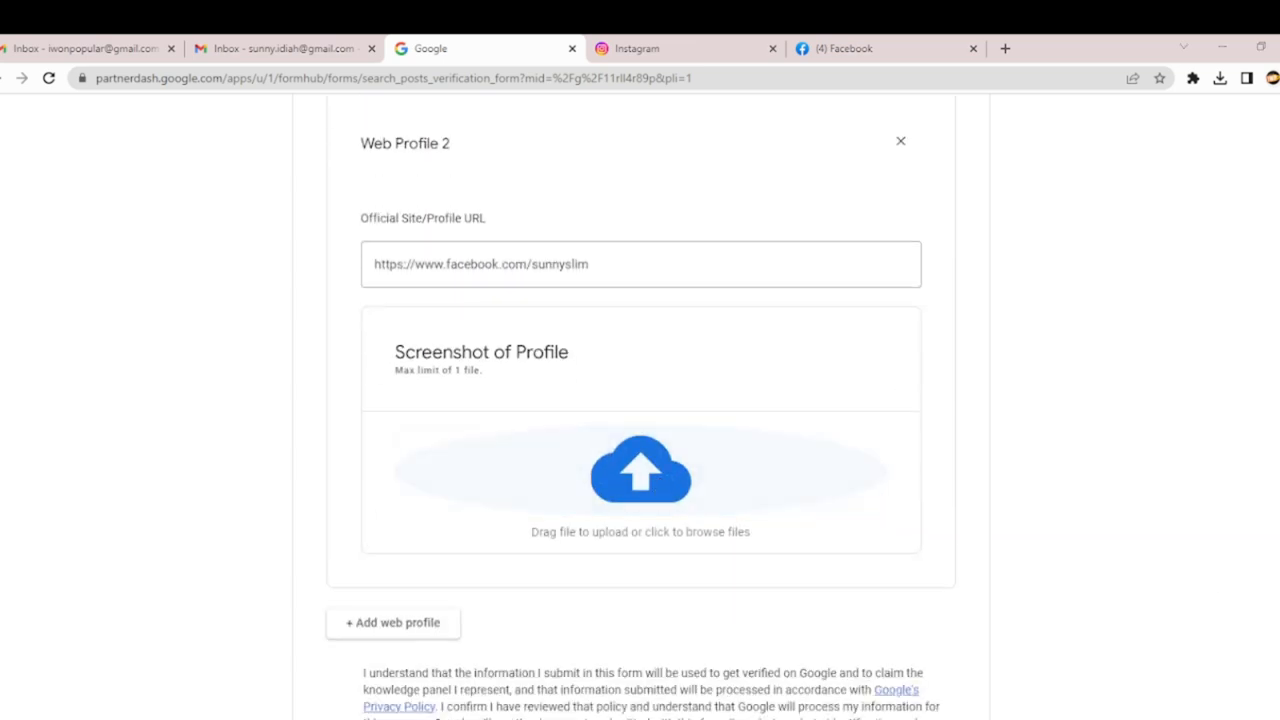
{"action": "left_click", "coordinate": [640, 470]}
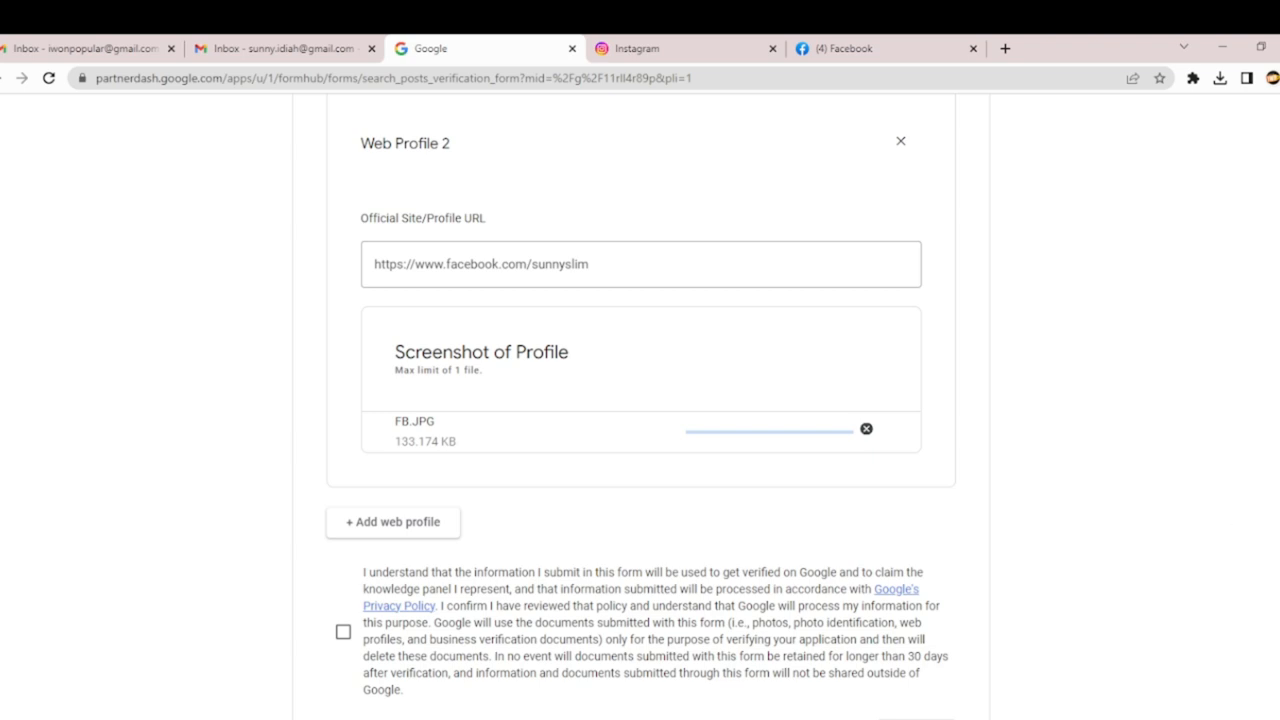
{"action": "scroll", "scroll_direction": "down", "scroll_amount": 3}
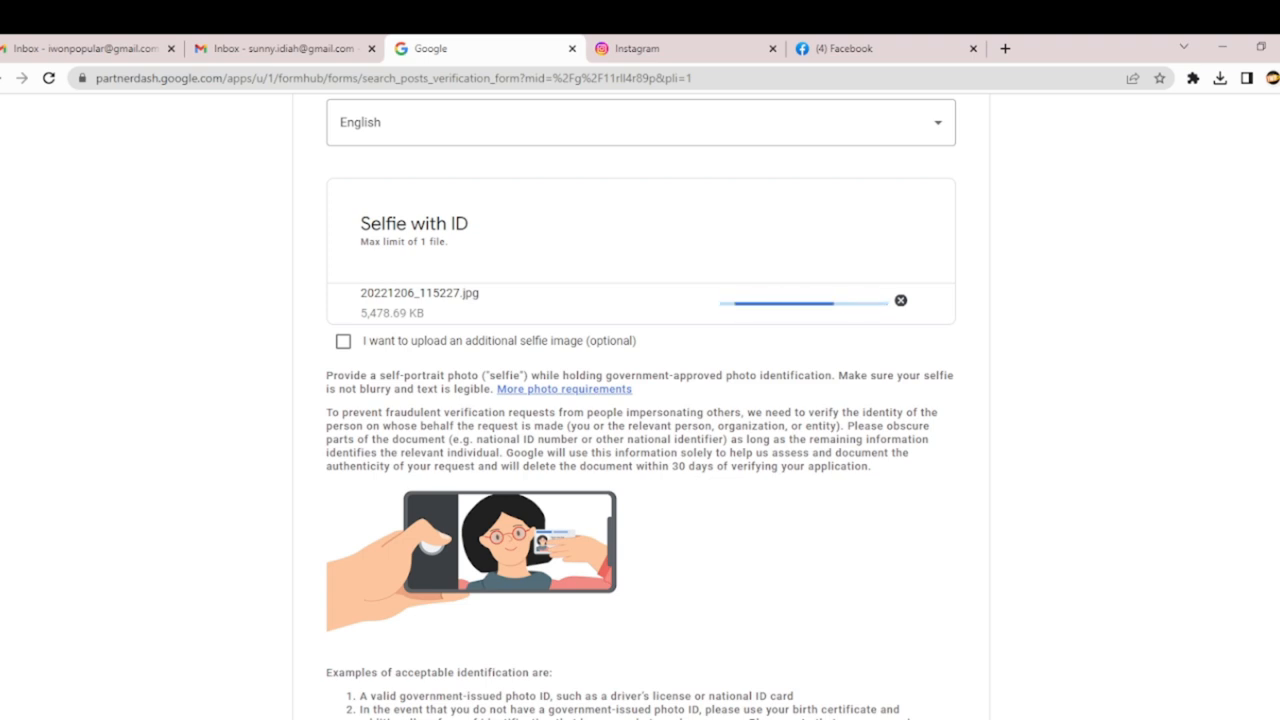
{"action": "scroll", "scroll_direction": "down", "scroll_amount": 3}
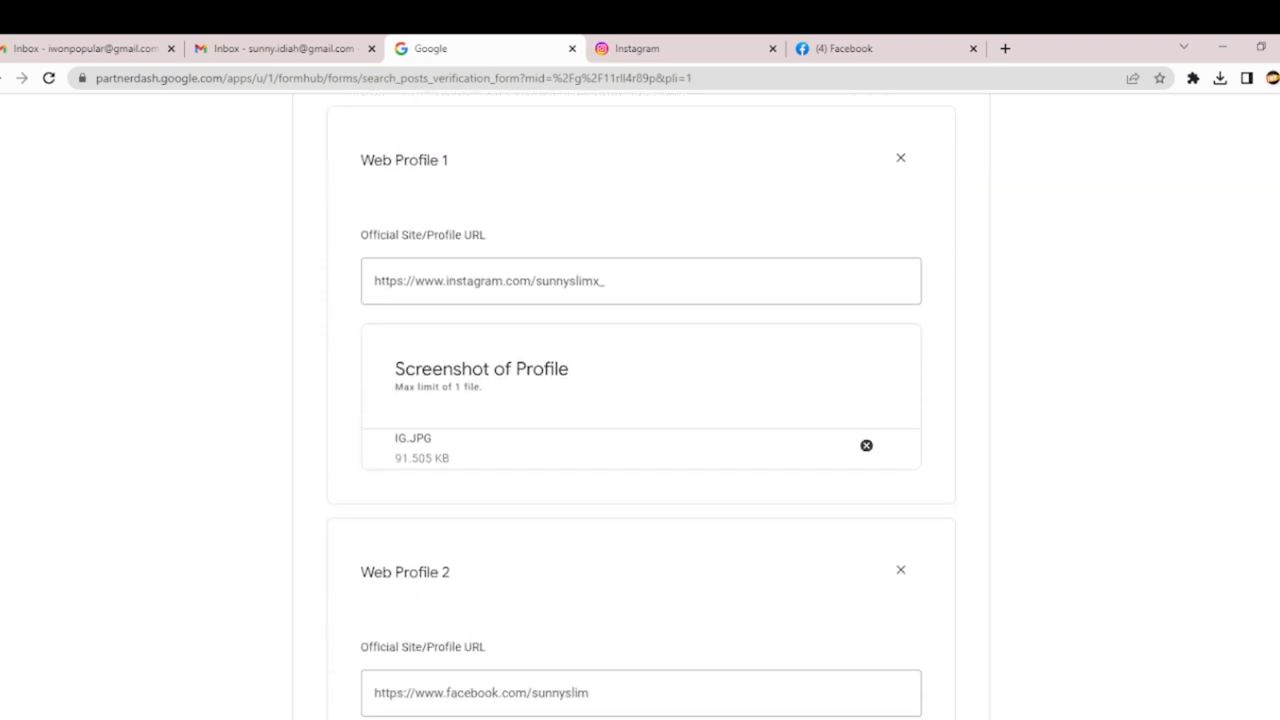
{"action": "scroll", "scroll_direction": "down", "scroll_amount": 3}
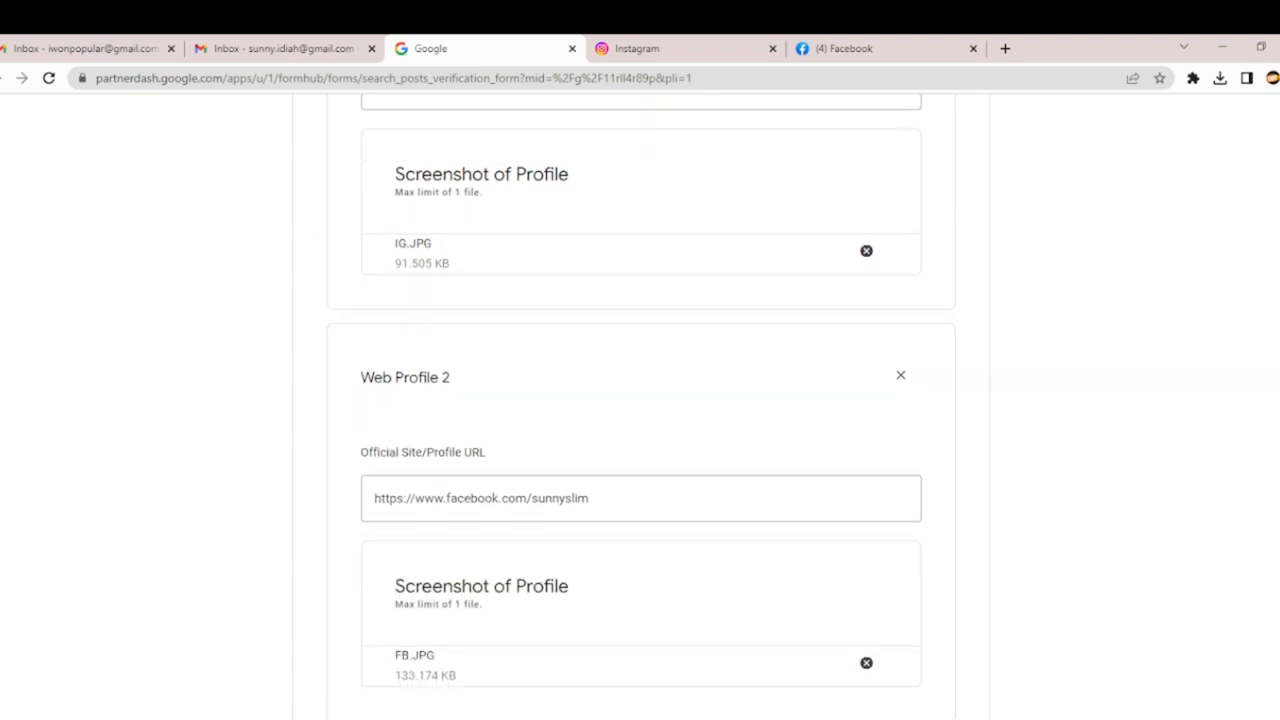
{"action": "scroll", "scroll_direction": "down", "scroll_amount": 3}
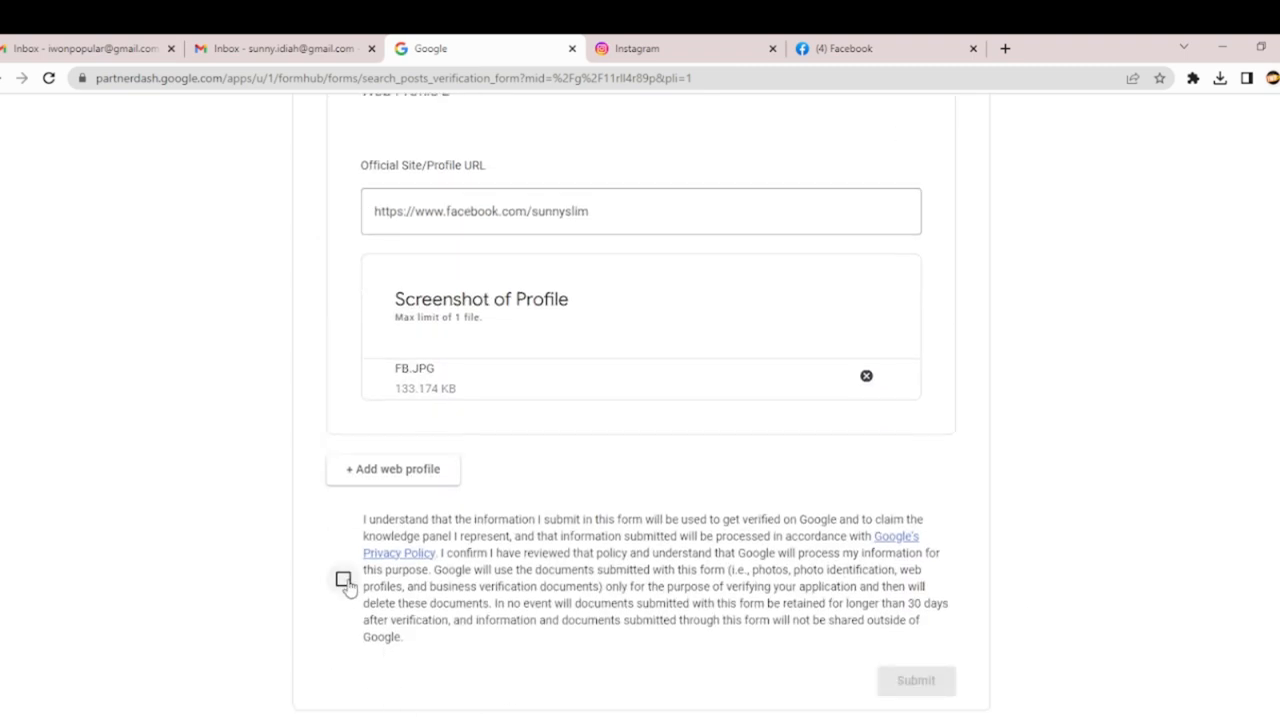
Agree to the information-use consent statement and submit the verification request
{"action": "left_click", "coordinate": [344, 580]}
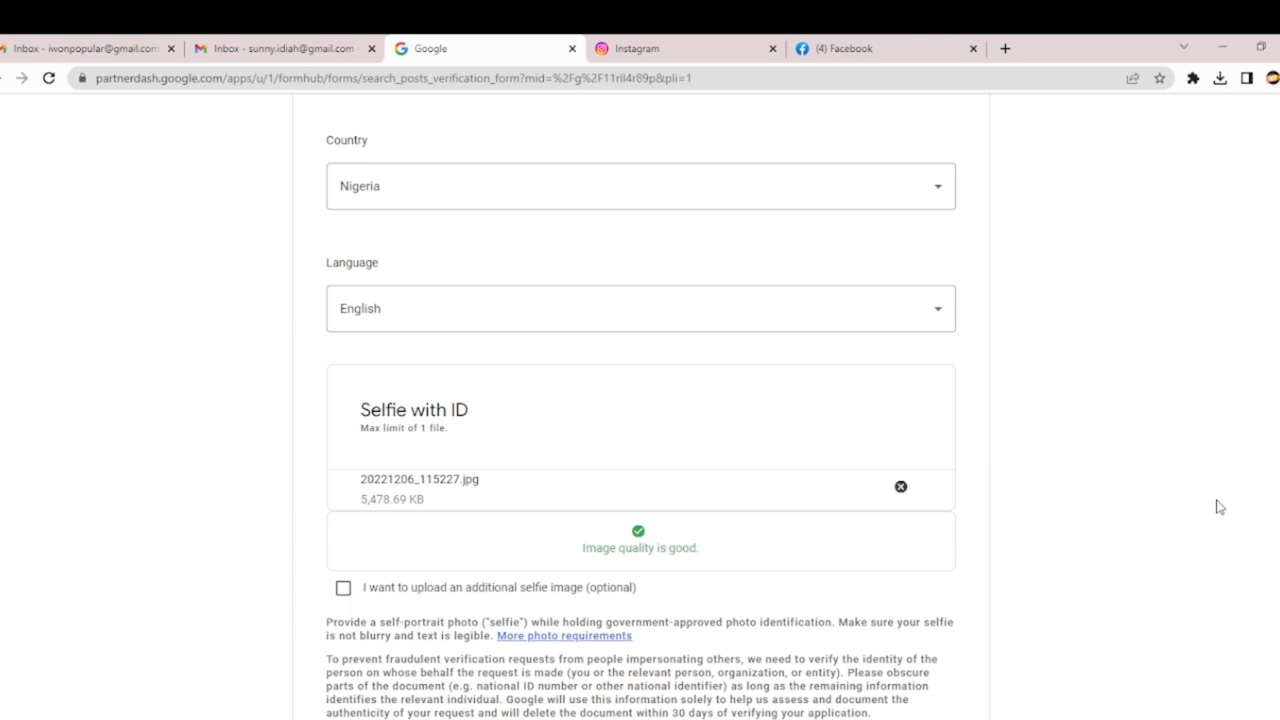
{"action": "mouse_move", "coordinate": [704, 568]}
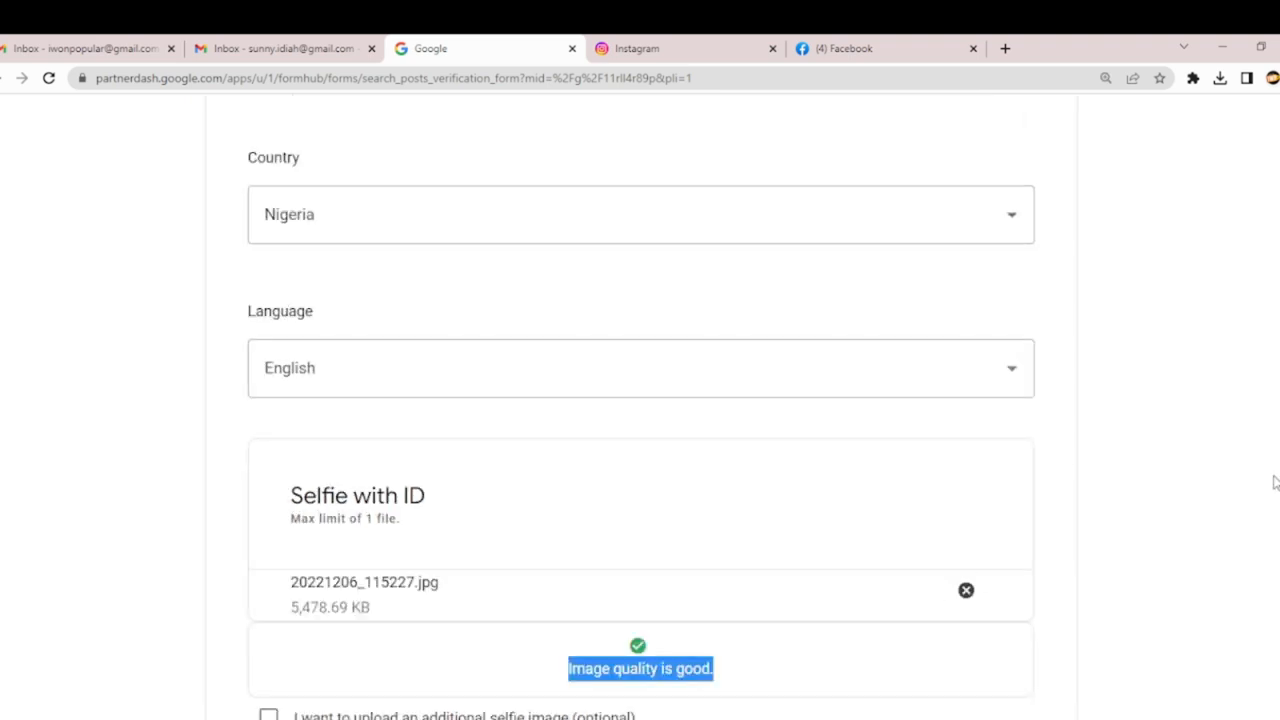
{"action": "scroll", "scroll_direction": "down", "scroll_amount": 3}
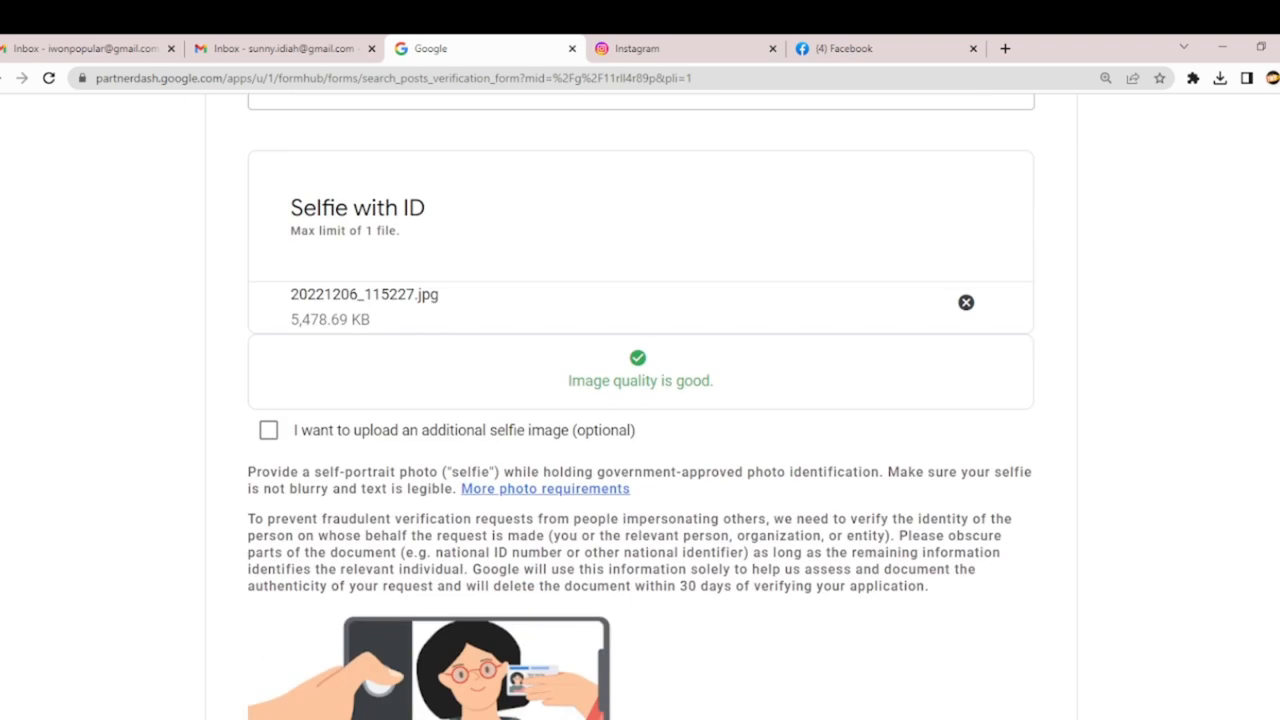
{"action": "mouse_move", "coordinate": [1174, 242]}
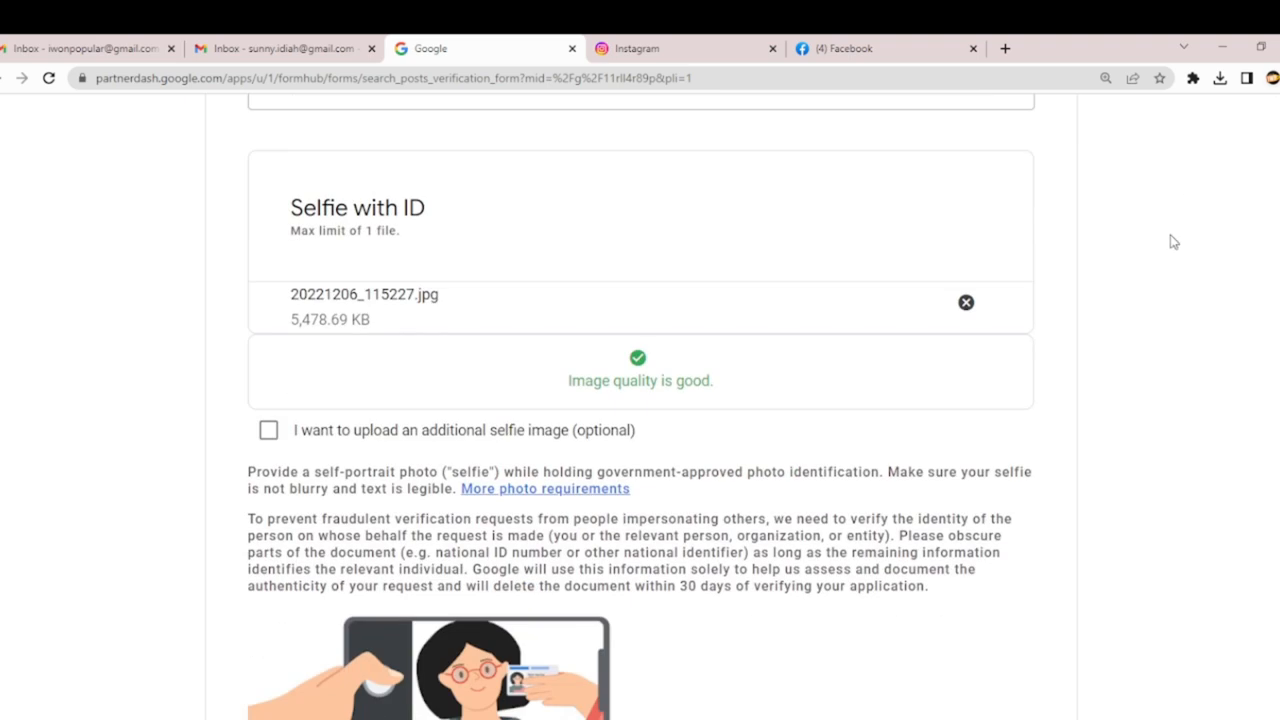
{"action": "scroll", "scroll_direction": "down", "scroll_amount": 3}
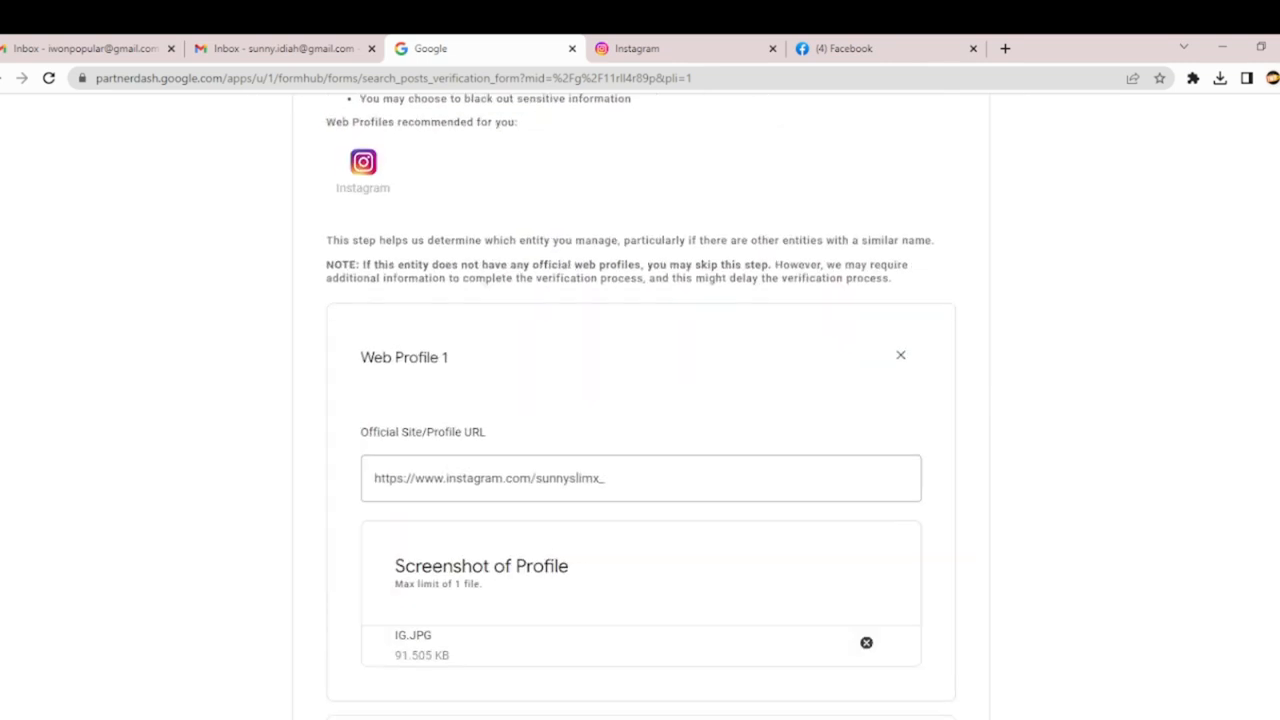
{"action": "scroll", "scroll_direction": "down", "scroll_amount": 3}
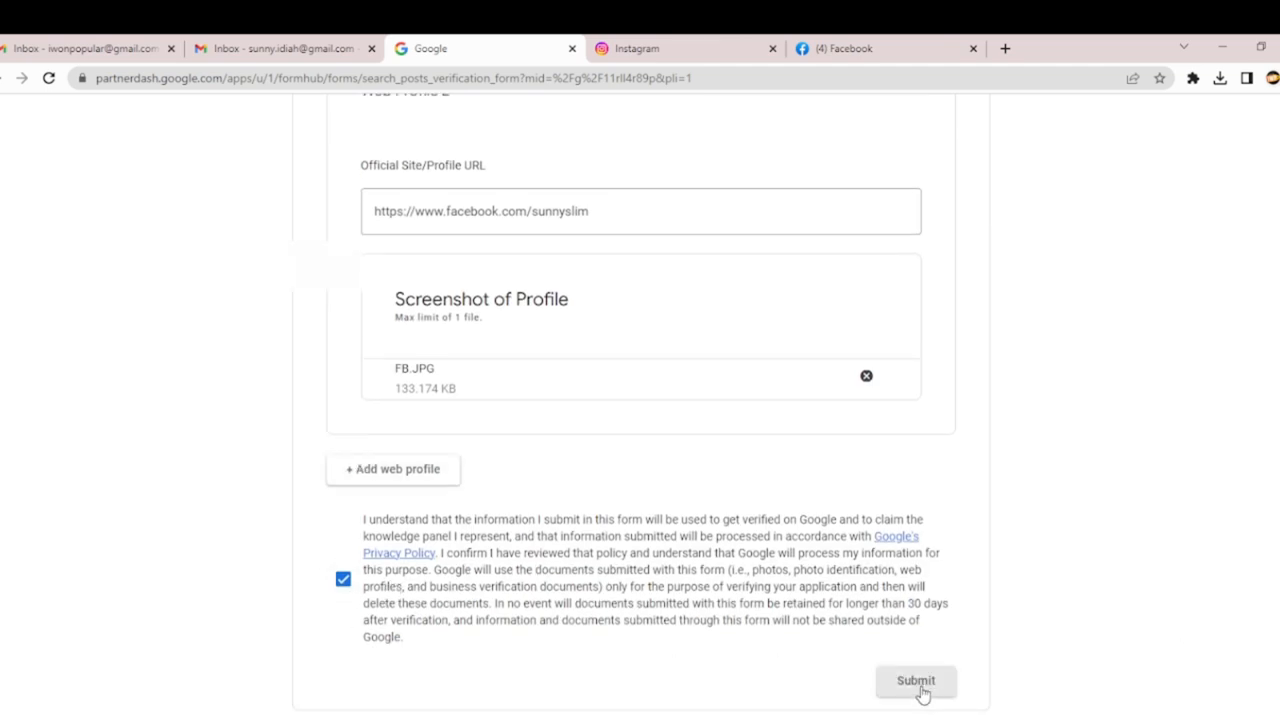
{"action": "left_click", "coordinate": [916, 680]}
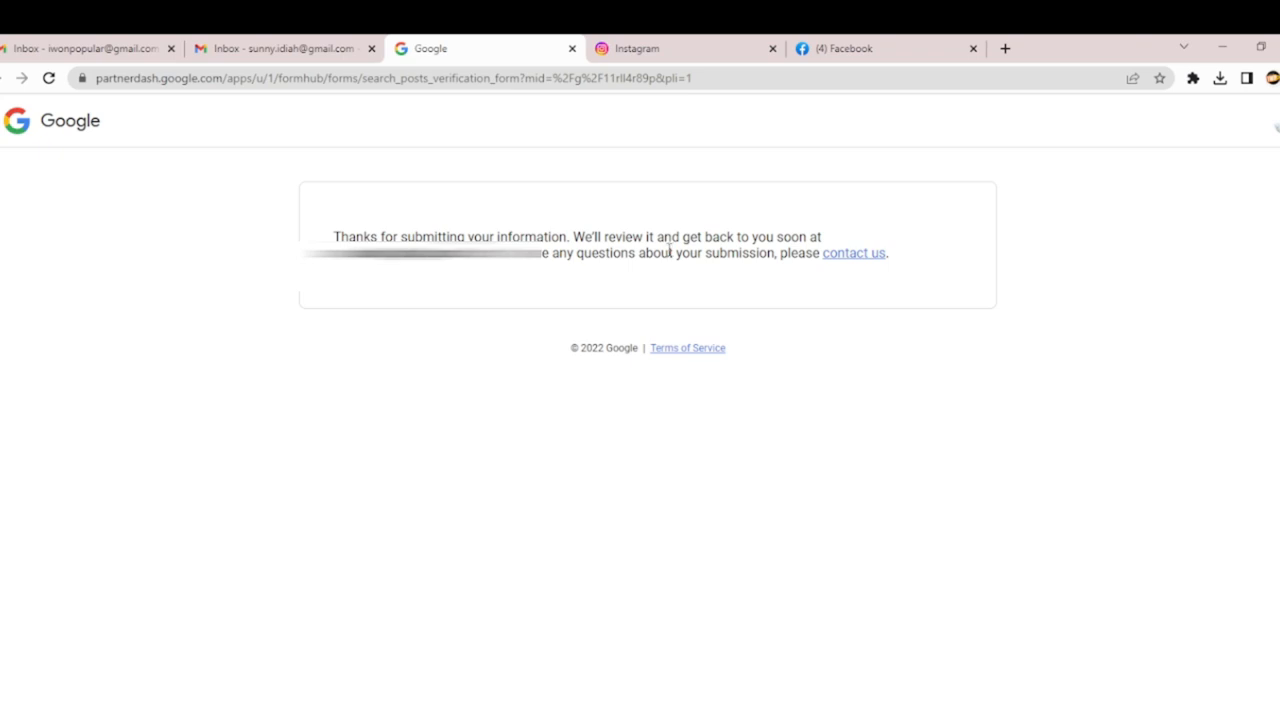
{"action": "mouse_move", "coordinate": [770, 272]}
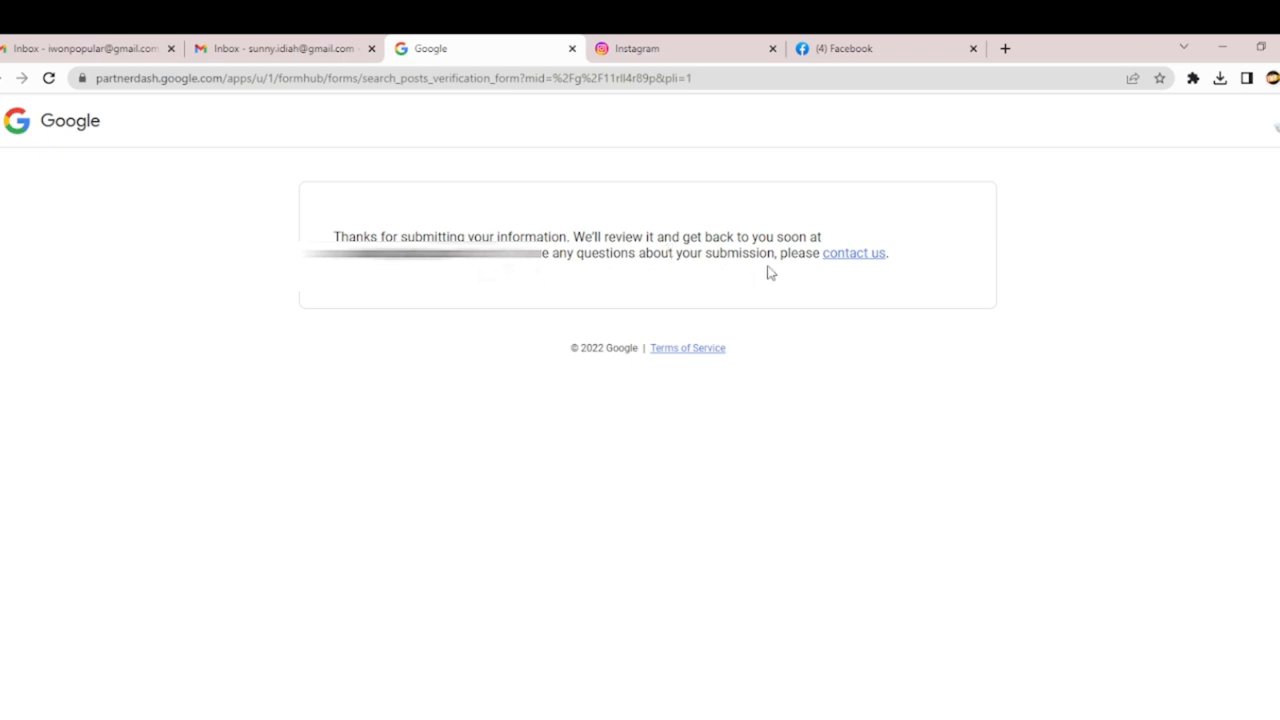
{"action": "mouse_move", "coordinate": [868, 312]}
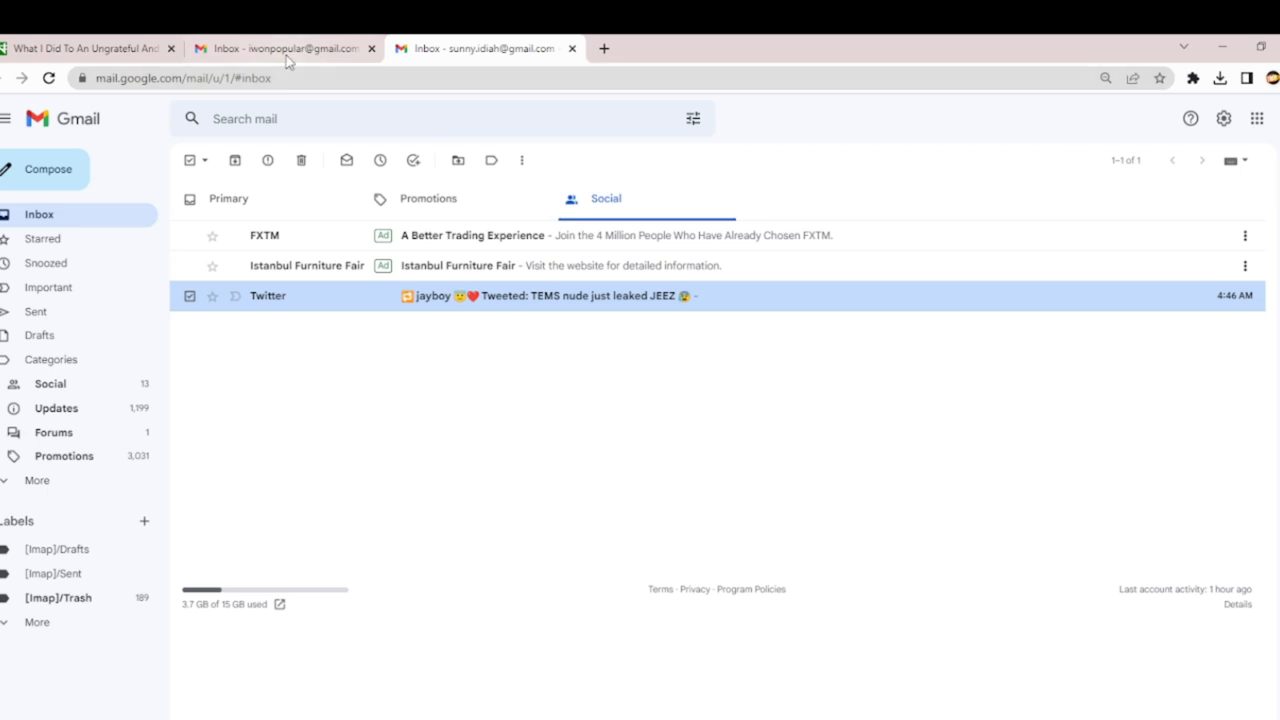
Open the 'Success! You've claimed your knowledge panel on Google' email in the inbox
{"action": "left_click", "coordinate": [228, 198]}
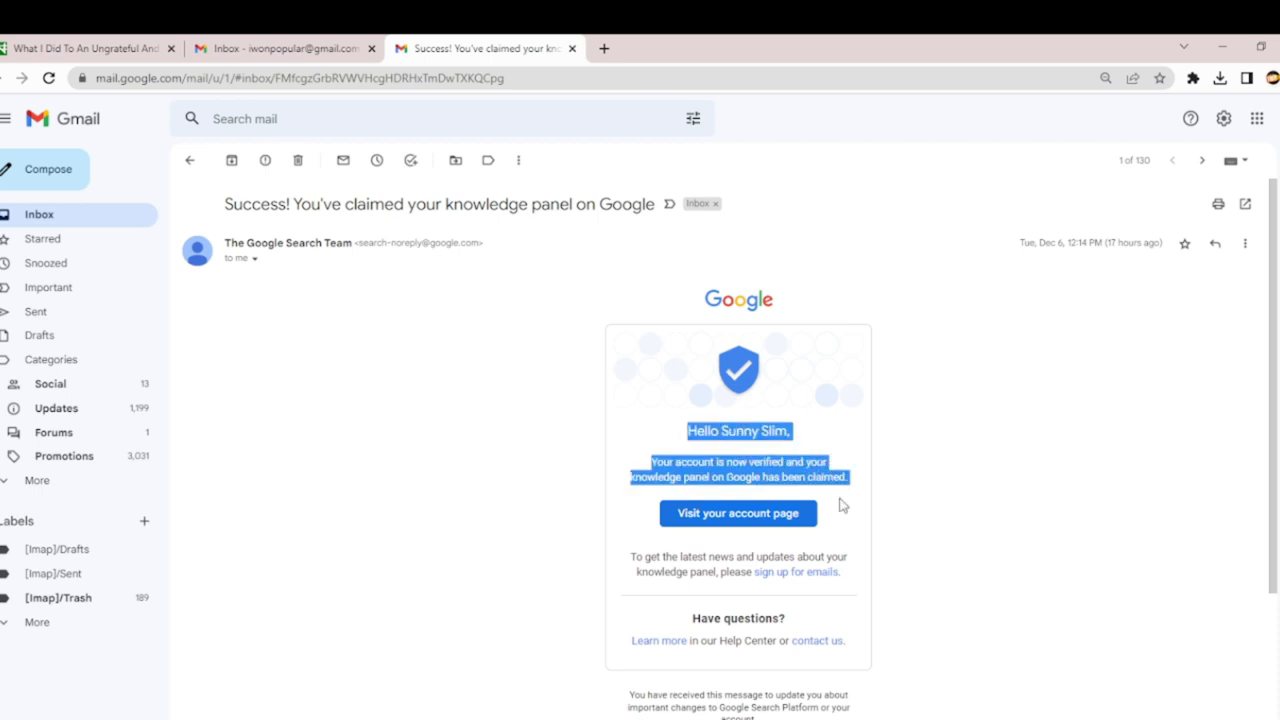
{"action": "mouse_move", "coordinate": [1236, 228]}
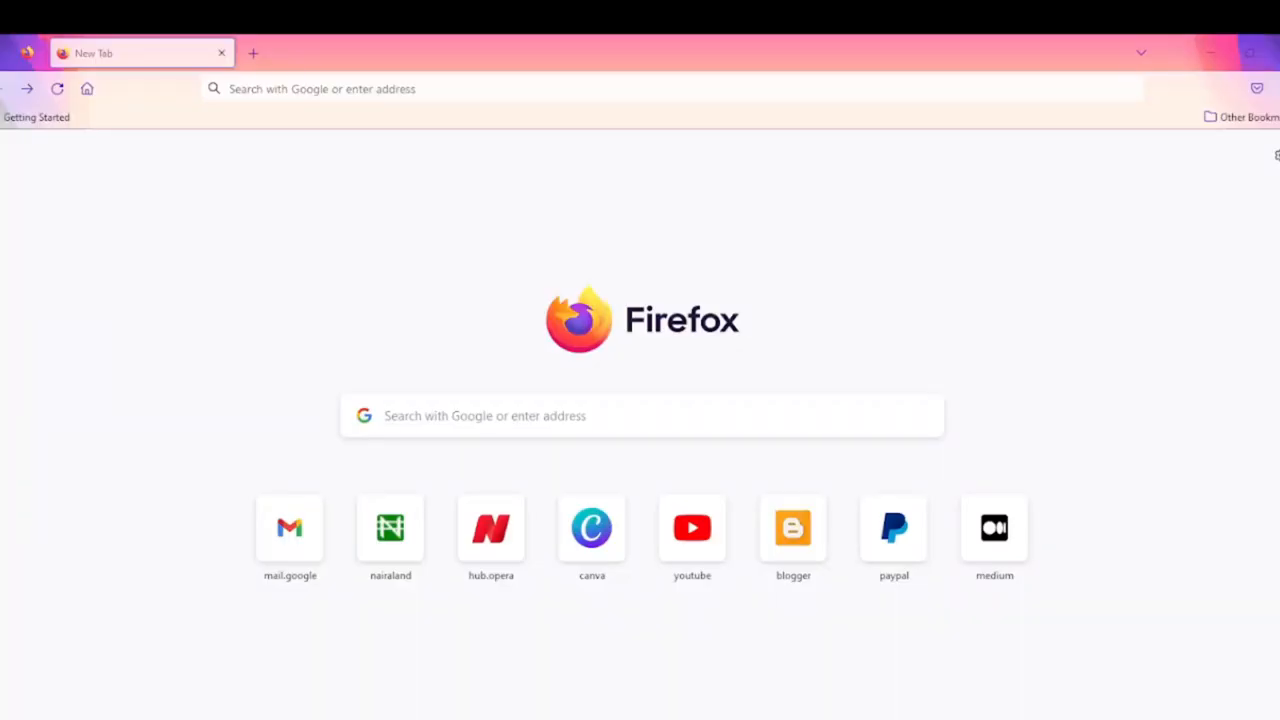
Search Google for 'sunny slim' and view the Sunny Slim music creator knowledge panel
{"action": "left_click", "coordinate": [670, 88]}
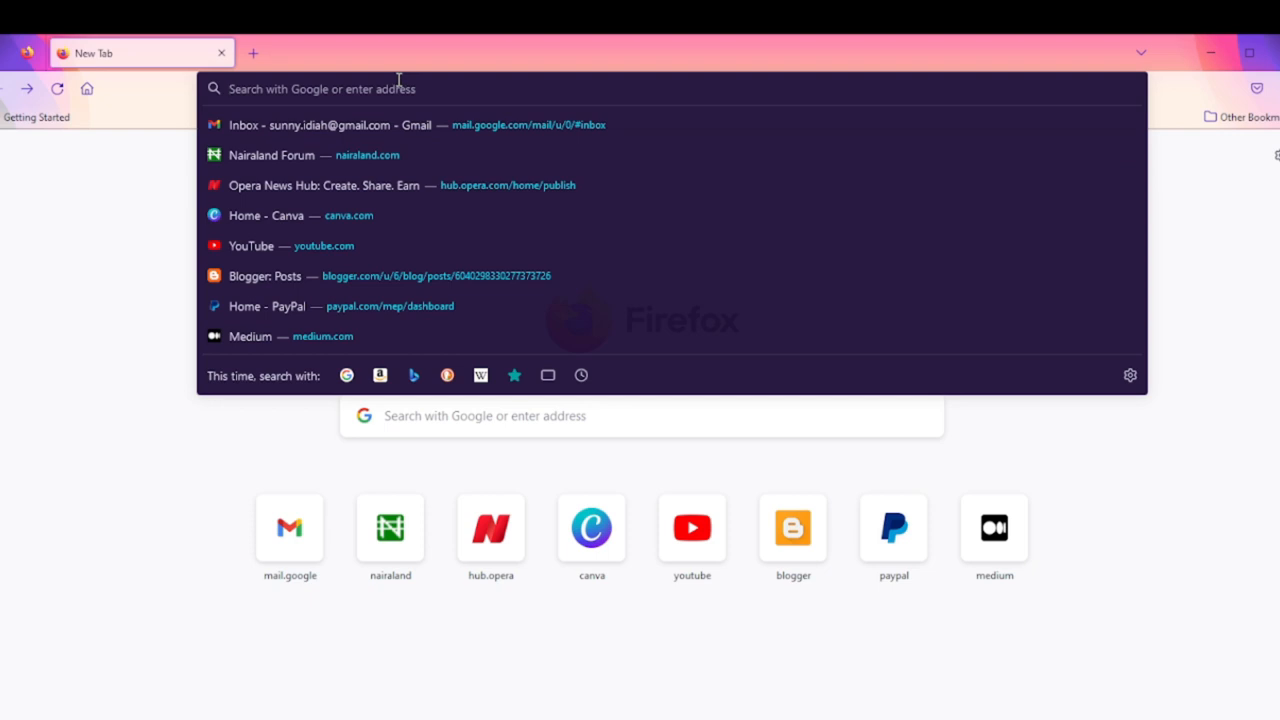
{"action": "type", "text": "sunny slim"}
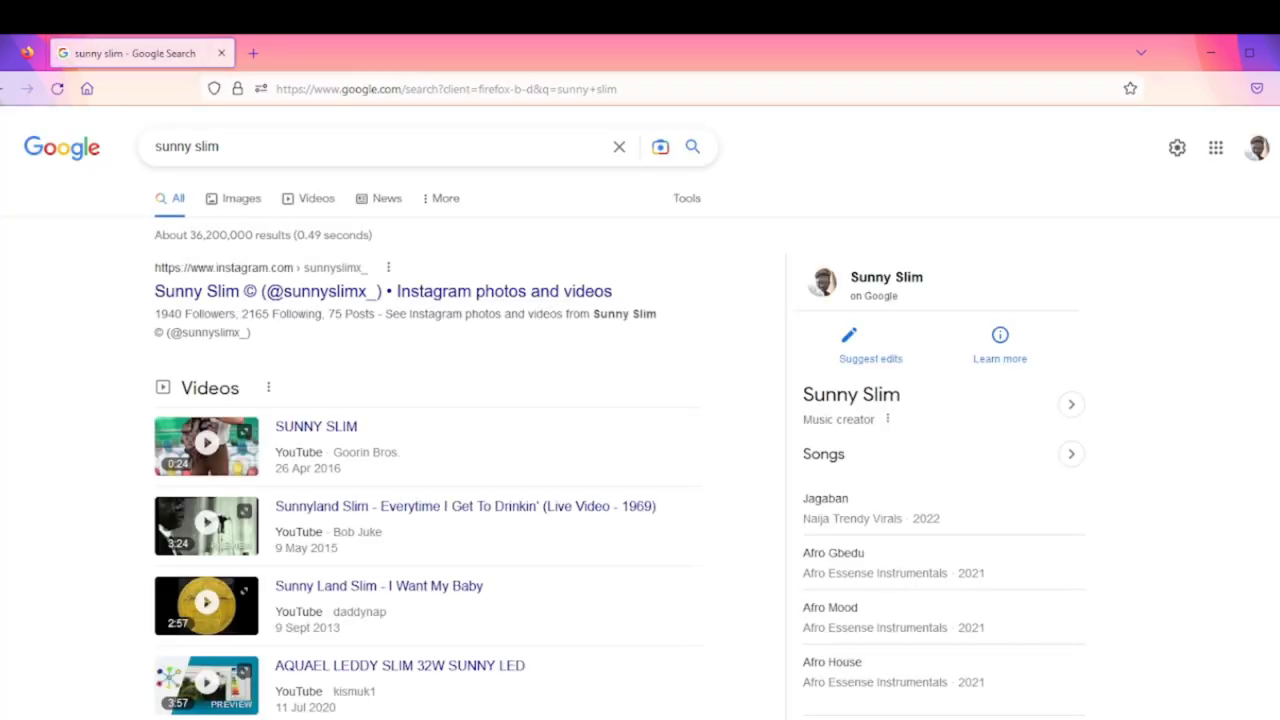
{"action": "scroll", "scroll_direction": "down", "scroll_amount": 3}
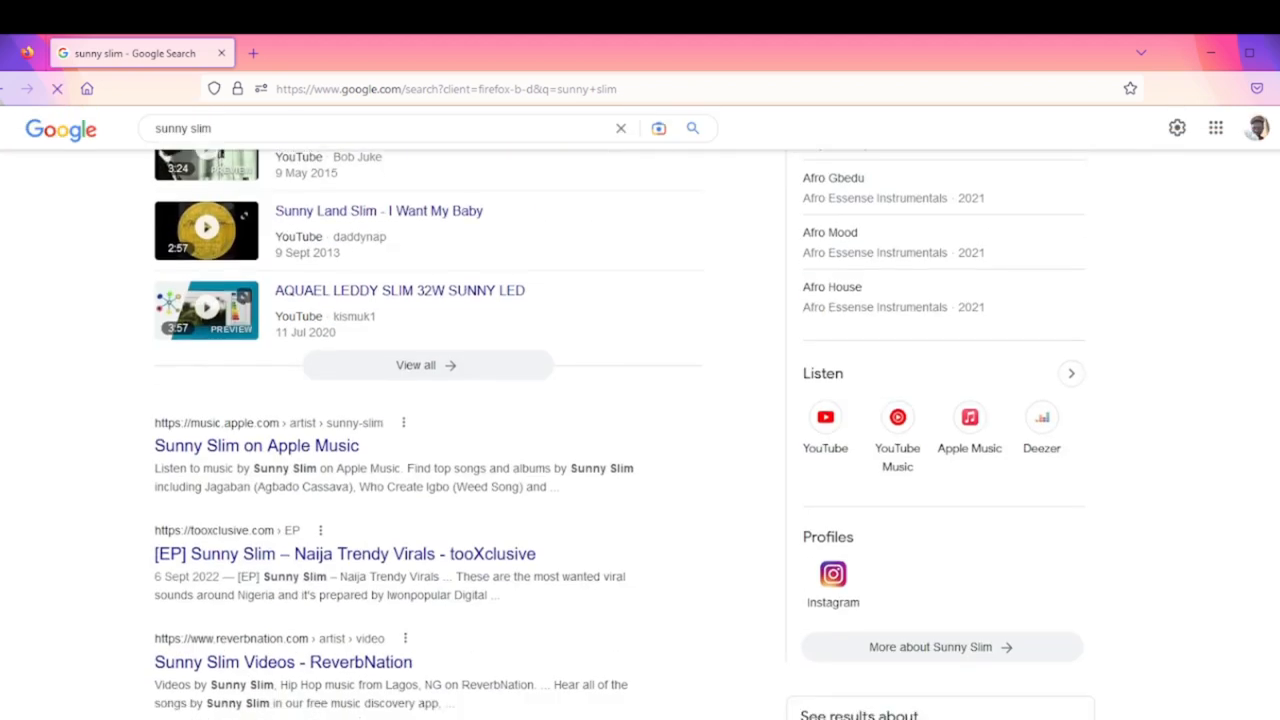
{"action": "scroll", "scroll_direction": "up", "scroll_amount": 3}
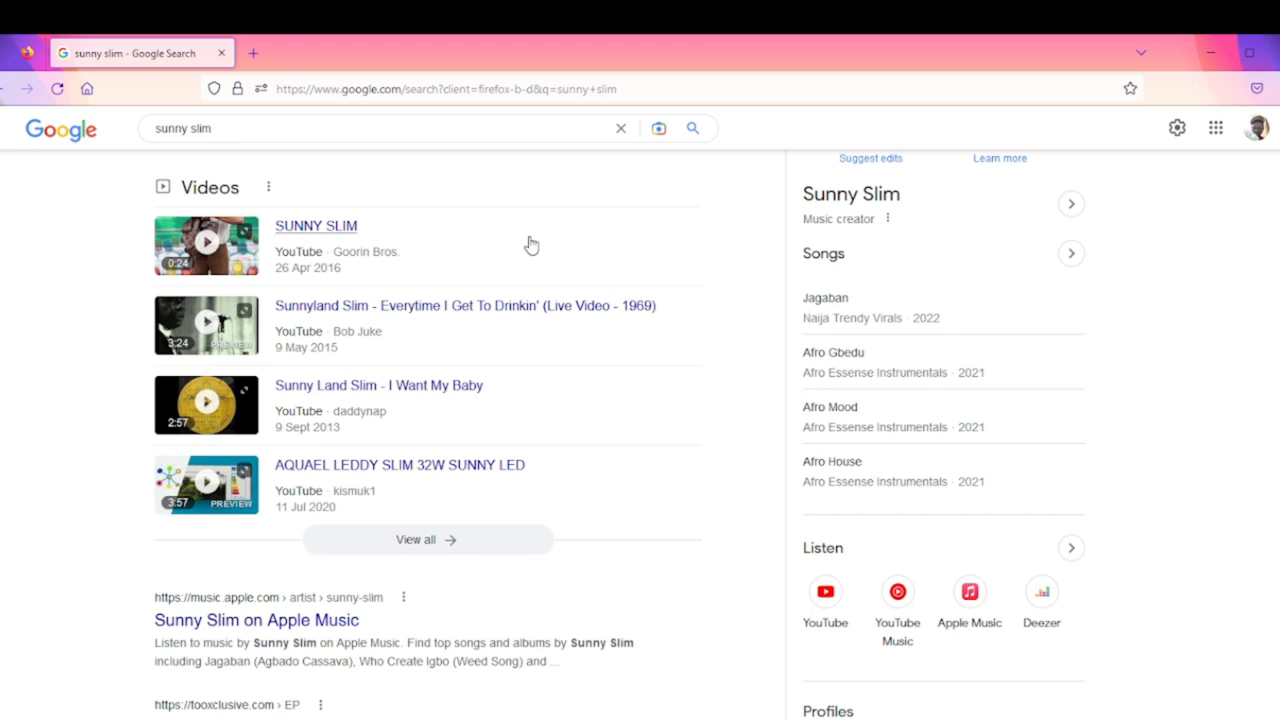
{"action": "mouse_move", "coordinate": [352, 318]}
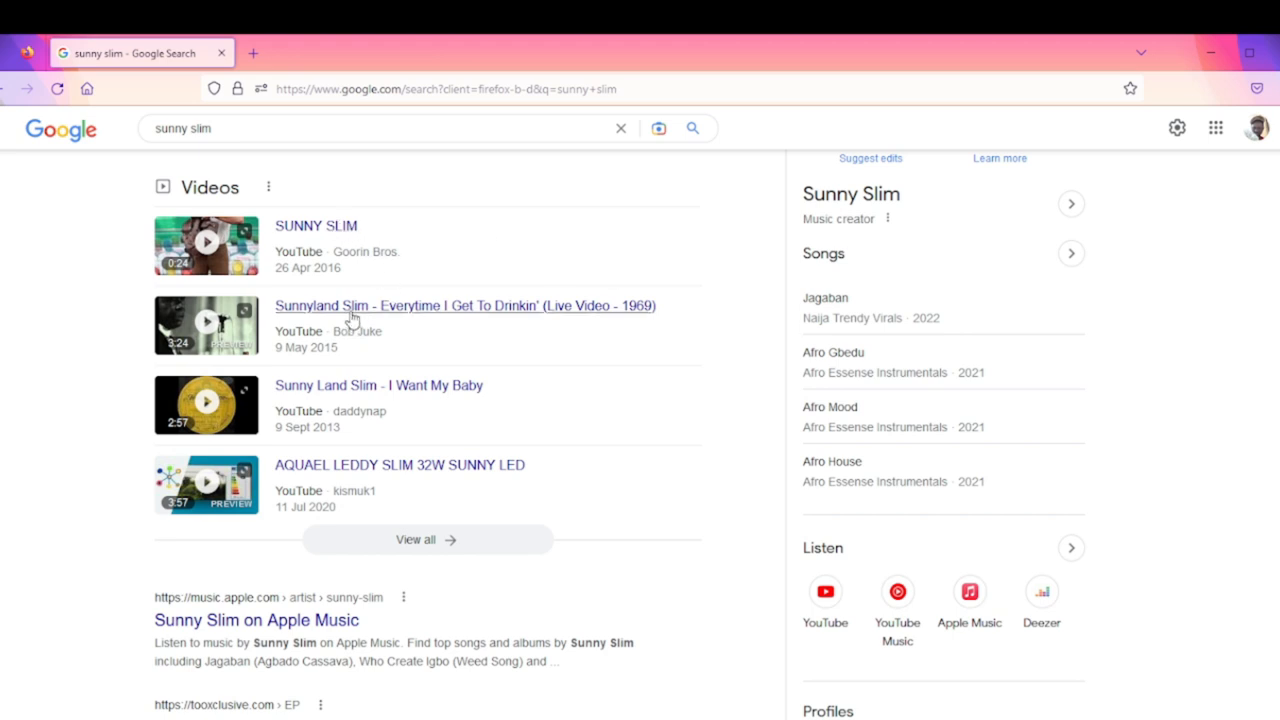
{"action": "mouse_move", "coordinate": [388, 390]}
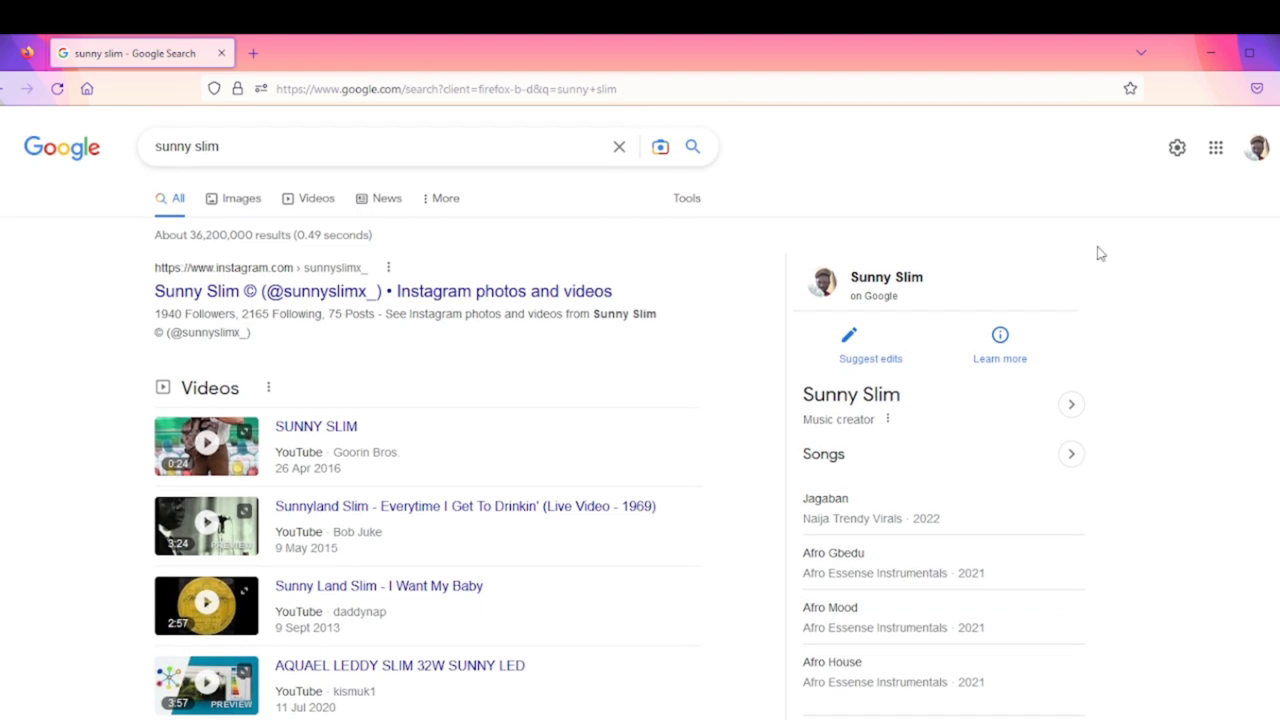
{"action": "mouse_move", "coordinate": [308, 308]}
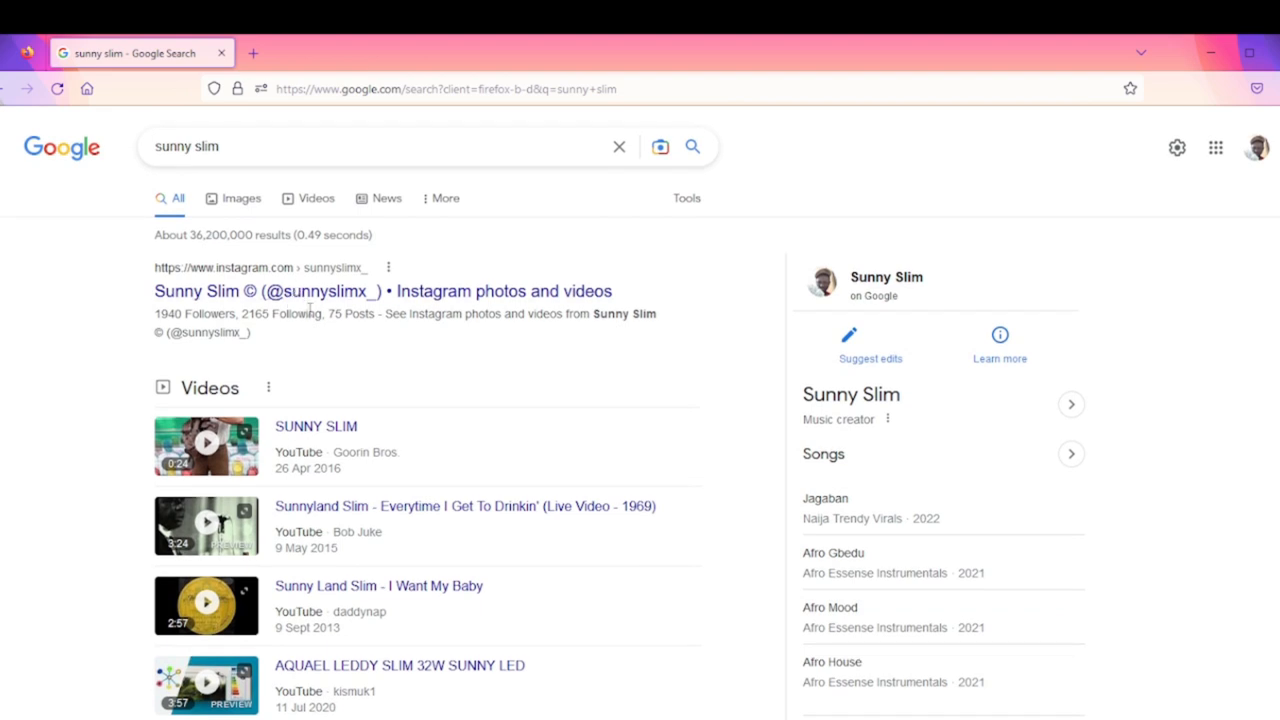
{"action": "mouse_move", "coordinate": [310, 312]}
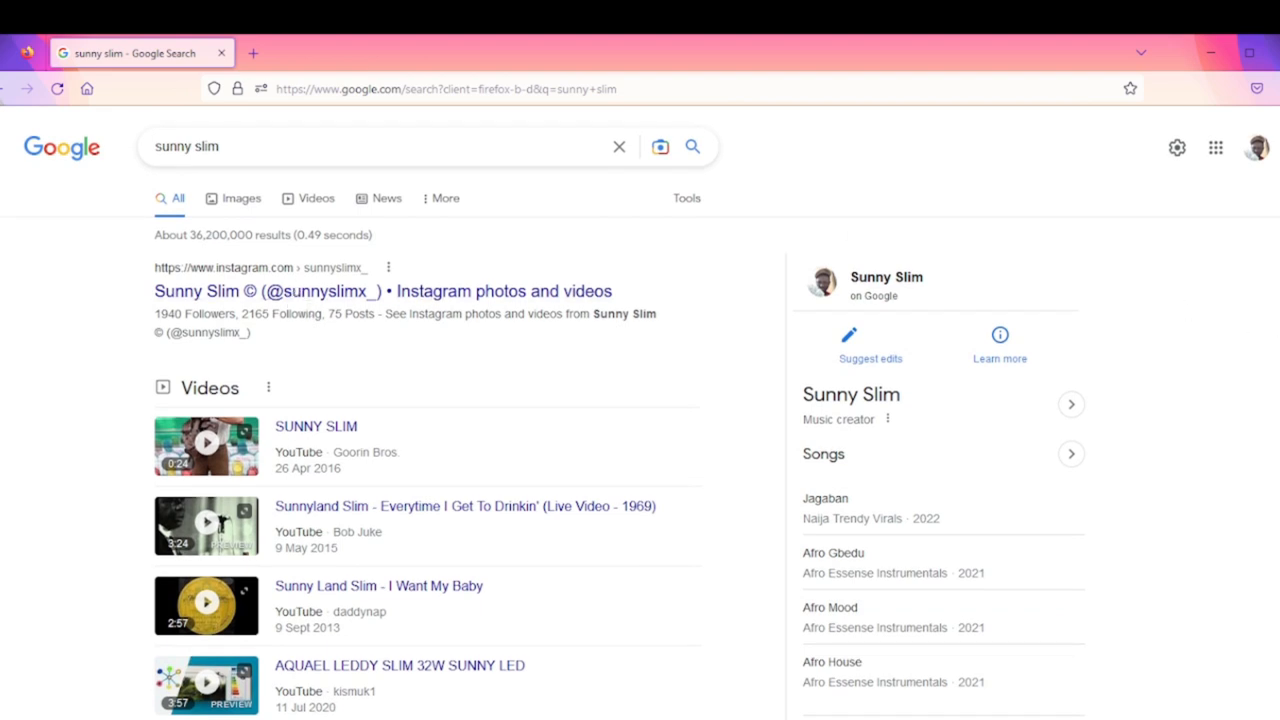
{"action": "scroll", "scroll_direction": "down", "scroll_amount": 3}
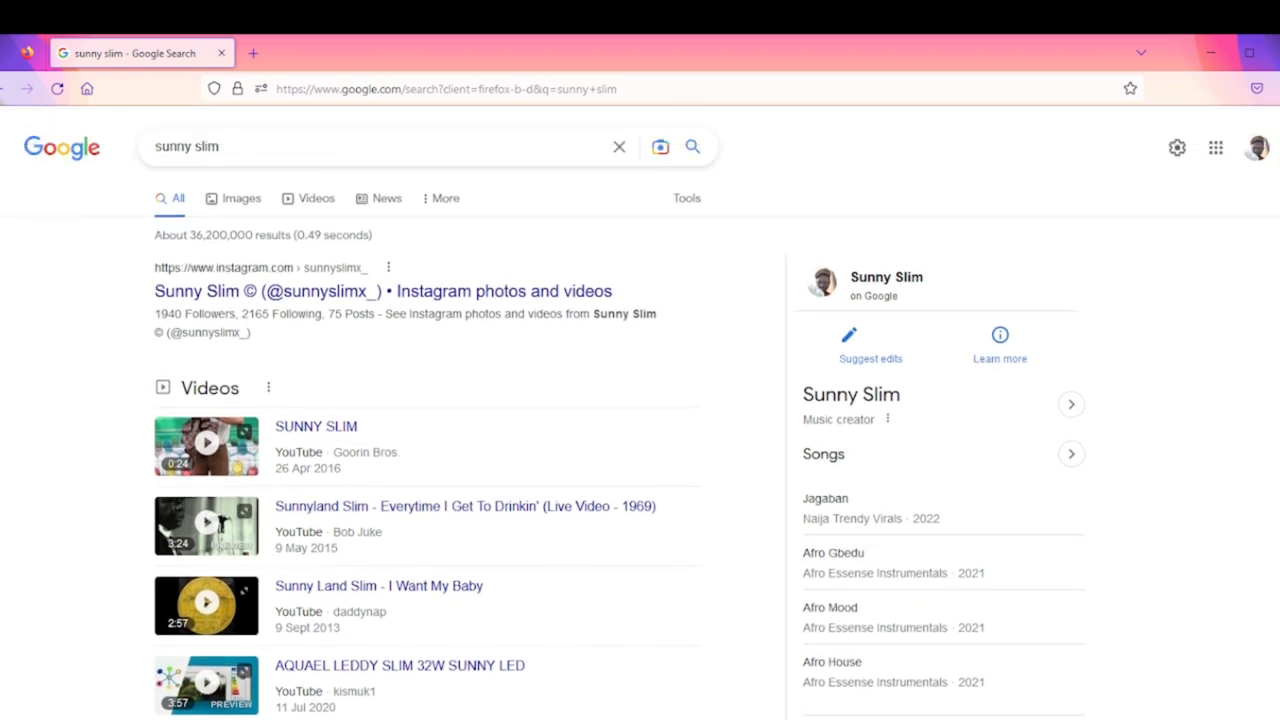
{"action": "scroll", "scroll_direction": "down", "scroll_amount": 3}
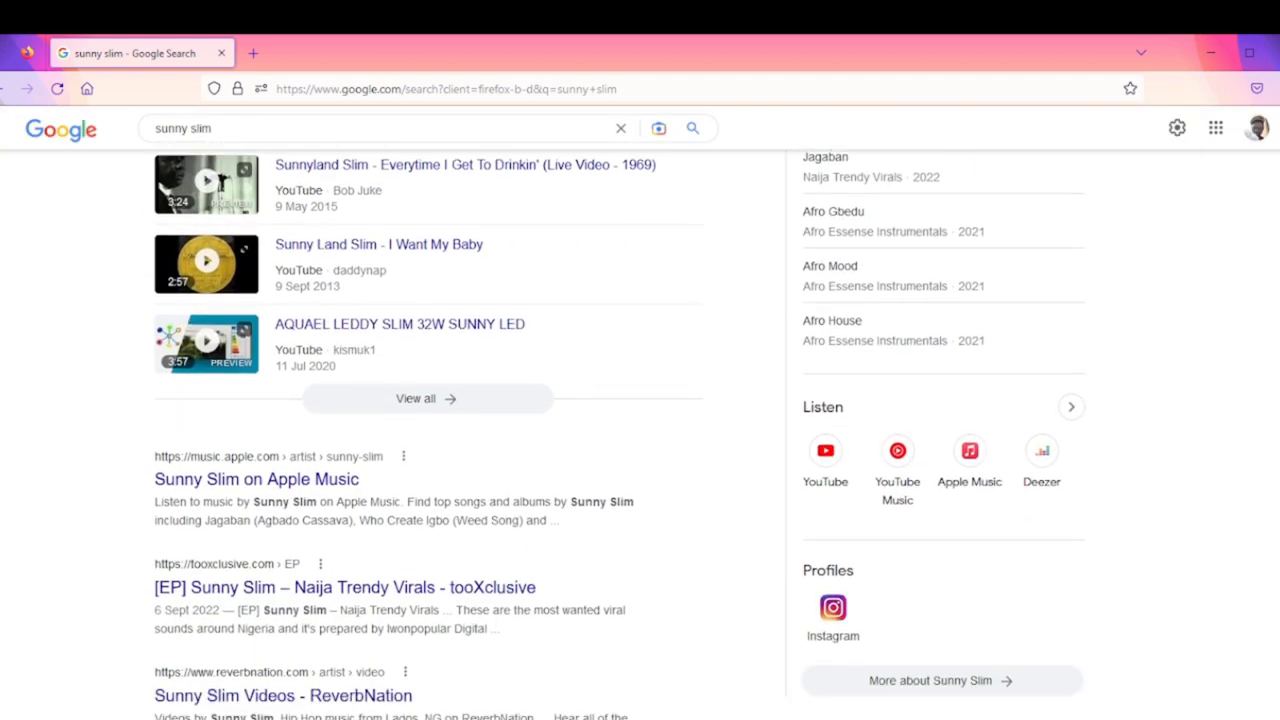
{"action": "scroll", "scroll_direction": "down", "scroll_amount": 3}
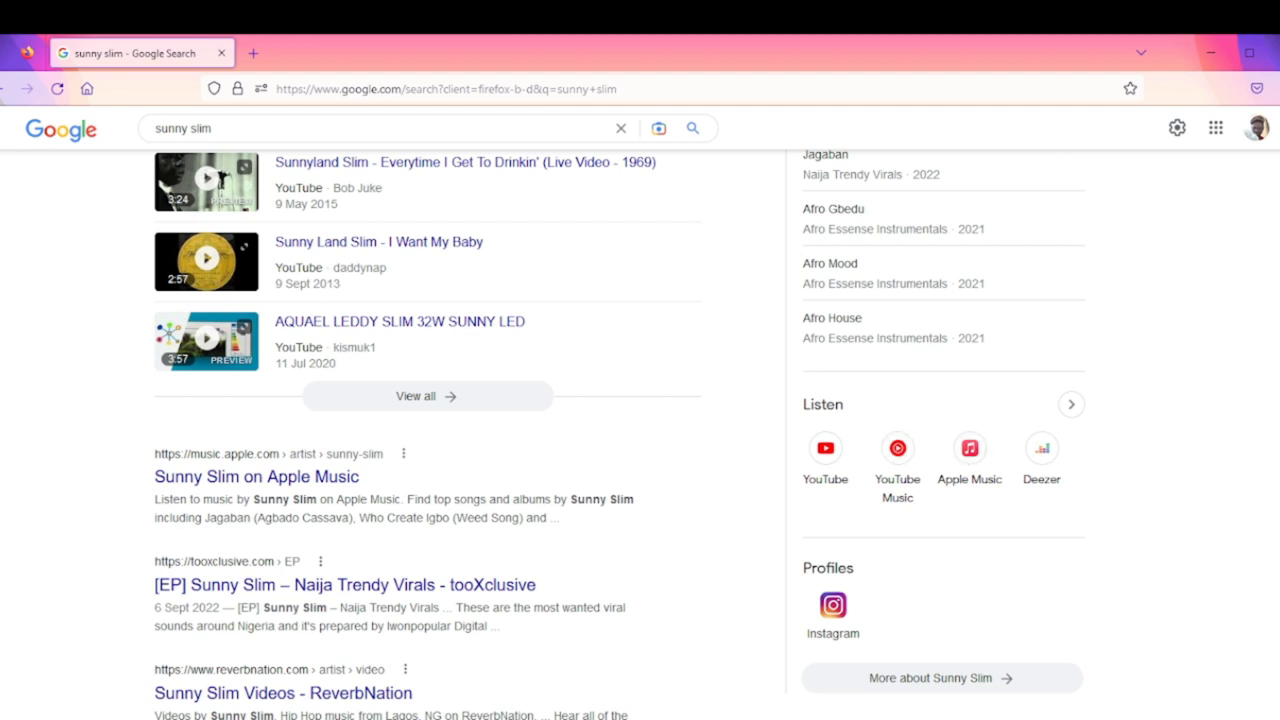
{"action": "scroll", "scroll_direction": "down", "scroll_amount": 3}
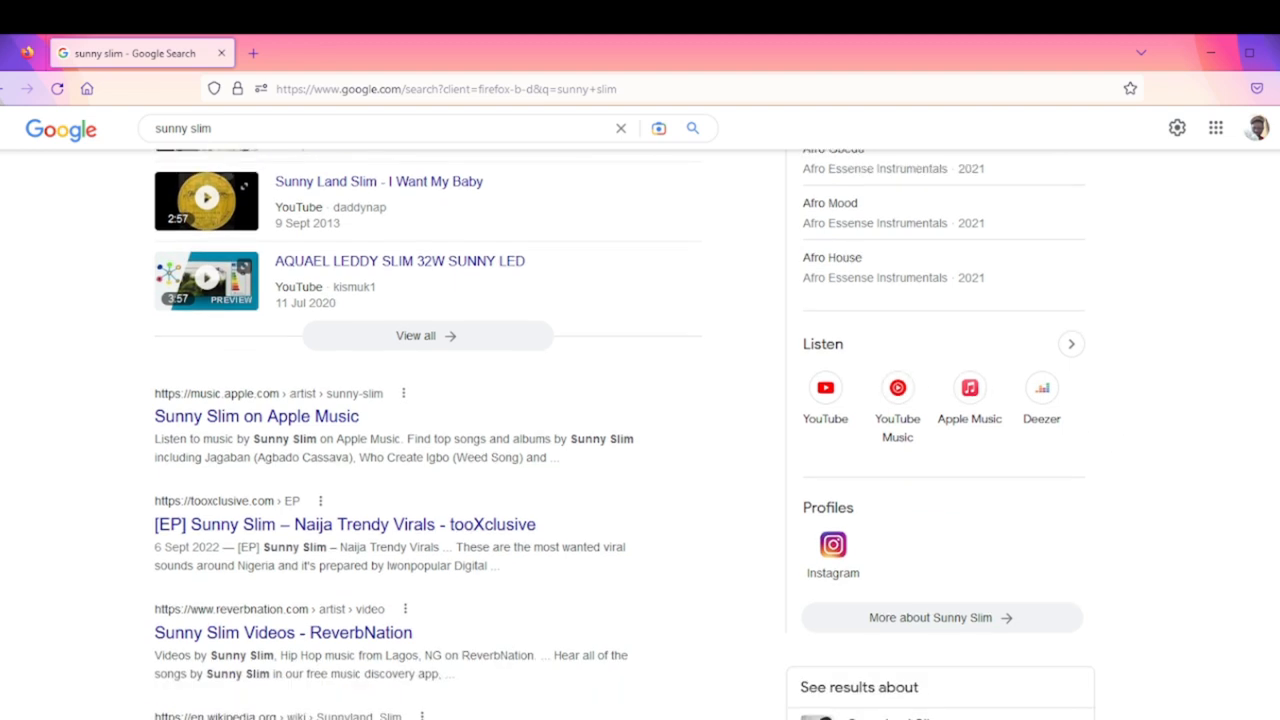
{"action": "scroll", "scroll_direction": "down", "scroll_amount": 3}
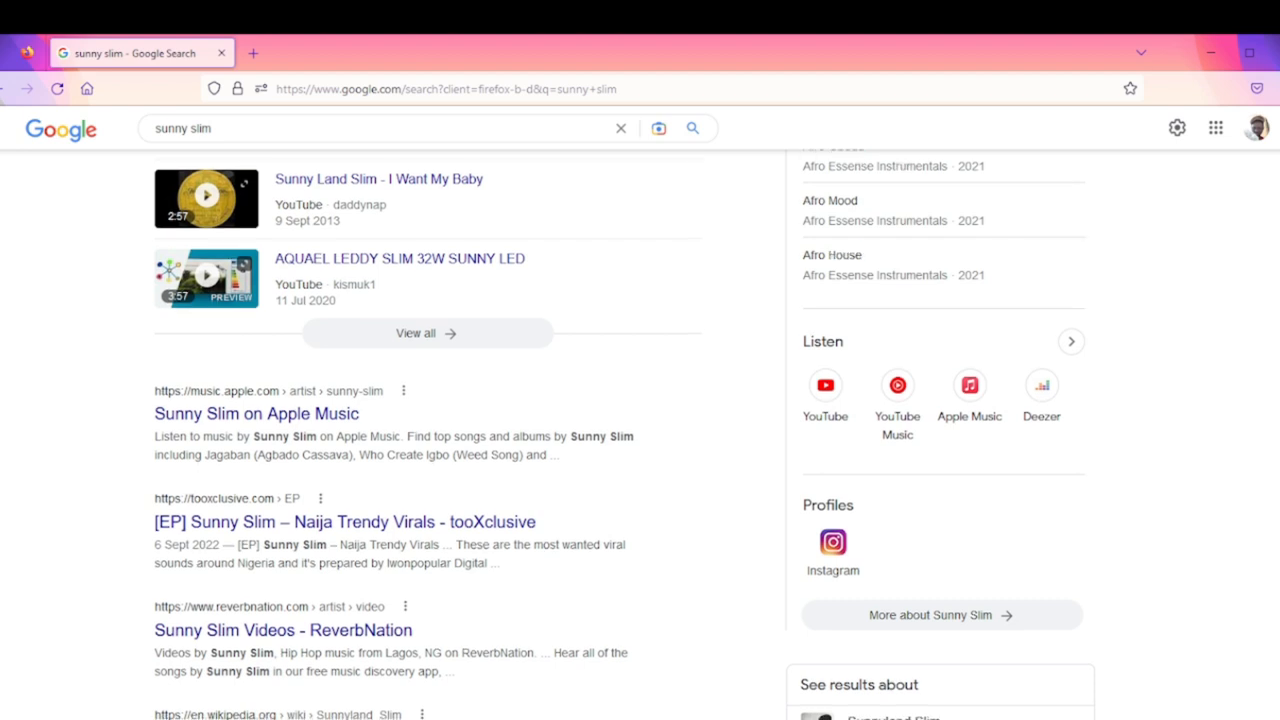
{"action": "scroll", "scroll_direction": "down", "scroll_amount": 3}
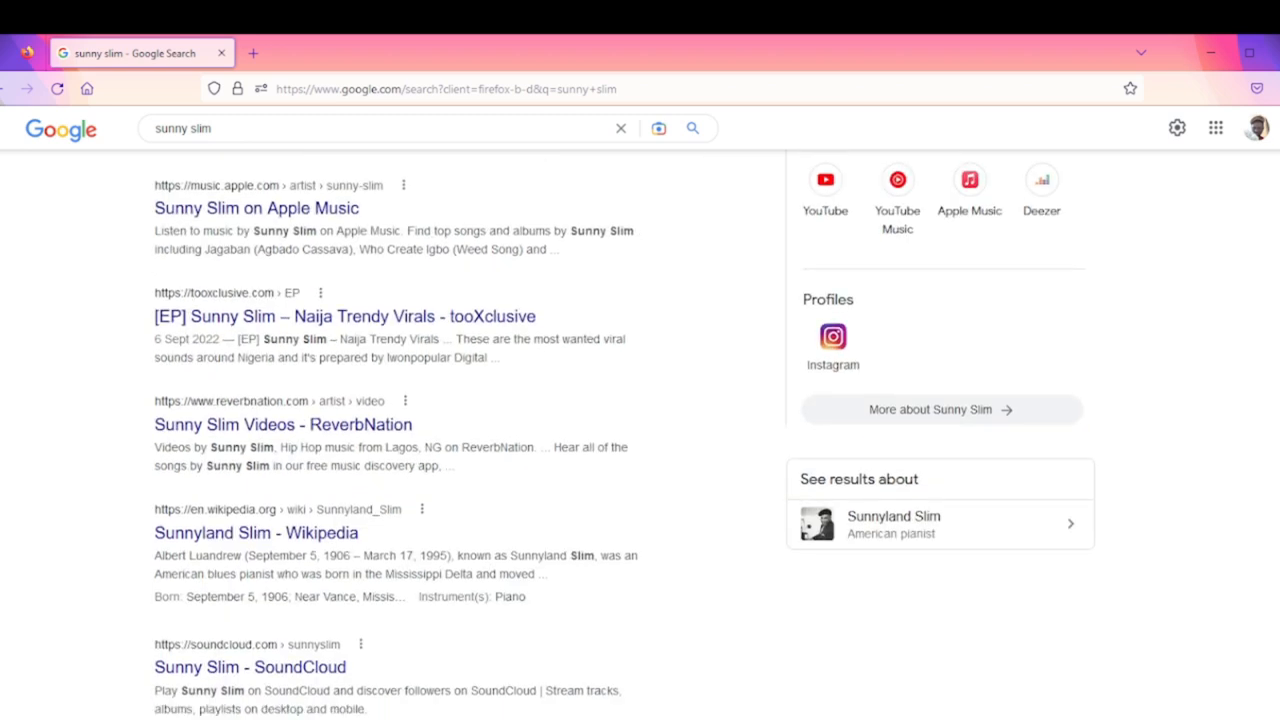
{"action": "scroll", "scroll_direction": "down", "scroll_amount": 3}
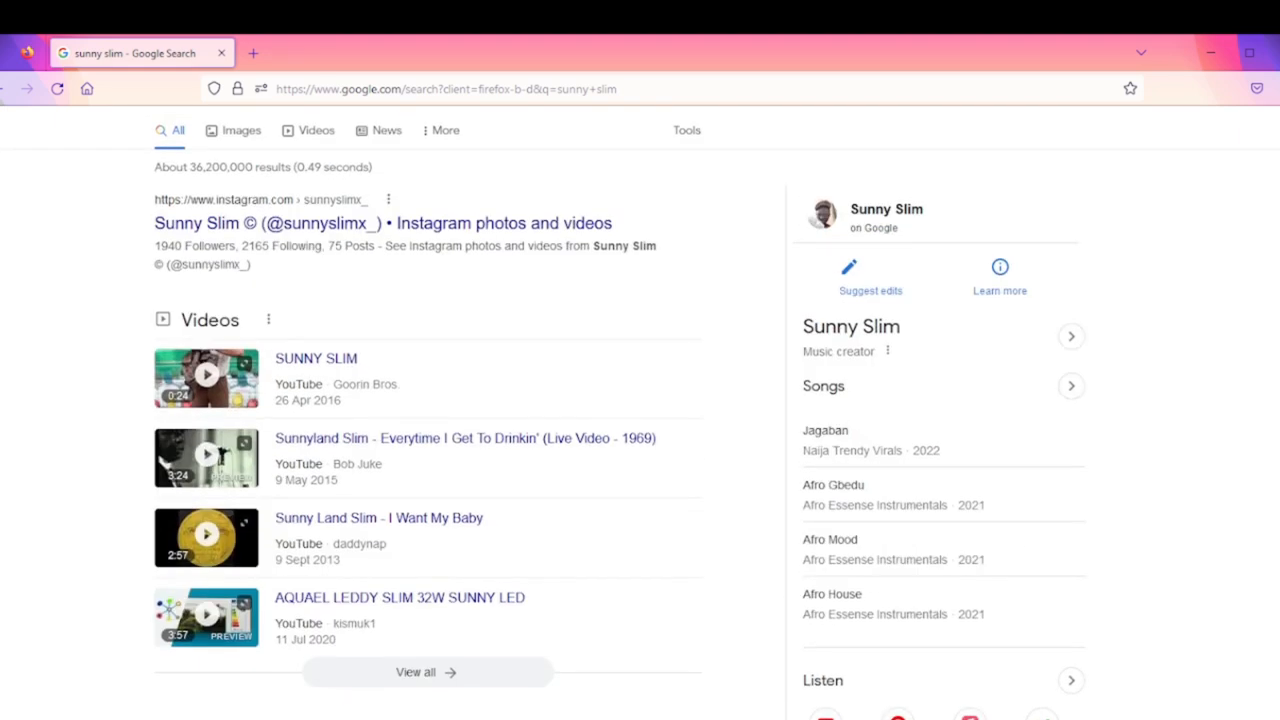
{"action": "scroll", "scroll_direction": "down", "scroll_amount": 3}
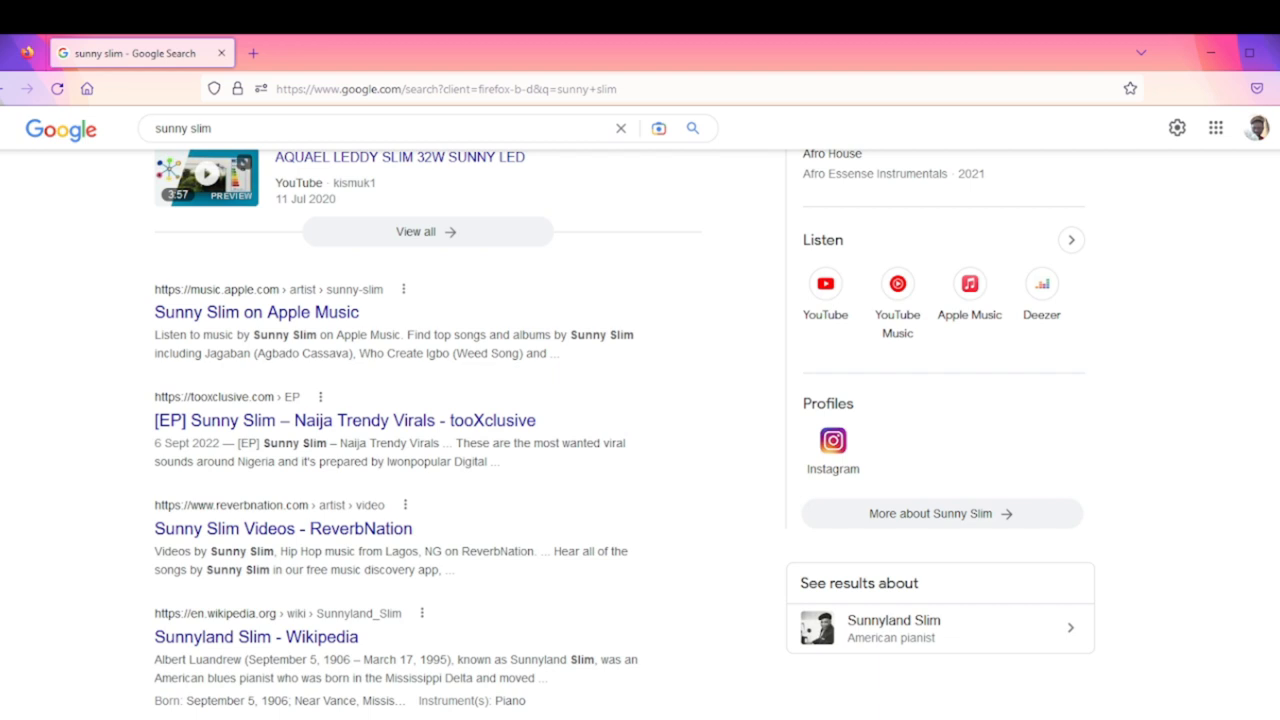
{"action": "scroll", "scroll_direction": "down", "scroll_amount": 3}
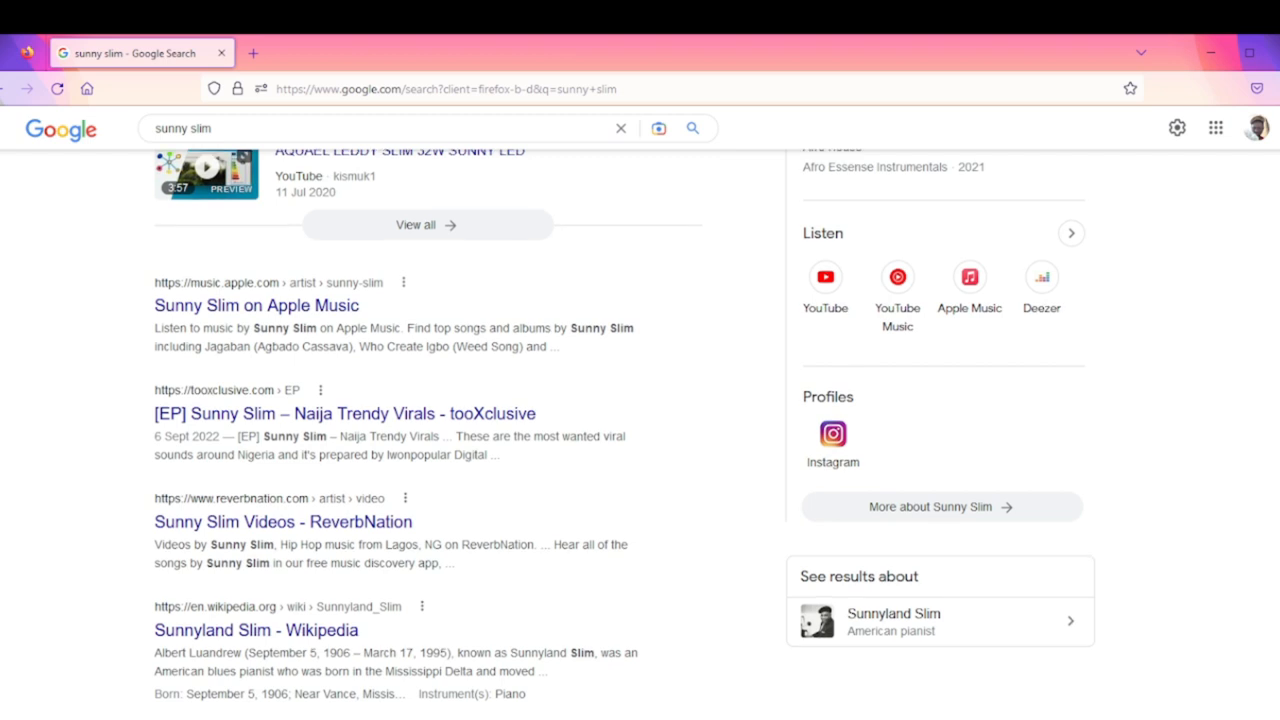
{"action": "scroll", "scroll_direction": "down", "scroll_amount": 3}
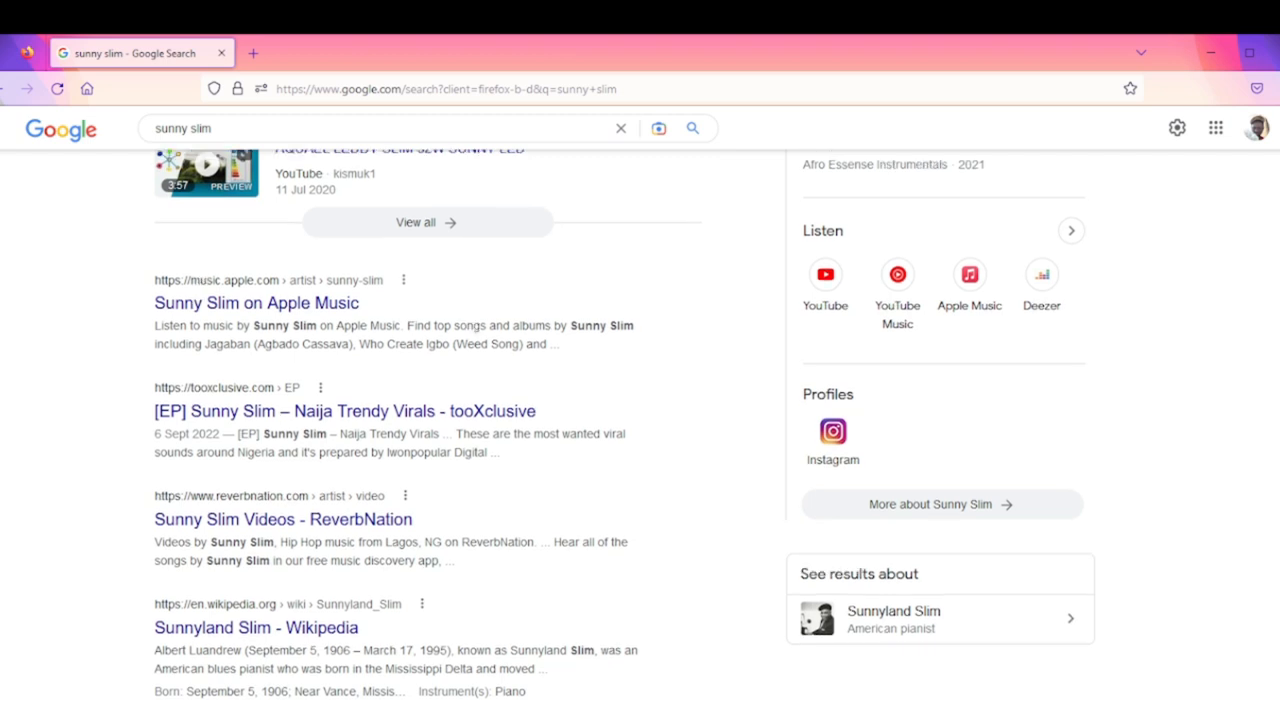
{"action": "scroll", "scroll_direction": "down", "scroll_amount": 3}
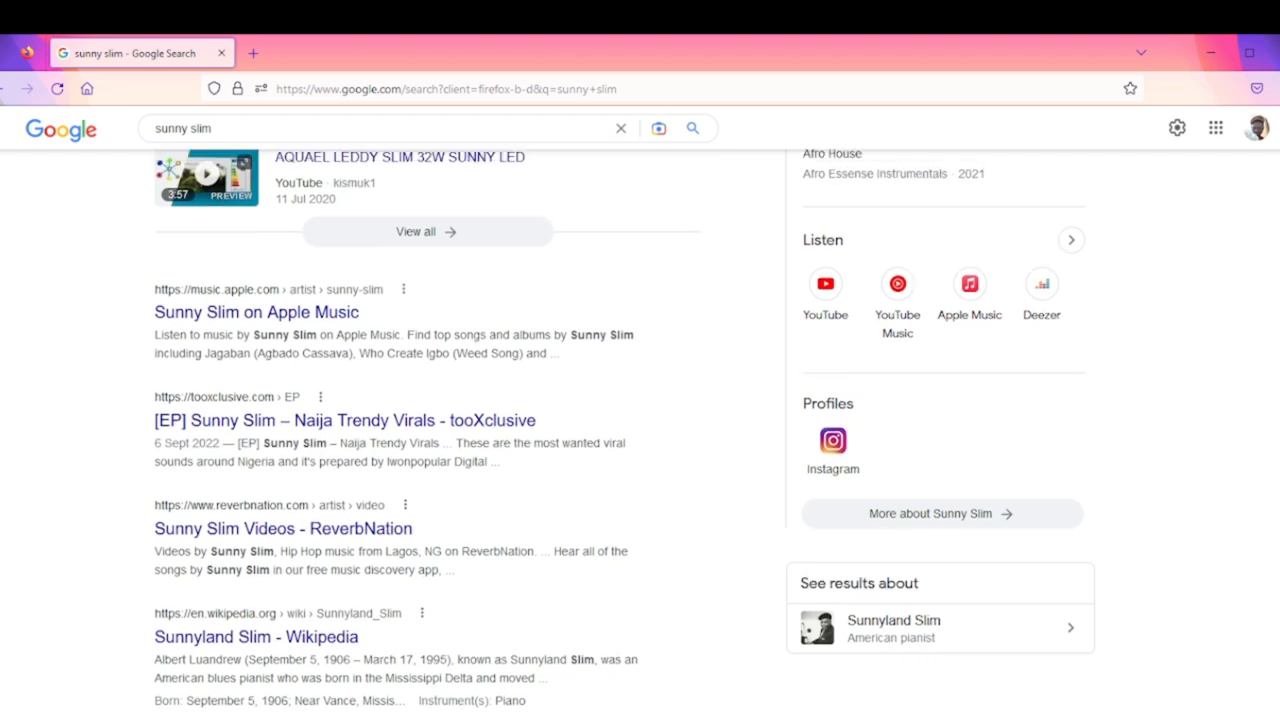
{"action": "scroll", "scroll_direction": "up", "scroll_amount": 3}
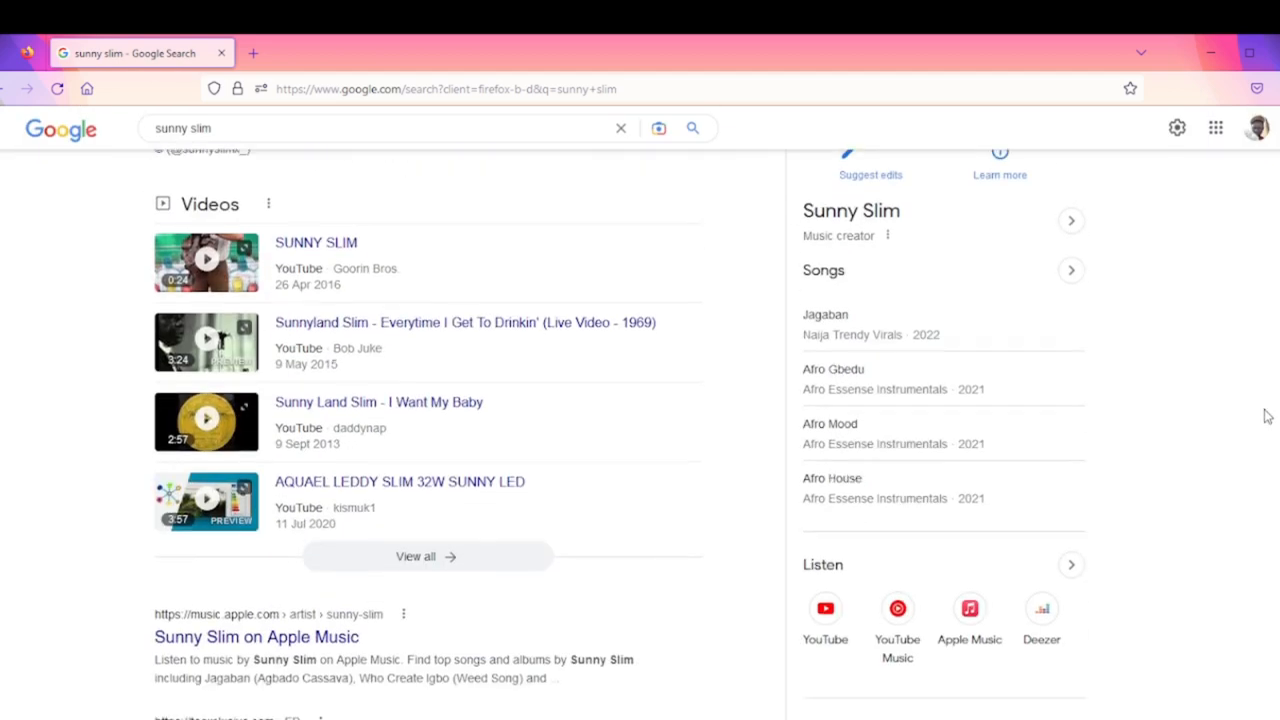
{"action": "scroll", "scroll_direction": "down", "scroll_amount": 3}
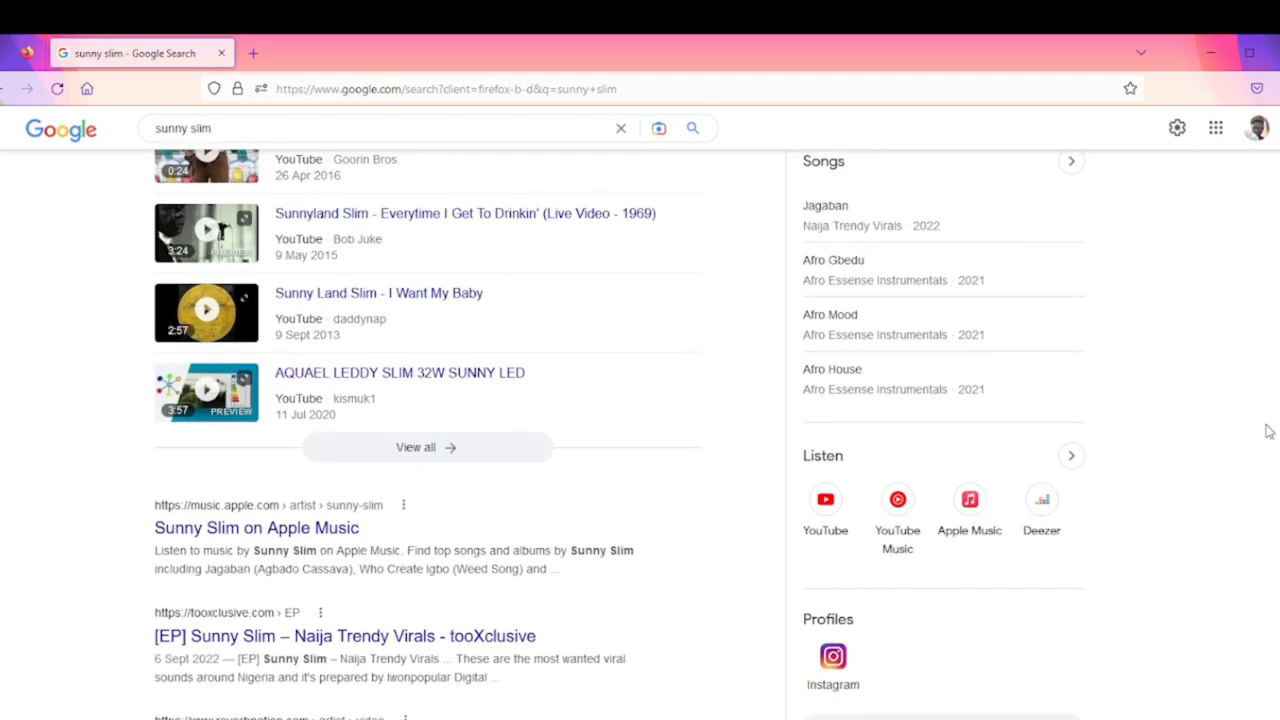
{"action": "scroll", "scroll_direction": "down", "scroll_amount": 3}
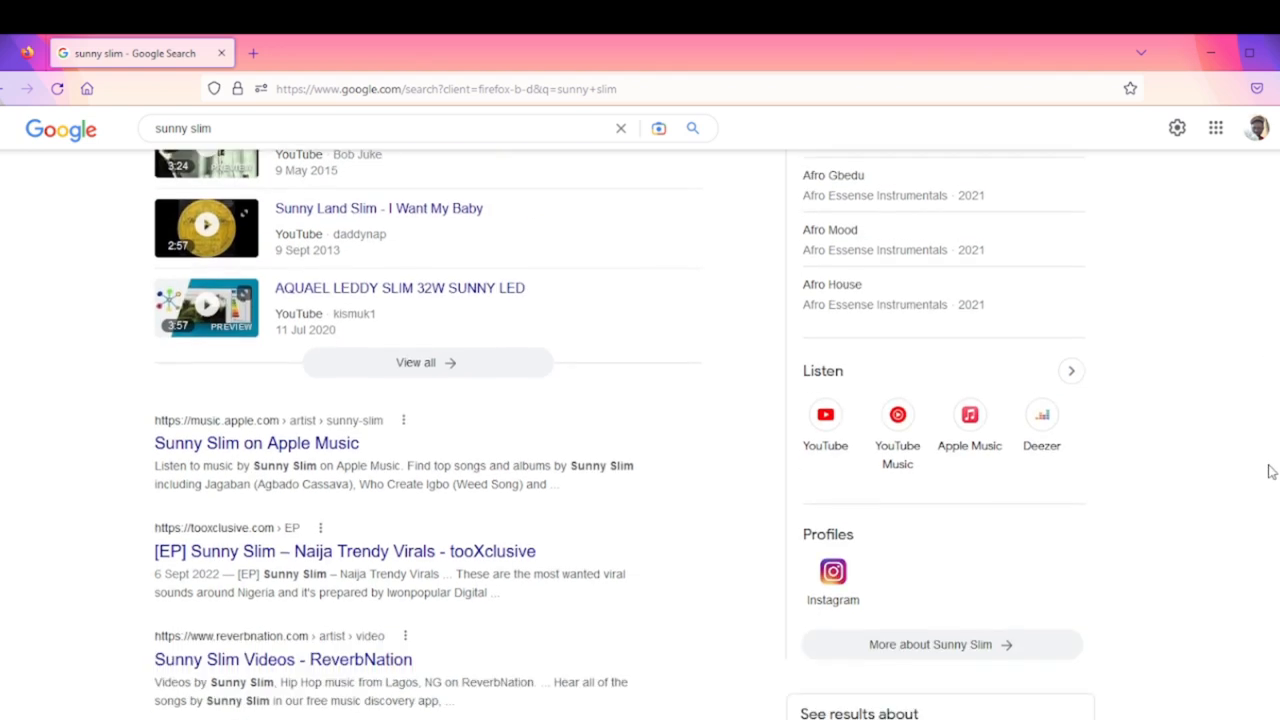
{"action": "scroll", "scroll_direction": "down", "scroll_amount": 3}
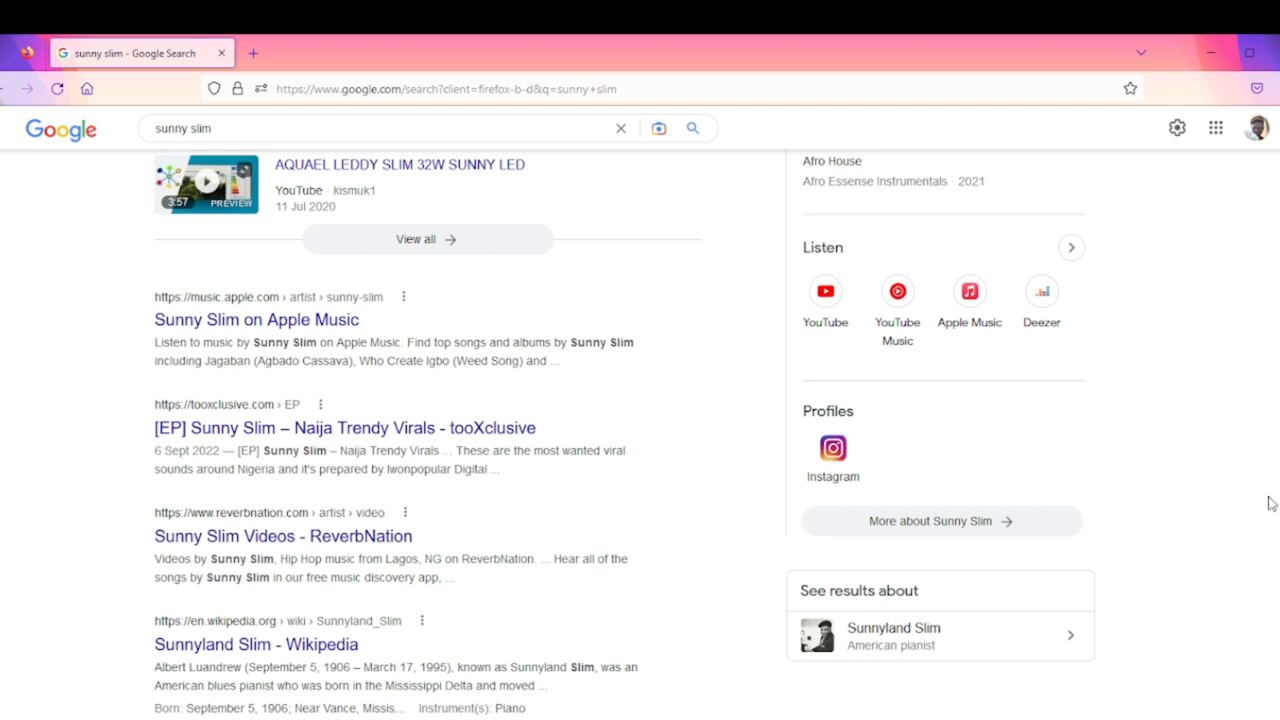
{"action": "scroll", "scroll_direction": "down", "scroll_amount": 3}
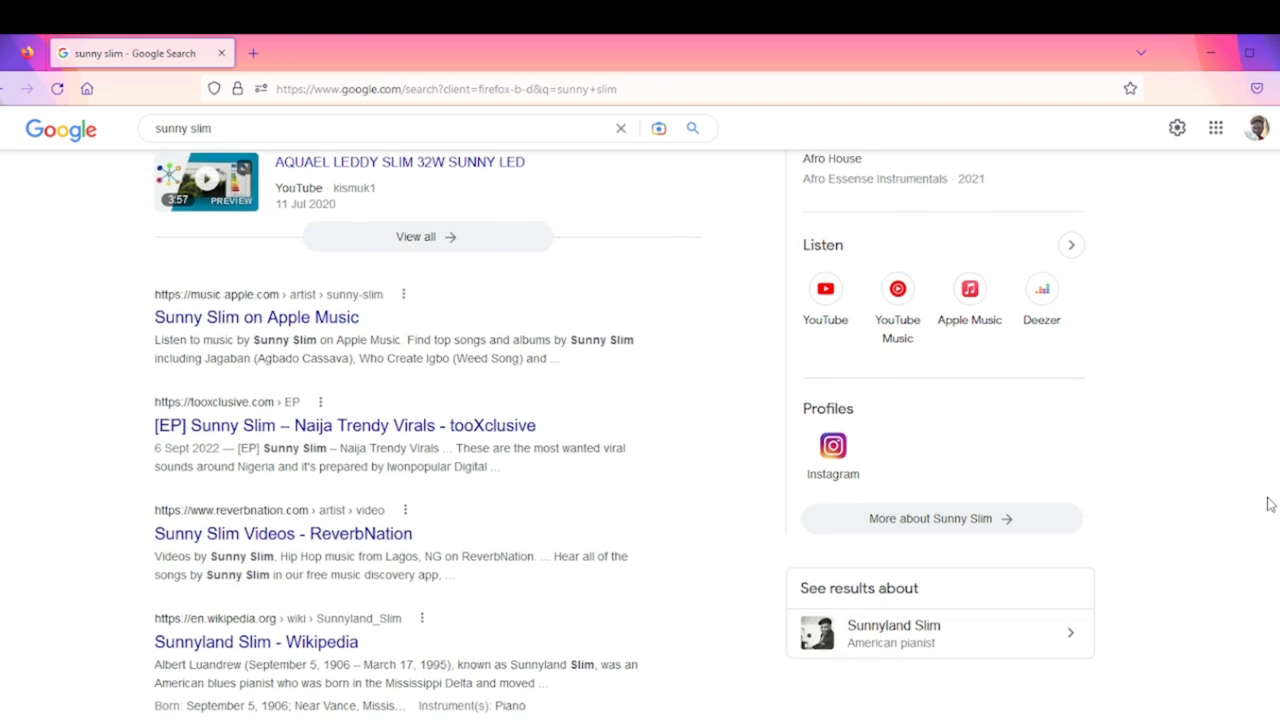
{"action": "scroll", "scroll_direction": "down", "scroll_amount": 3}
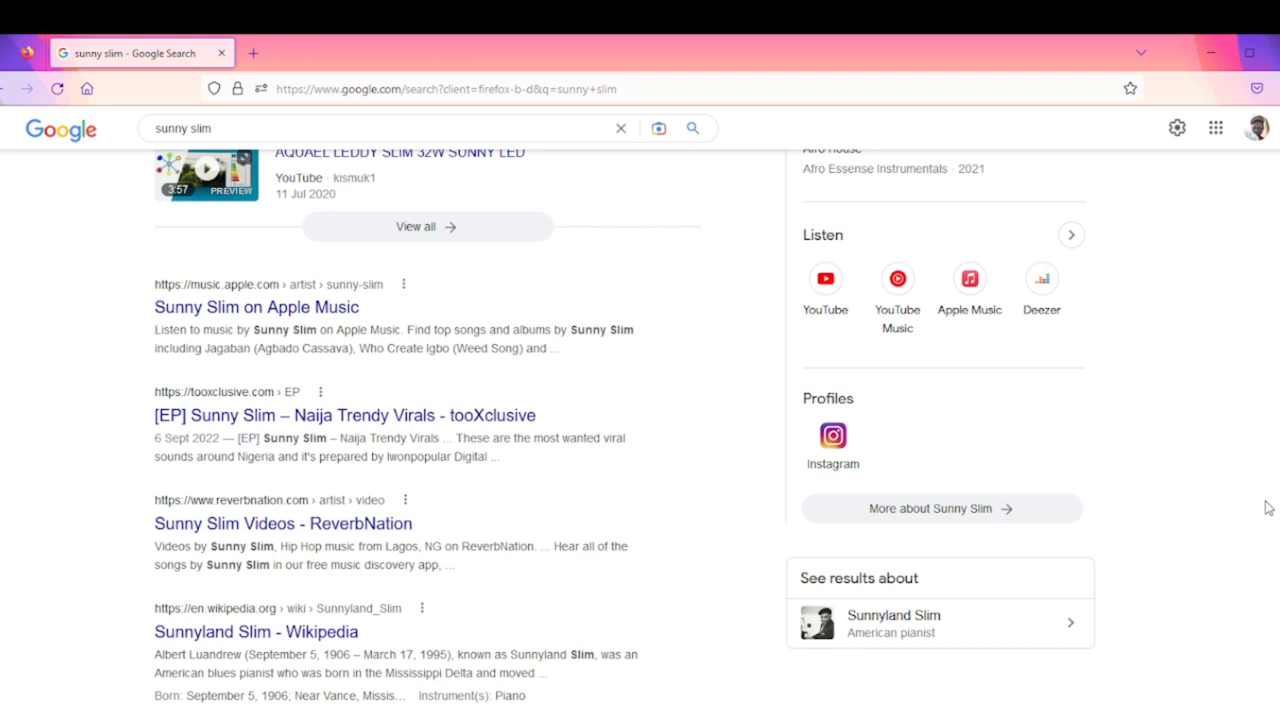
{"action": "scroll", "scroll_direction": "up", "scroll_amount": 3}
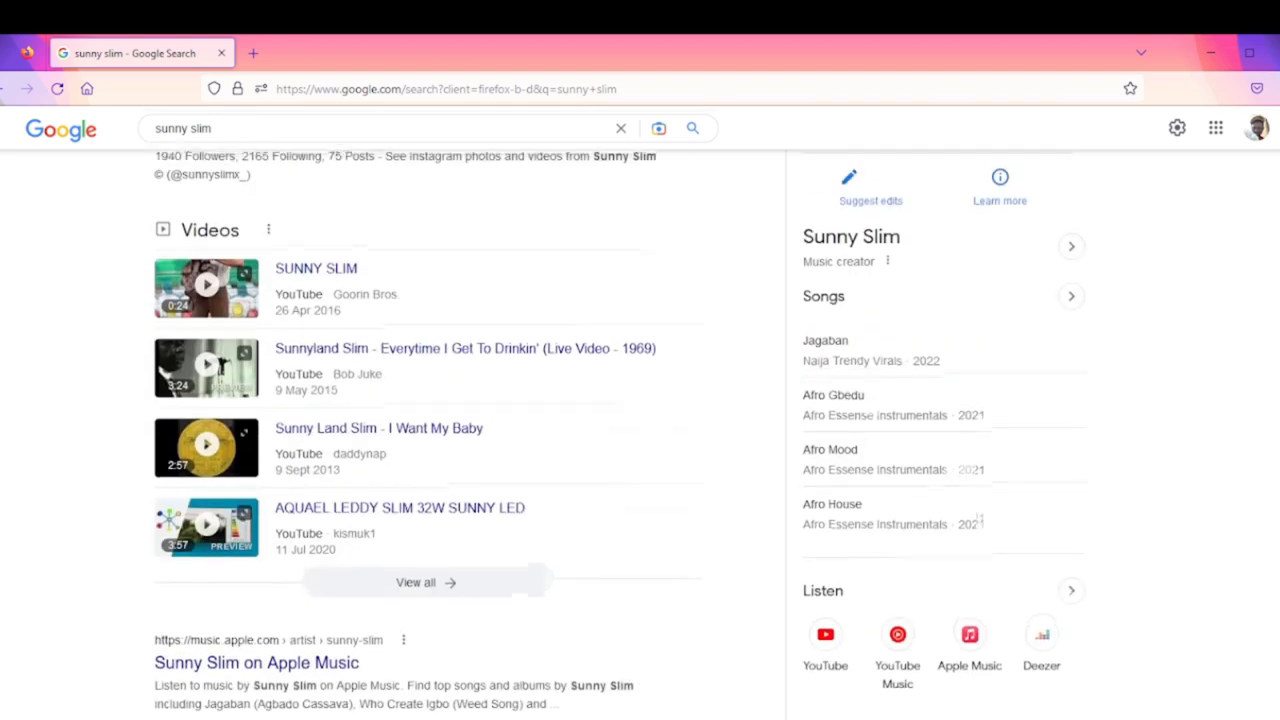
{"action": "scroll", "scroll_direction": "down", "scroll_amount": 3}
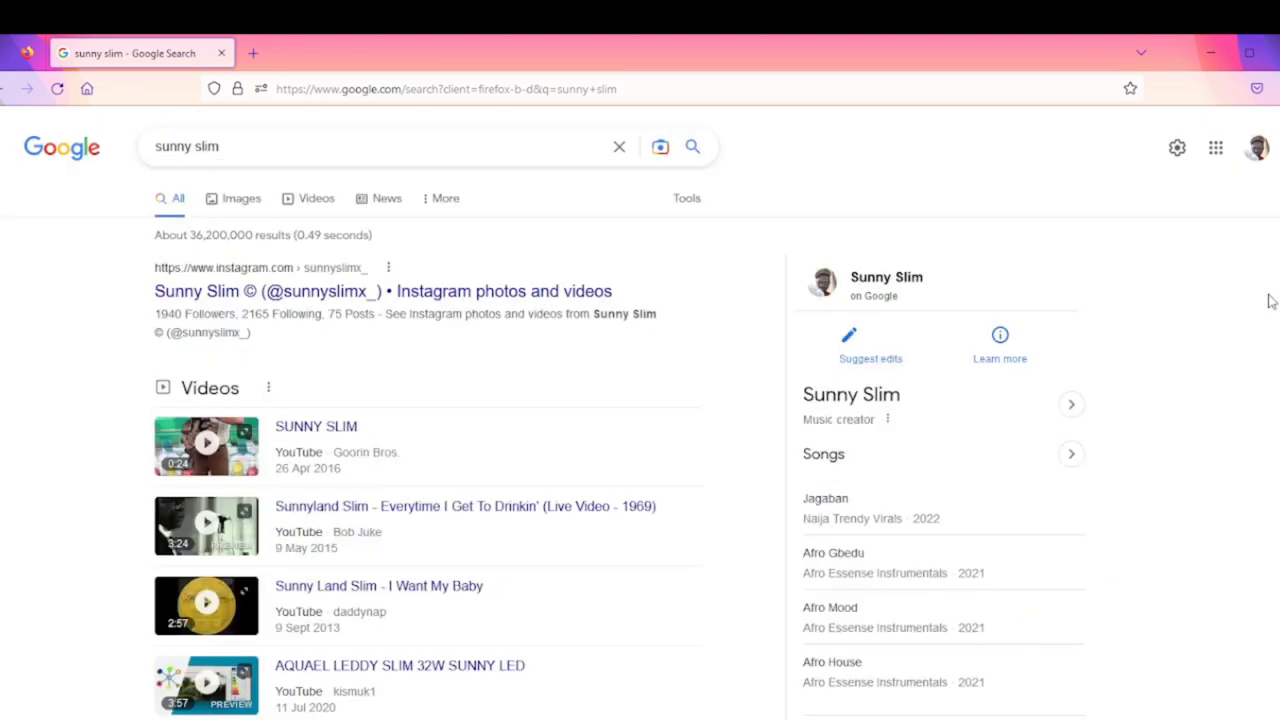
Search for oxlade and read Oxlade's Nigerian singer panel, including its About description, albums and profiles
{"action": "left_click", "coordinate": [400, 146]}
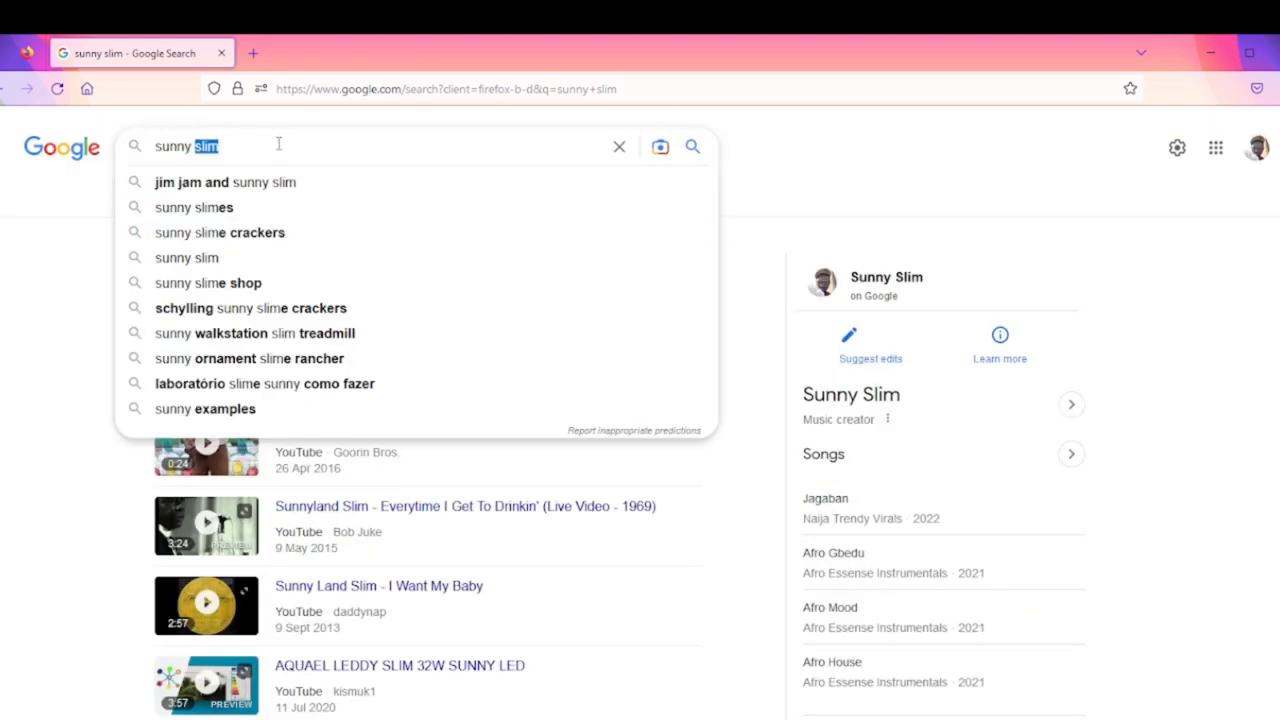
{"action": "type", "text": "oxlade"}
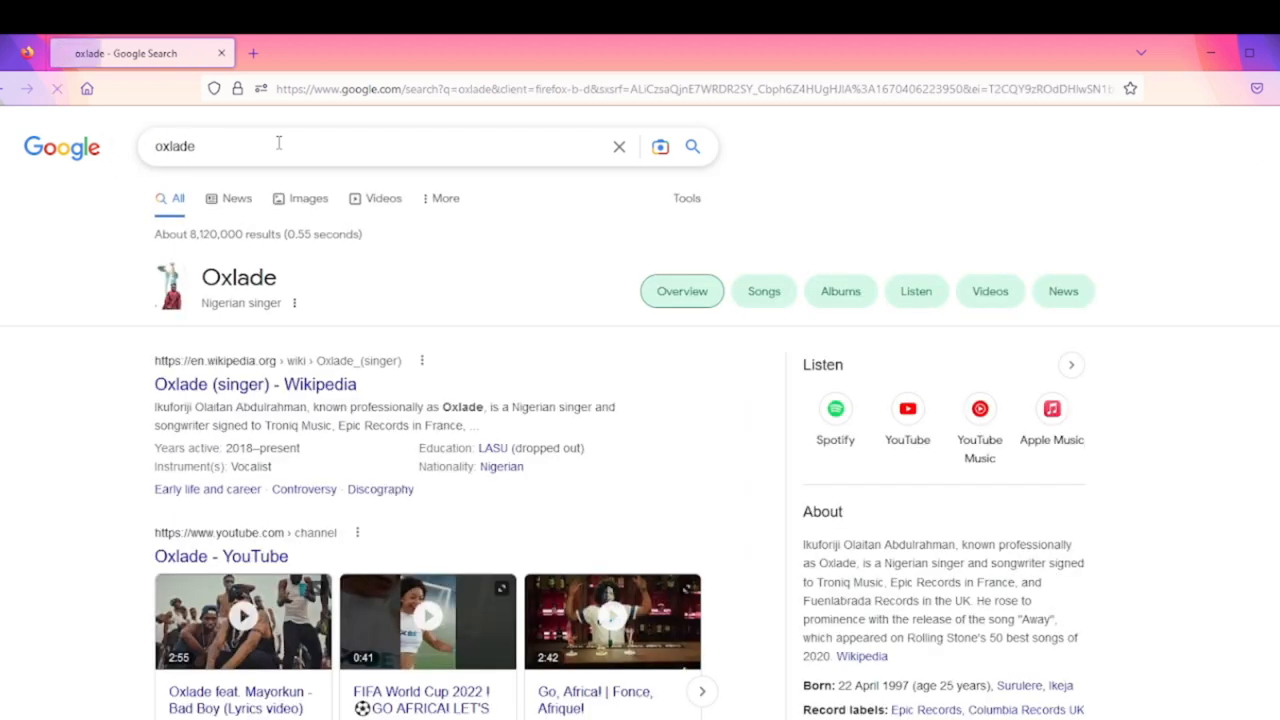
{"action": "scroll", "scroll_direction": "down", "scroll_amount": 3}
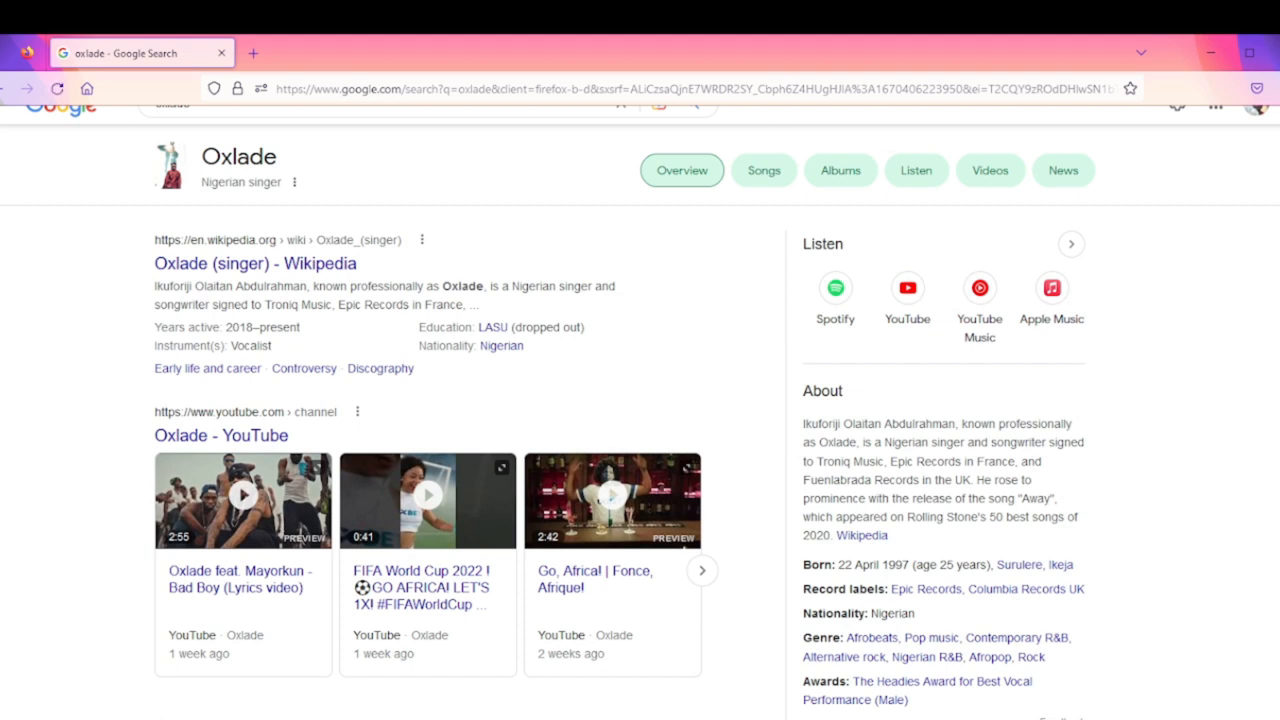
{"action": "scroll", "scroll_direction": "down", "scroll_amount": 3}
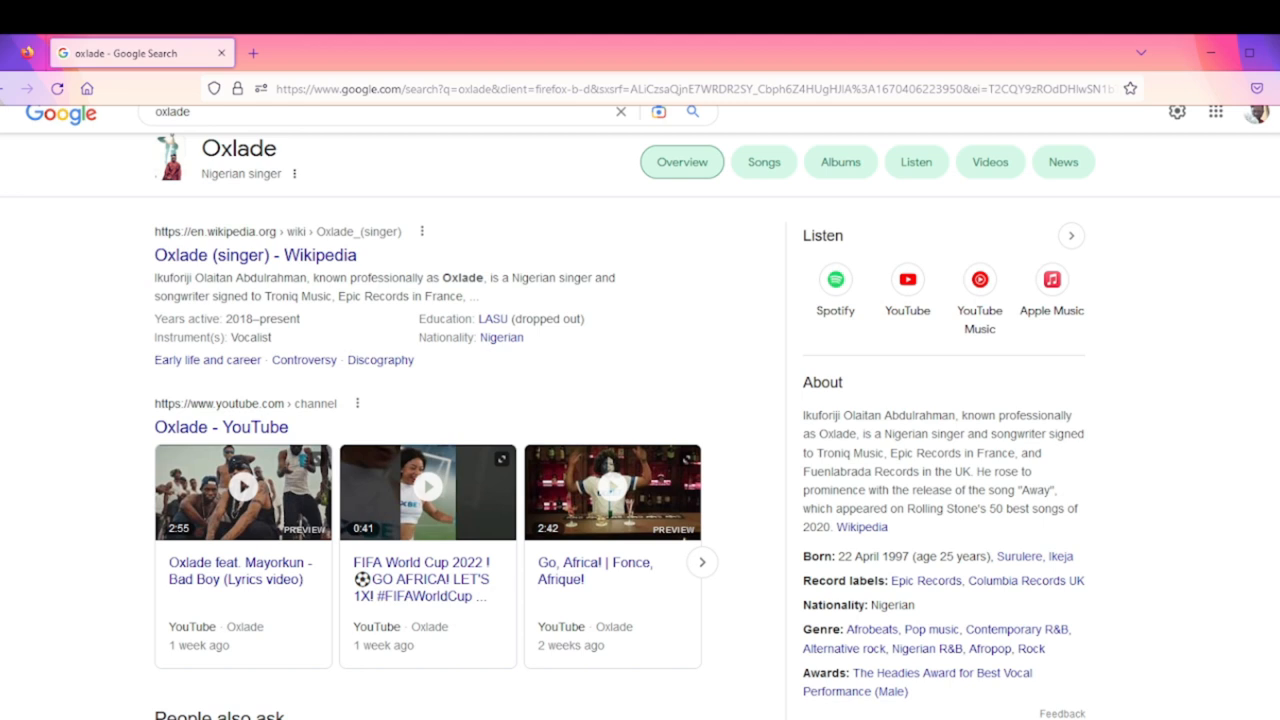
{"action": "left_click_drag", "start_coordinate": [804, 382], "coordinate": [866, 452]}
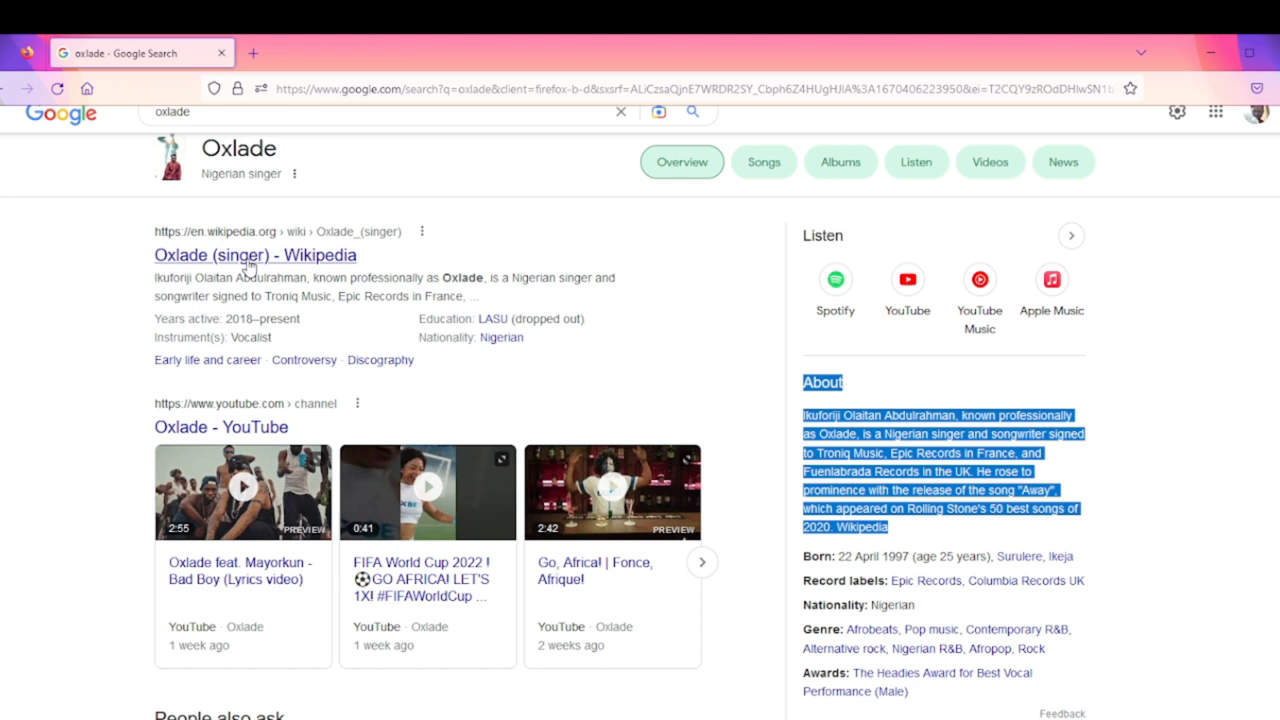
{"action": "mouse_move", "coordinate": [1218, 432]}
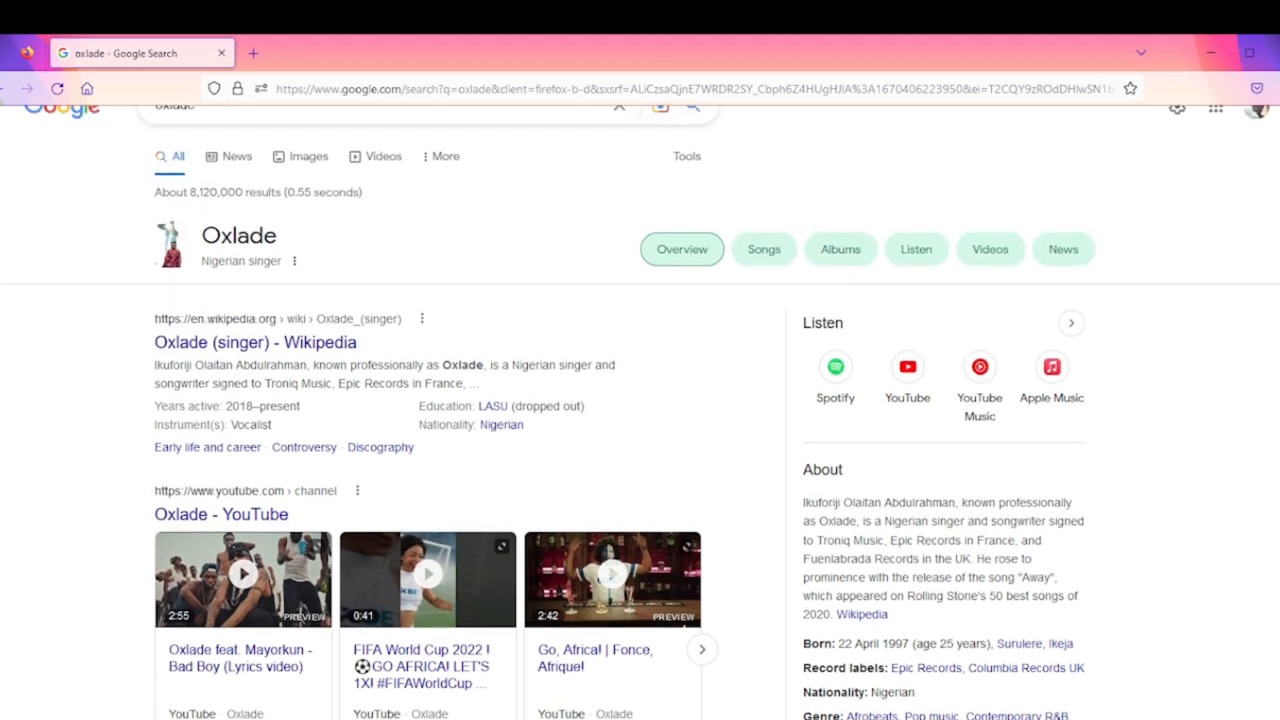
{"action": "mouse_move", "coordinate": [1016, 376]}
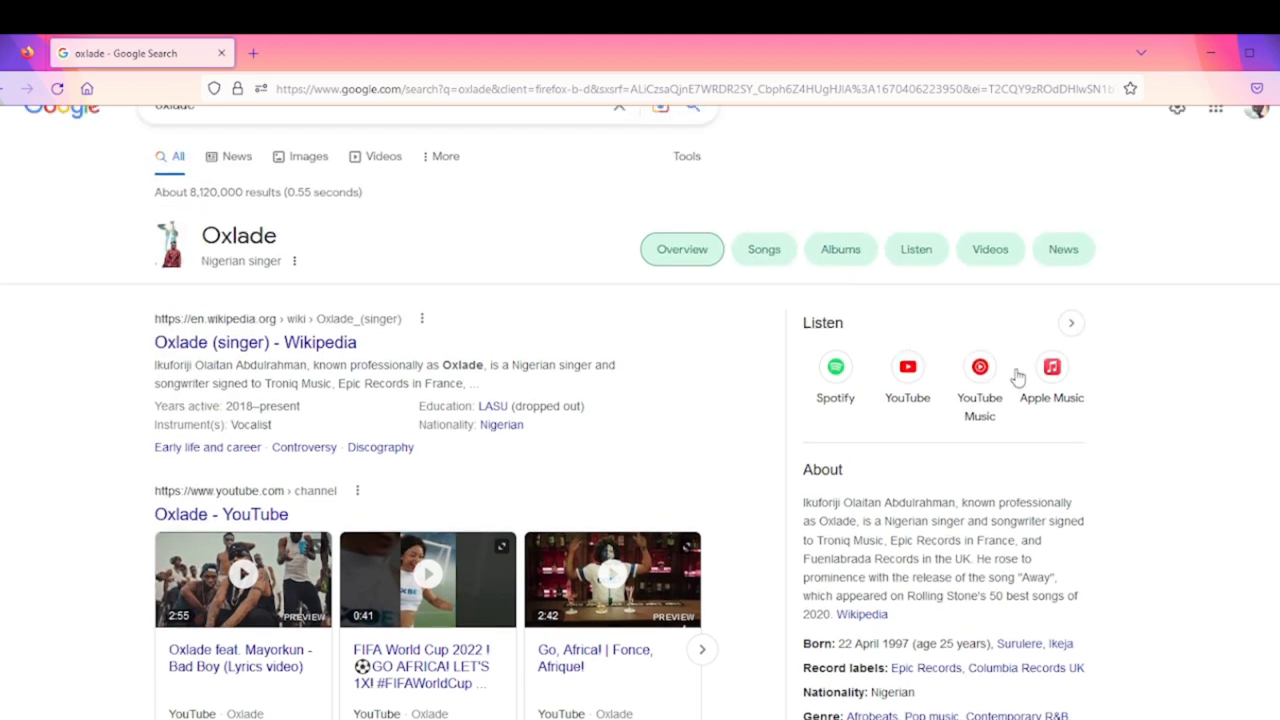
{"action": "scroll", "scroll_direction": "down", "scroll_amount": 3}
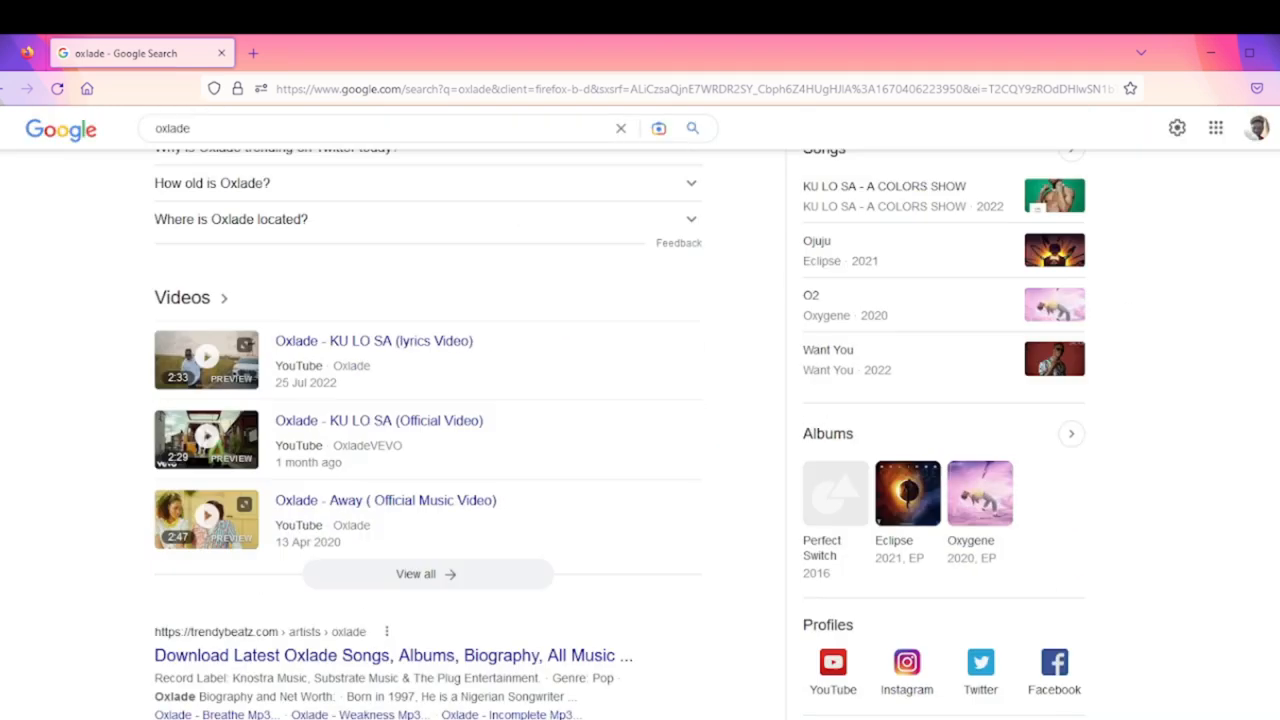
{"action": "scroll", "scroll_direction": "down", "scroll_amount": 3}
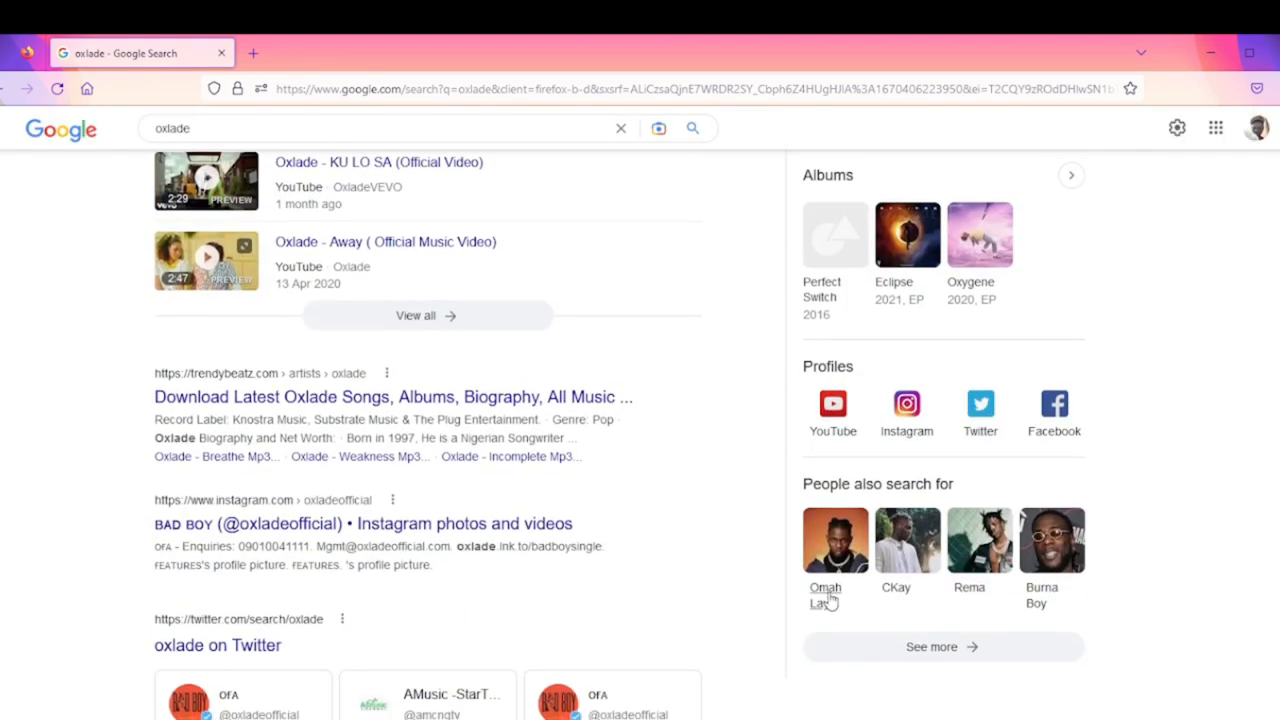
Open Omah Lay's results from People also search for and expand the related artists with See more
{"action": "left_click", "coordinate": [836, 540]}
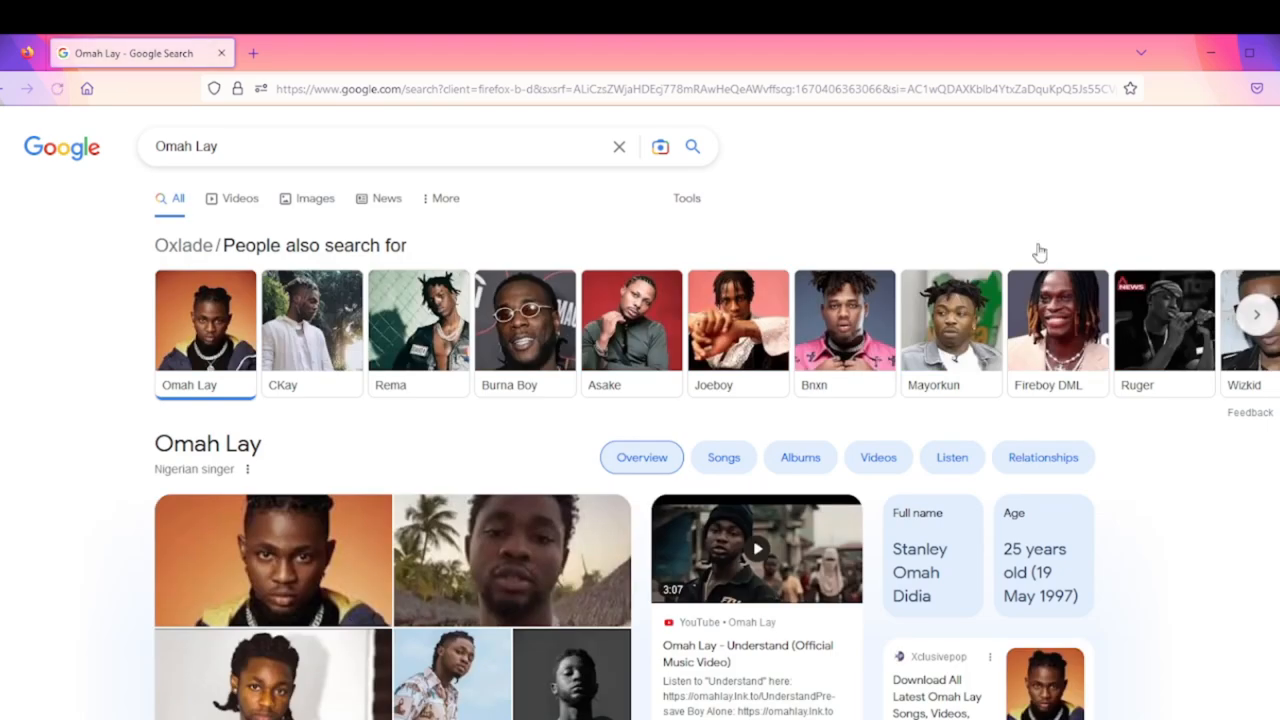
{"action": "scroll", "scroll_direction": "down", "scroll_amount": 3}
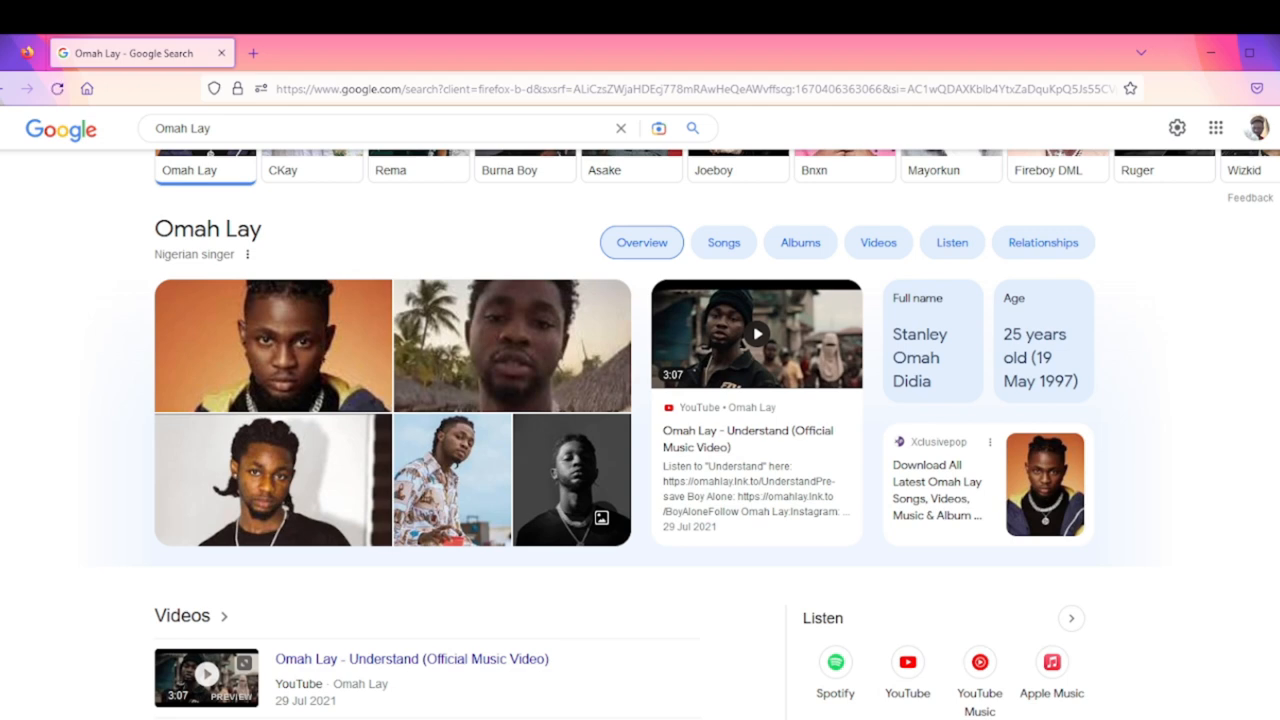
{"action": "scroll", "scroll_direction": "down", "scroll_amount": 3}
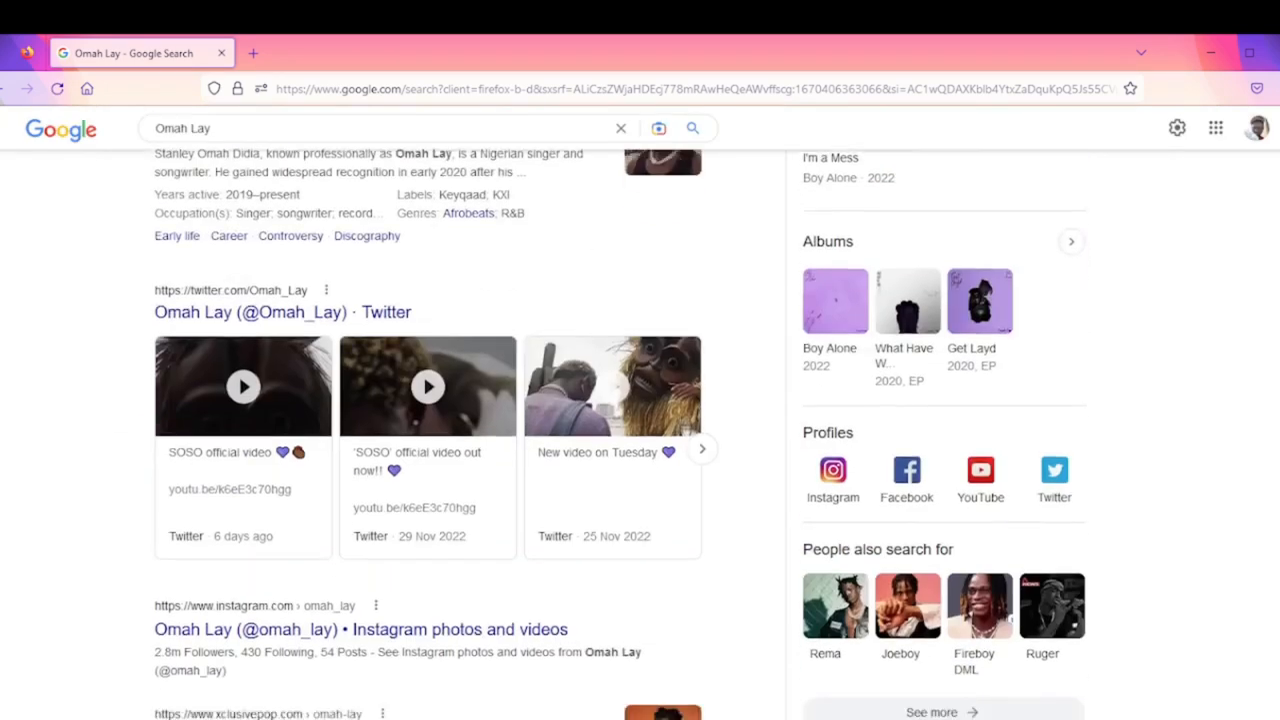
{"action": "scroll", "scroll_direction": "down", "scroll_amount": 3}
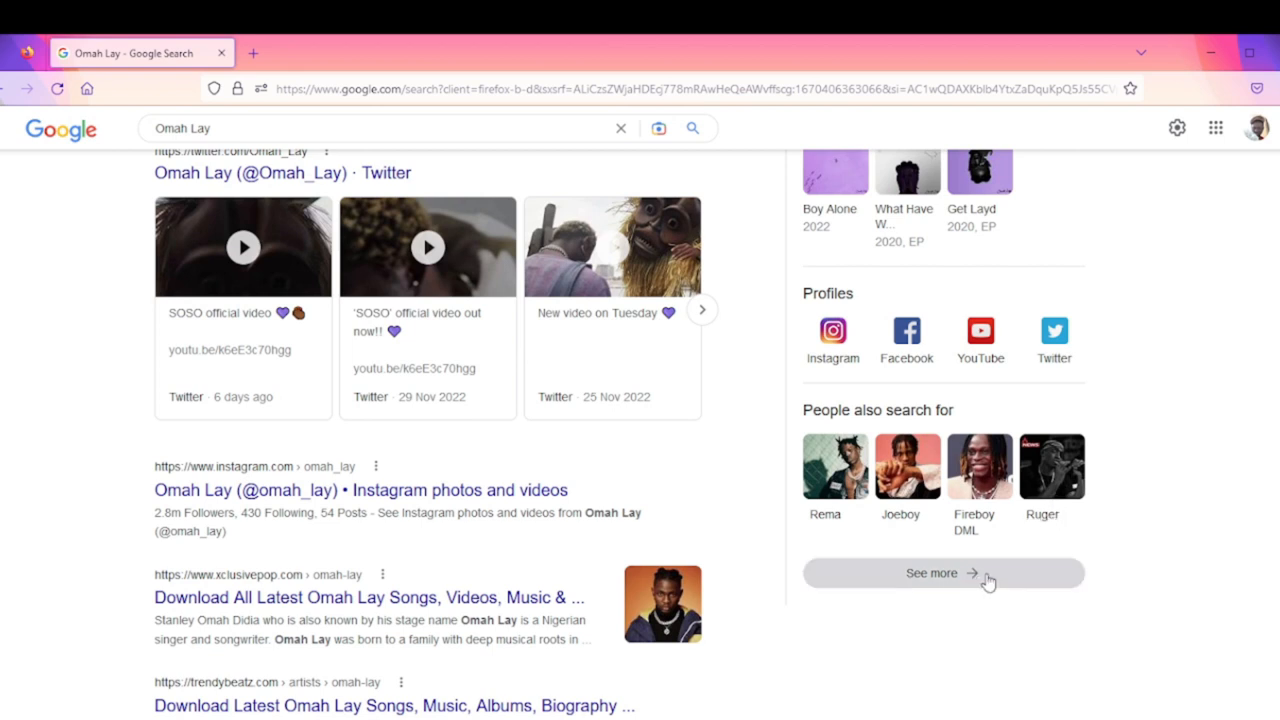
{"action": "left_click", "coordinate": [930, 572]}
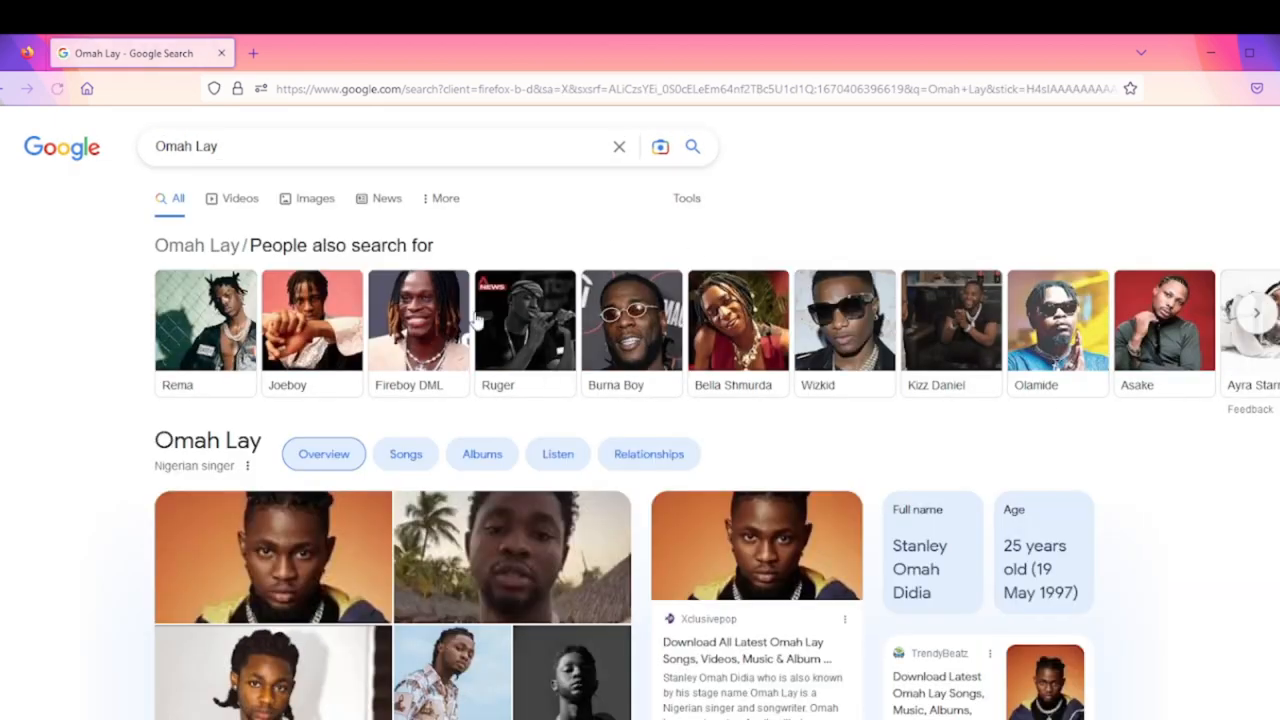
{"action": "scroll", "scroll_direction": "down", "scroll_amount": 3}
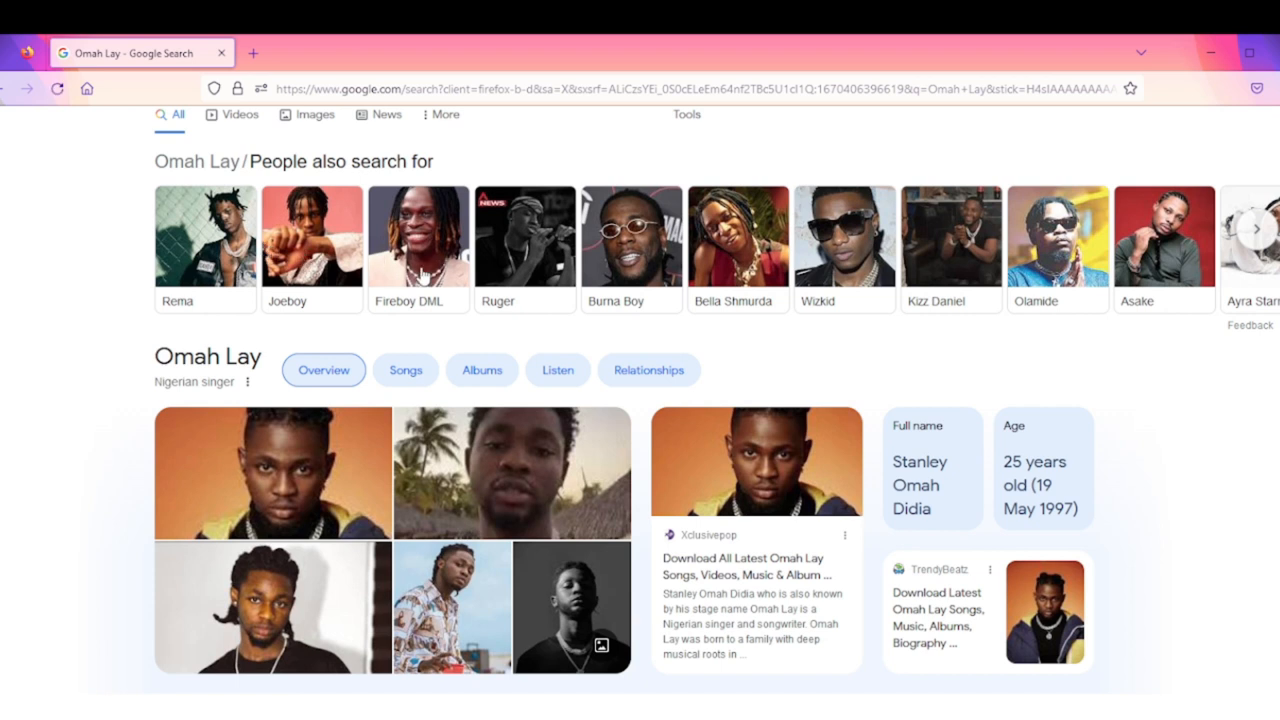
{"action": "mouse_move", "coordinate": [596, 274]}
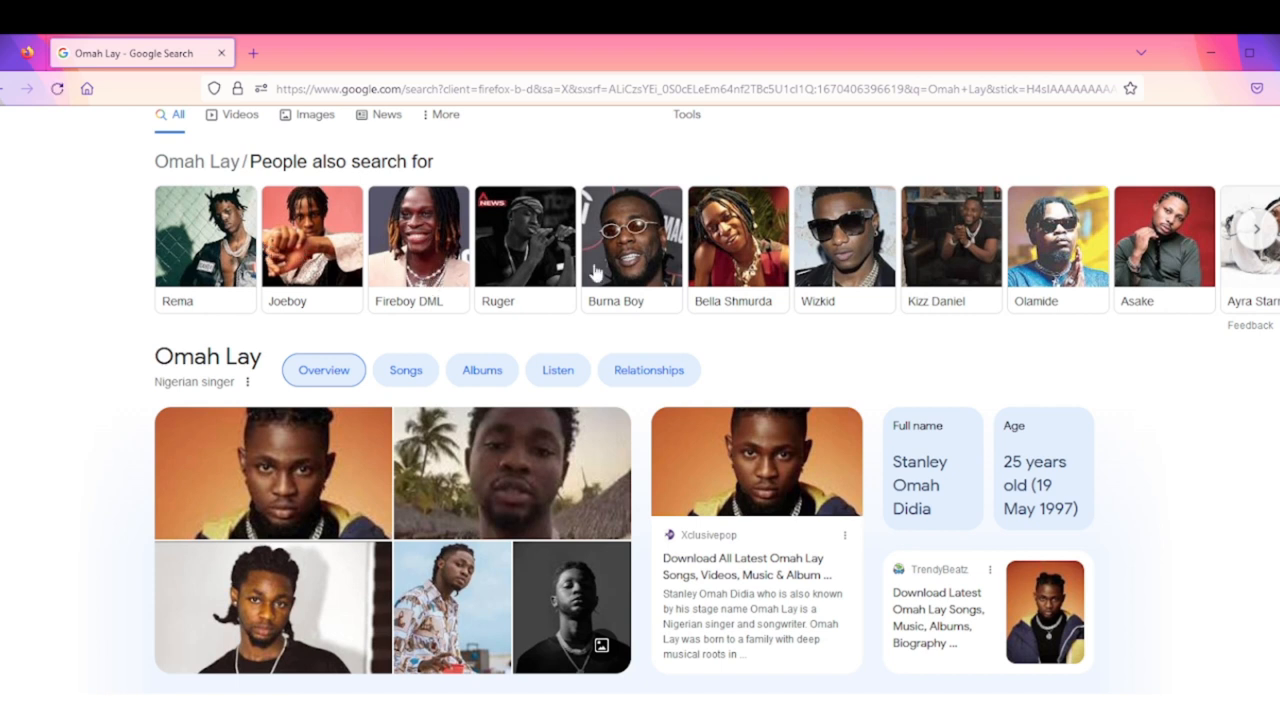
{"action": "mouse_move", "coordinate": [590, 278]}
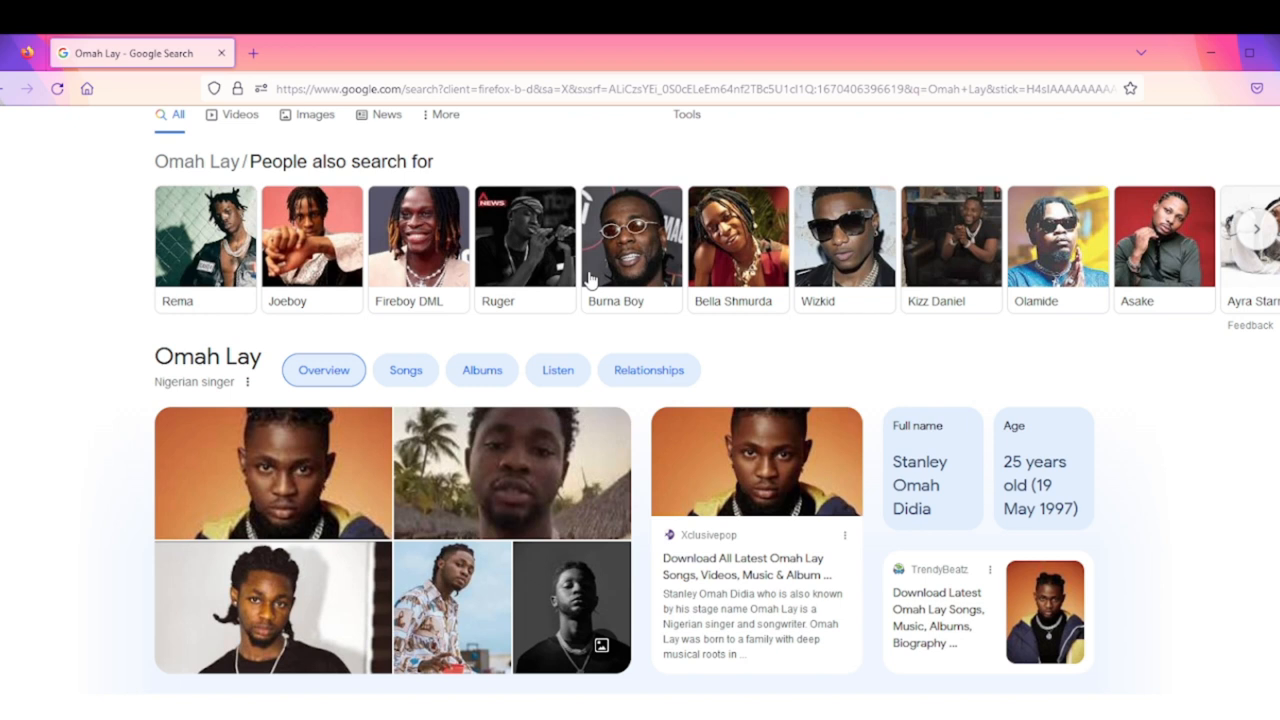
{"action": "mouse_move", "coordinate": [1112, 324]}
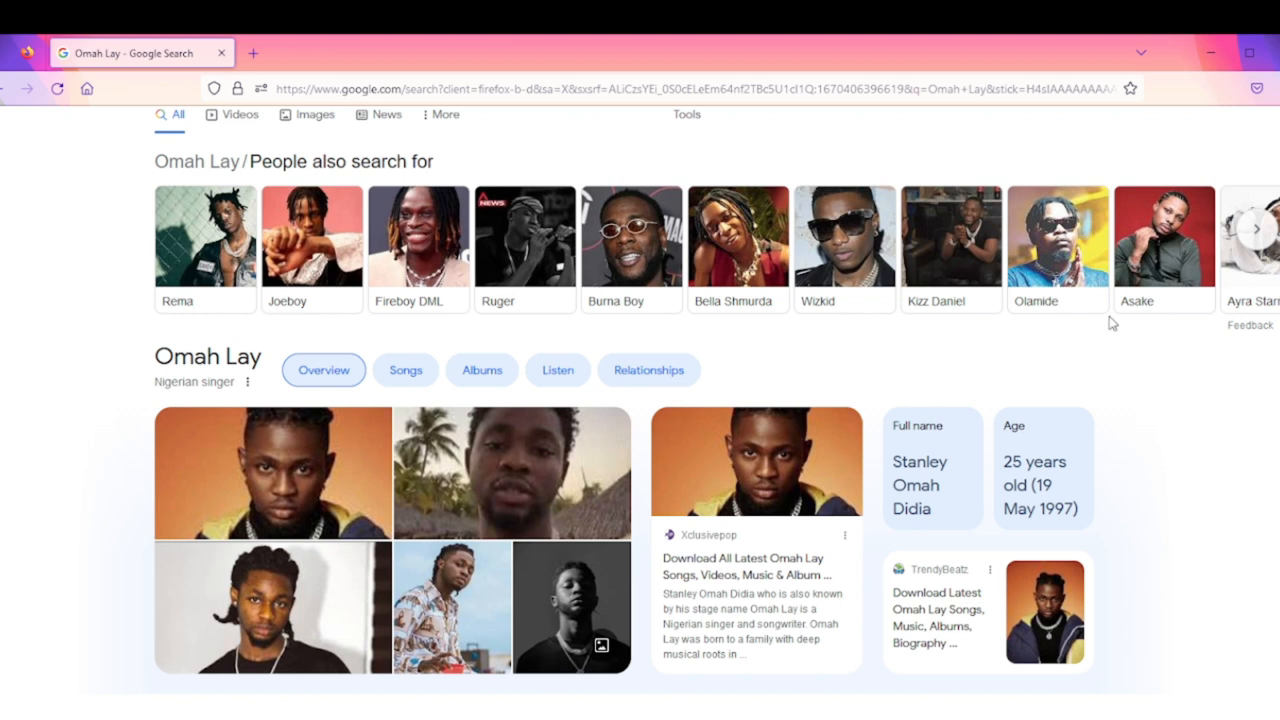
{"action": "scroll", "scroll_direction": "down", "scroll_amount": 3}
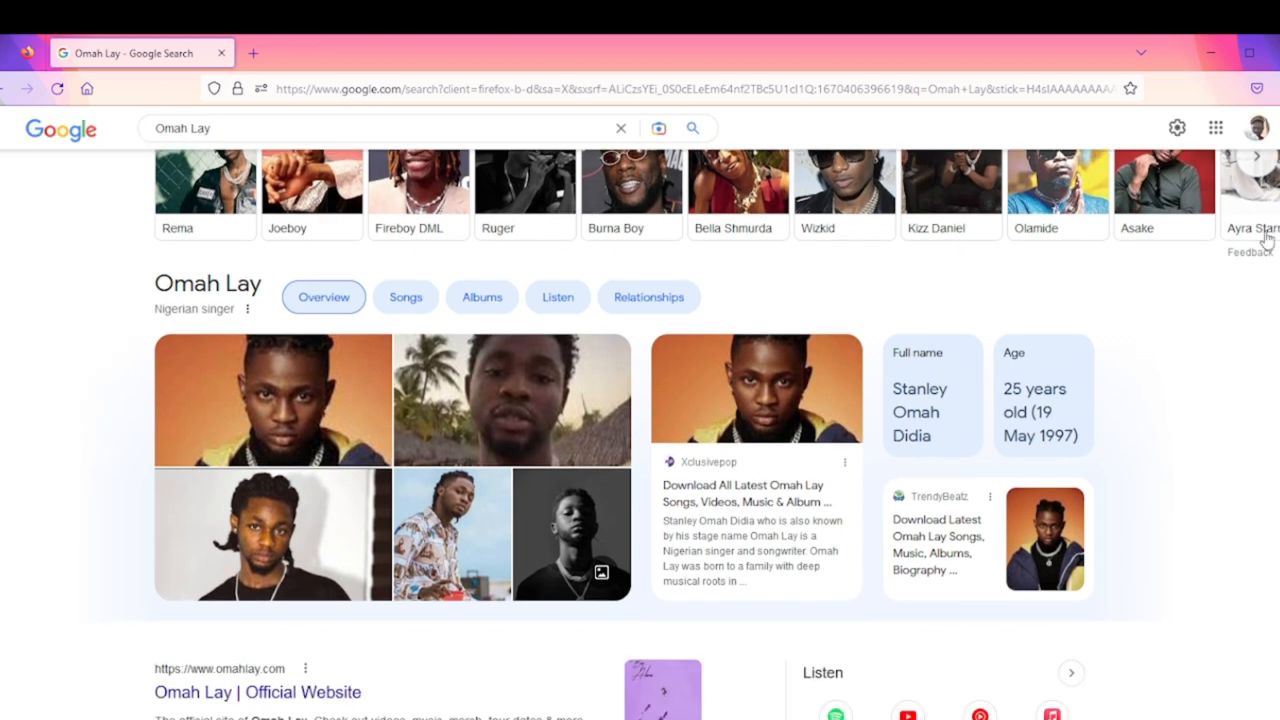
View Ayra Starr's results and read down her Nigerian singer knowledge panel
{"action": "left_click", "coordinate": [1248, 190]}
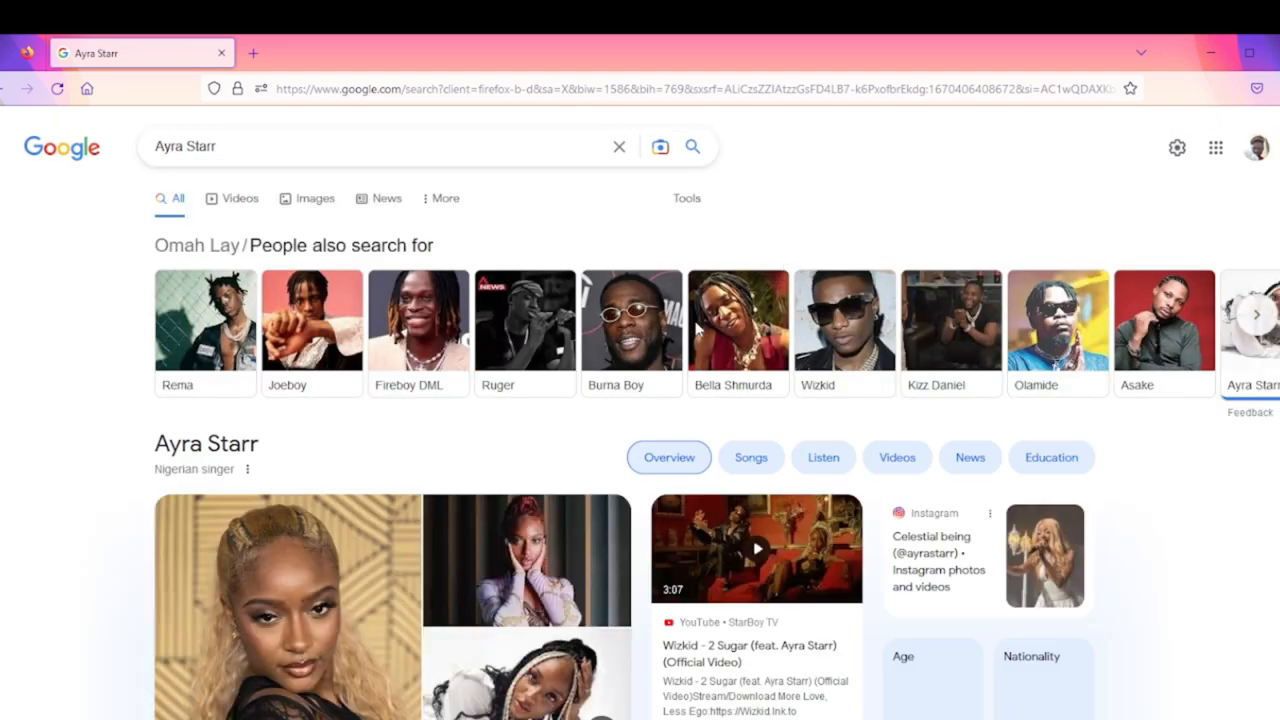
{"action": "scroll", "scroll_direction": "down", "scroll_amount": 3}
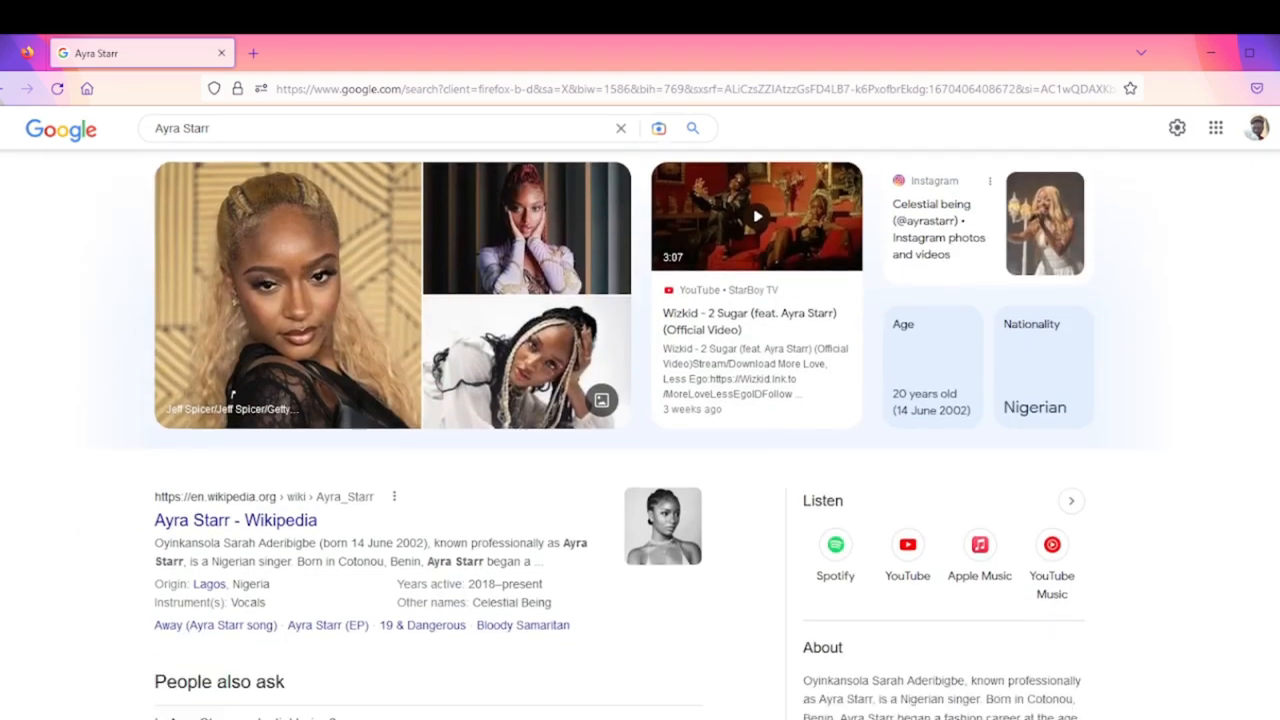
{"action": "scroll", "scroll_direction": "down", "scroll_amount": 3}
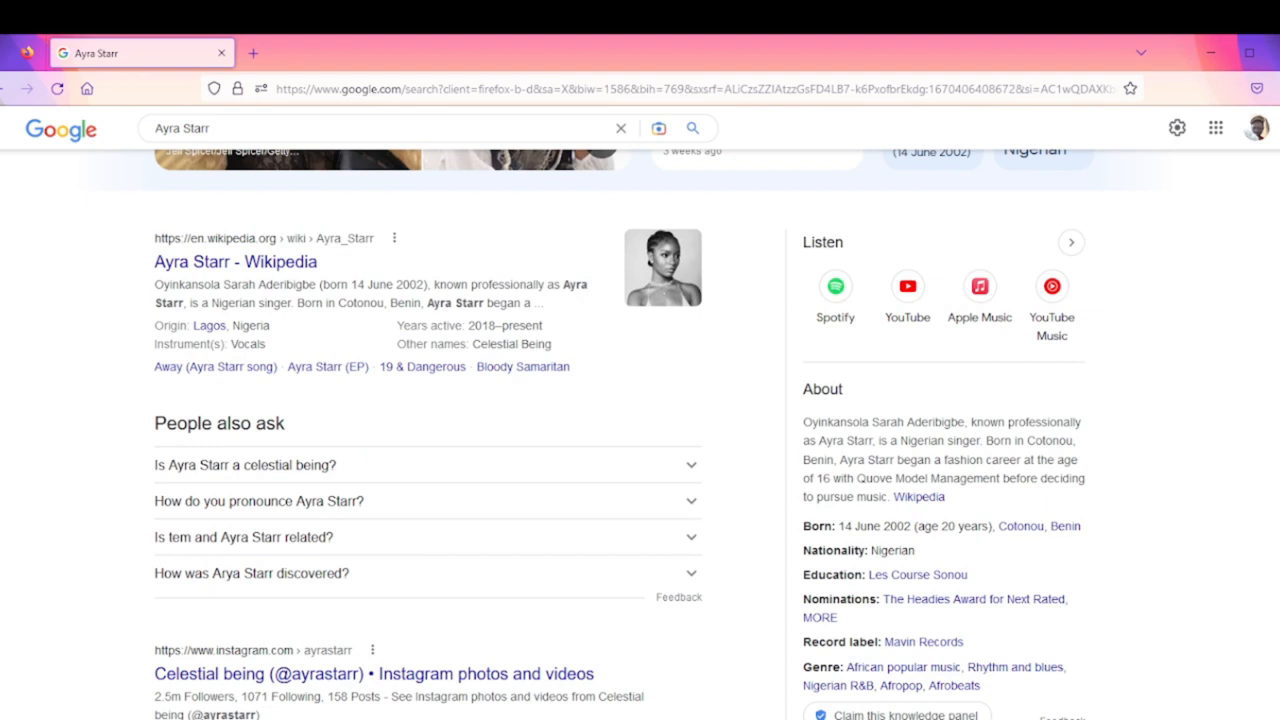
{"action": "mouse_move", "coordinate": [362, 336]}
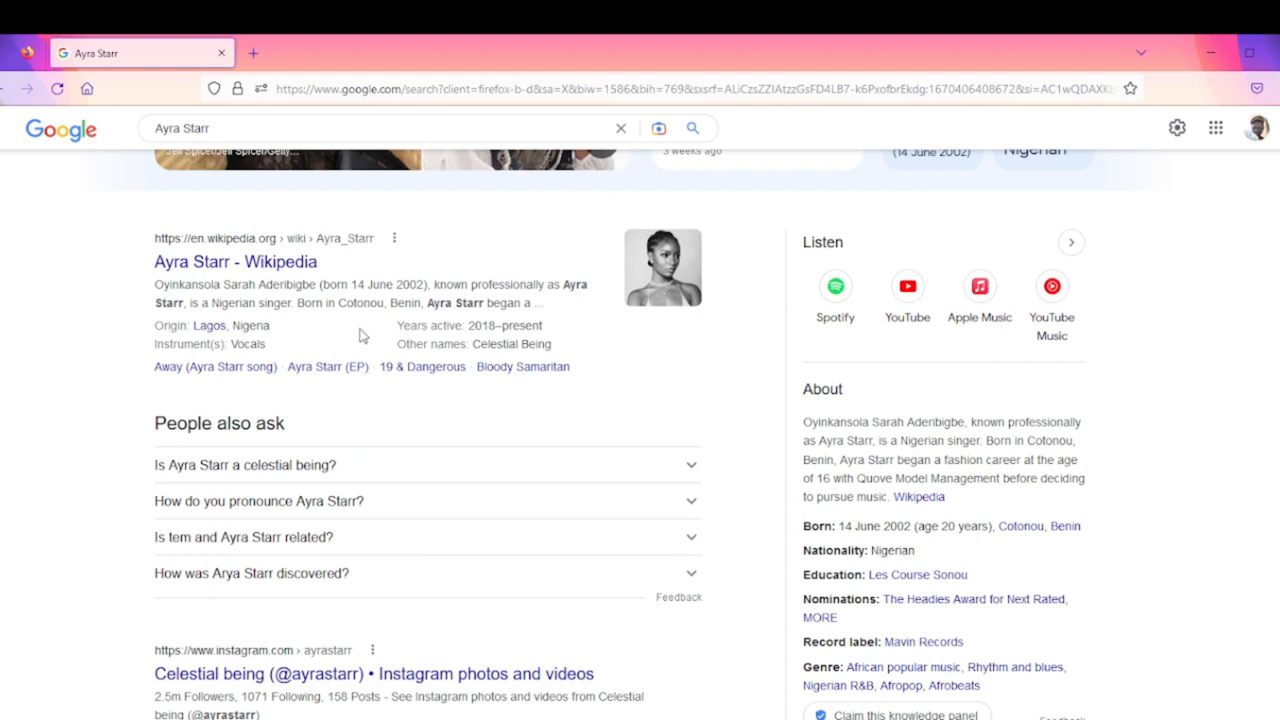
{"action": "mouse_move", "coordinate": [236, 260]}
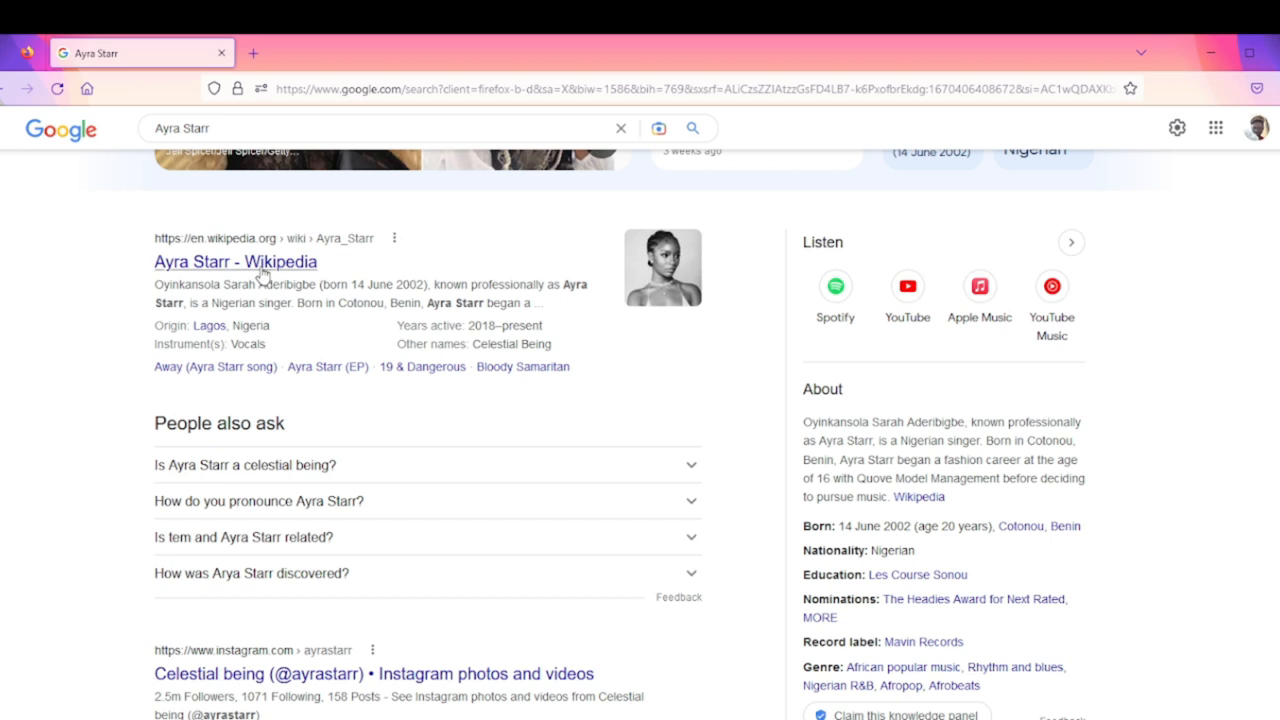
{"action": "mouse_move", "coordinate": [258, 276]}
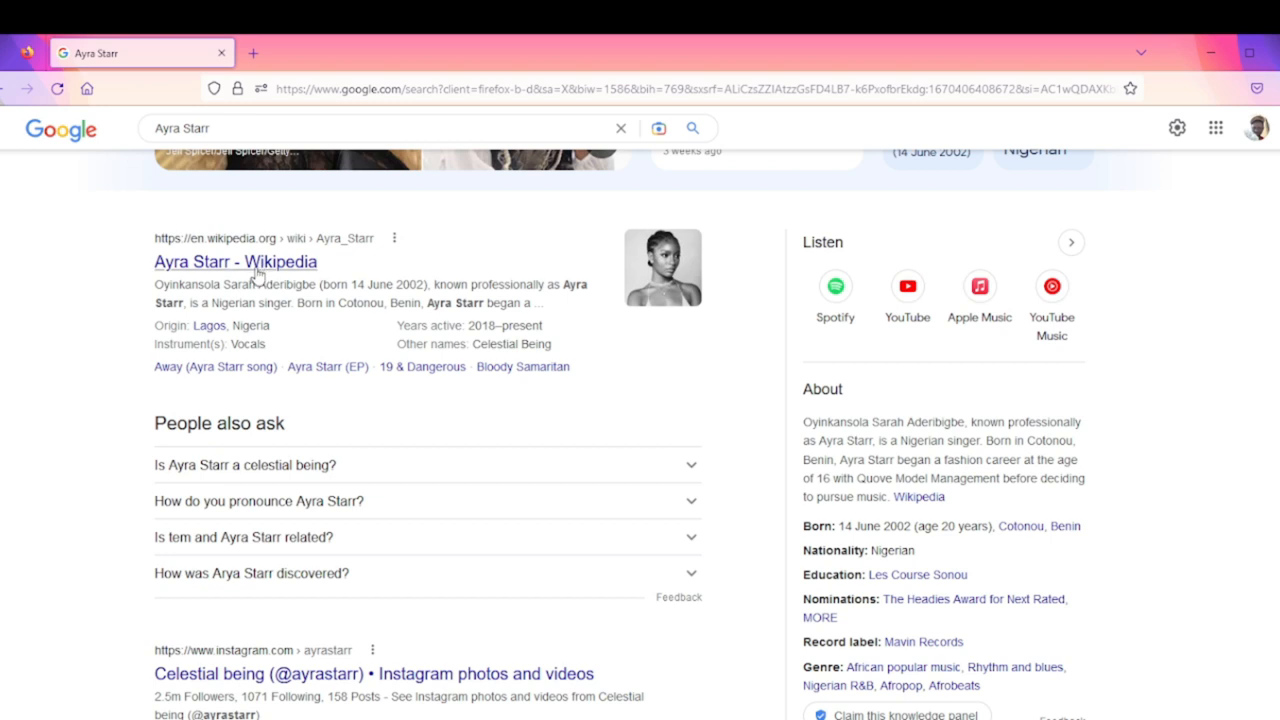
{"action": "mouse_move", "coordinate": [540, 344]}
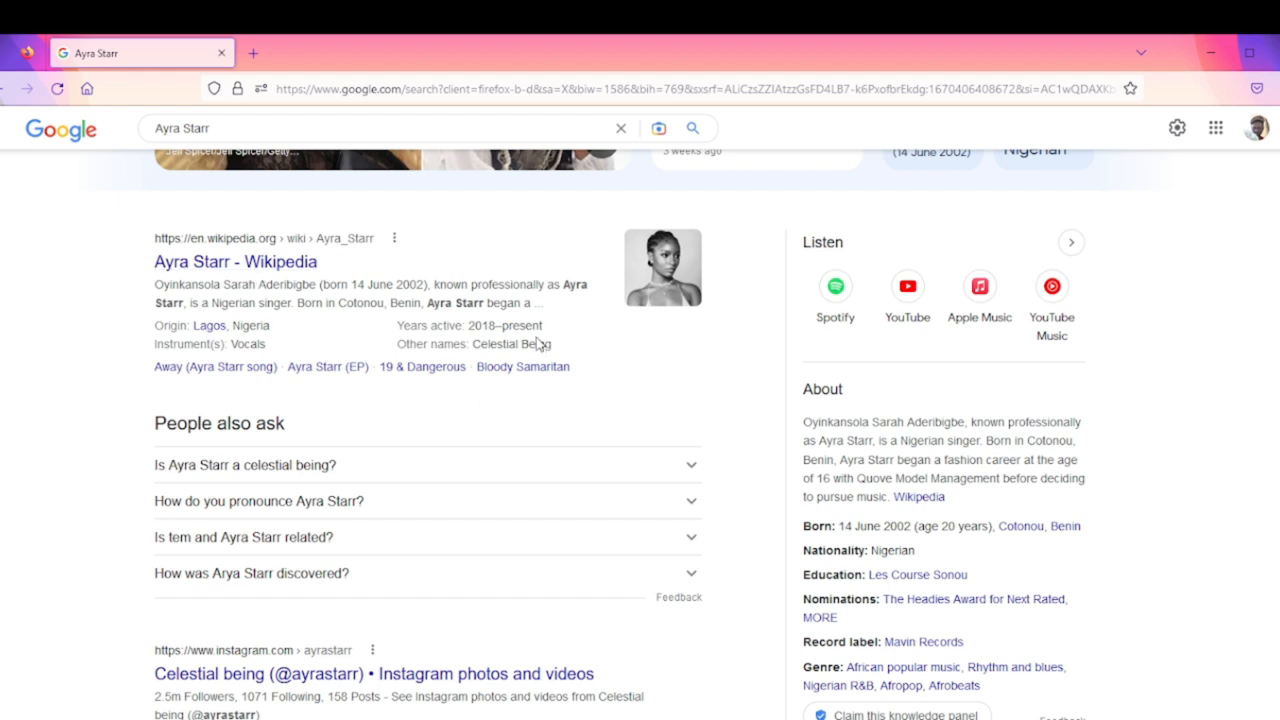
{"action": "mouse_move", "coordinate": [996, 436]}
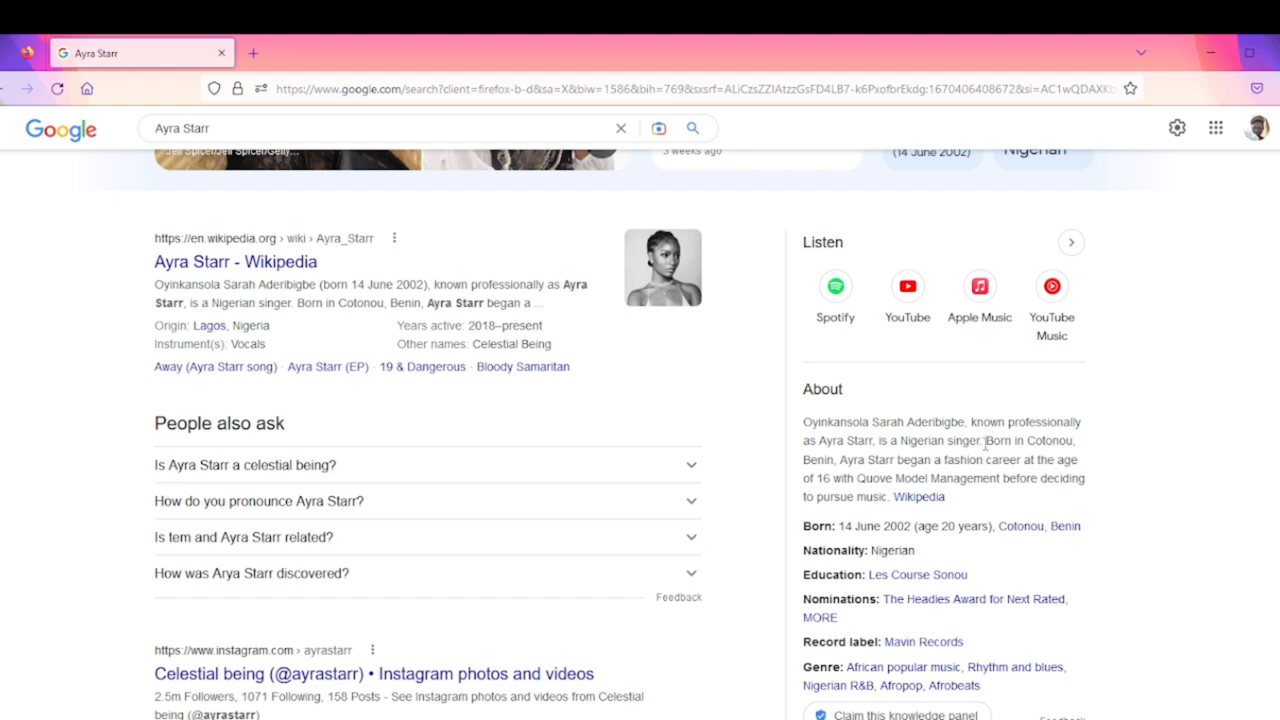
{"action": "mouse_move", "coordinate": [984, 444]}
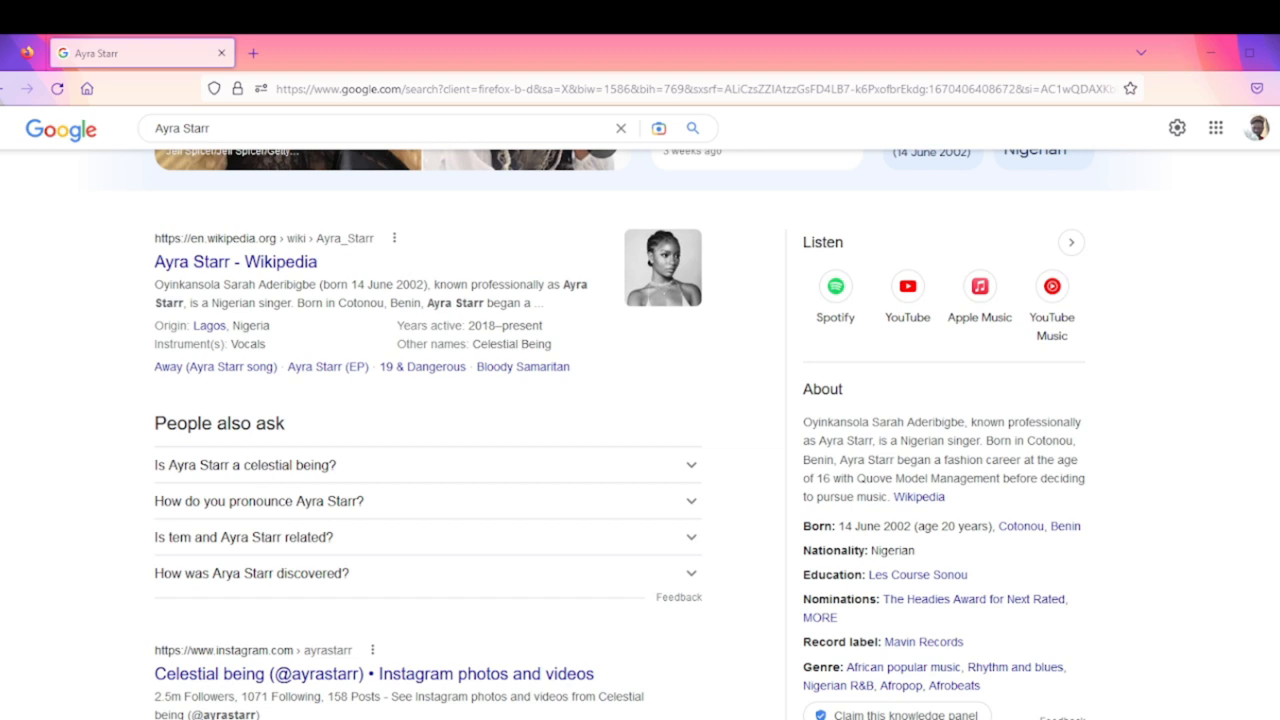
Search again for 'sunny slim' to return to Sunny Slim's results
{"action": "type", "text": "sunny slim"}
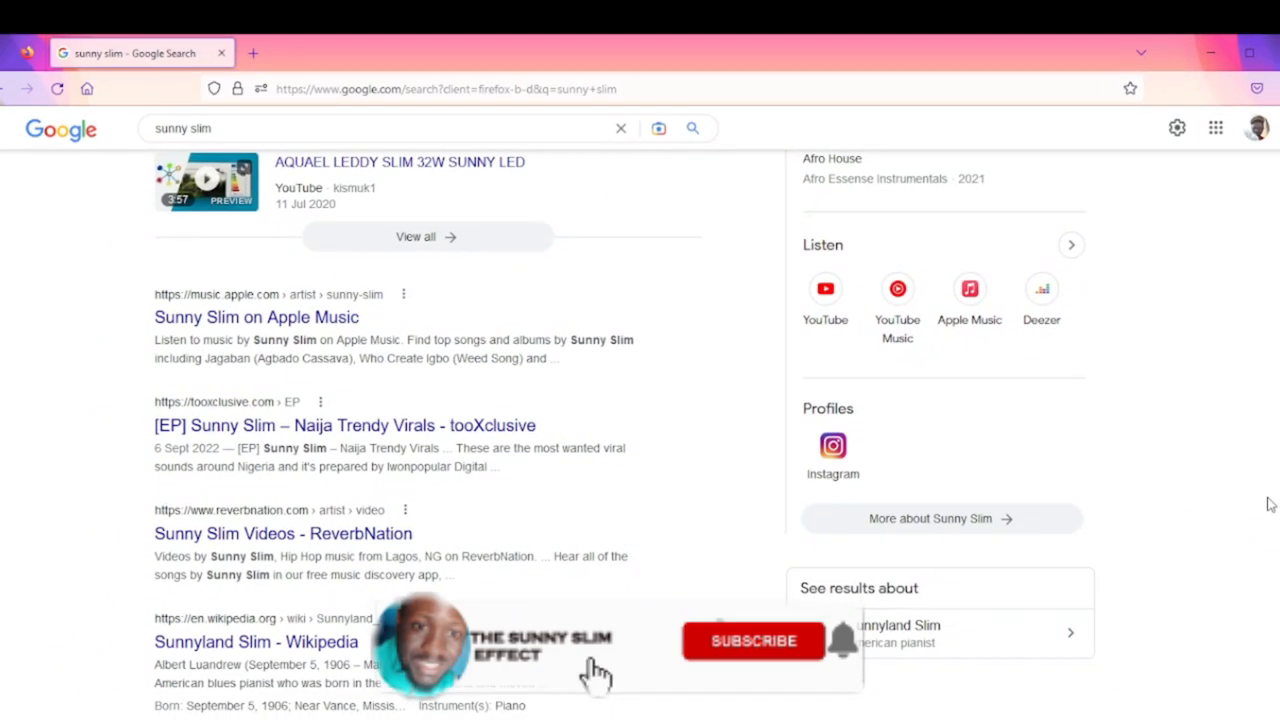
{"action": "mouse_move", "coordinate": [658, 640]}
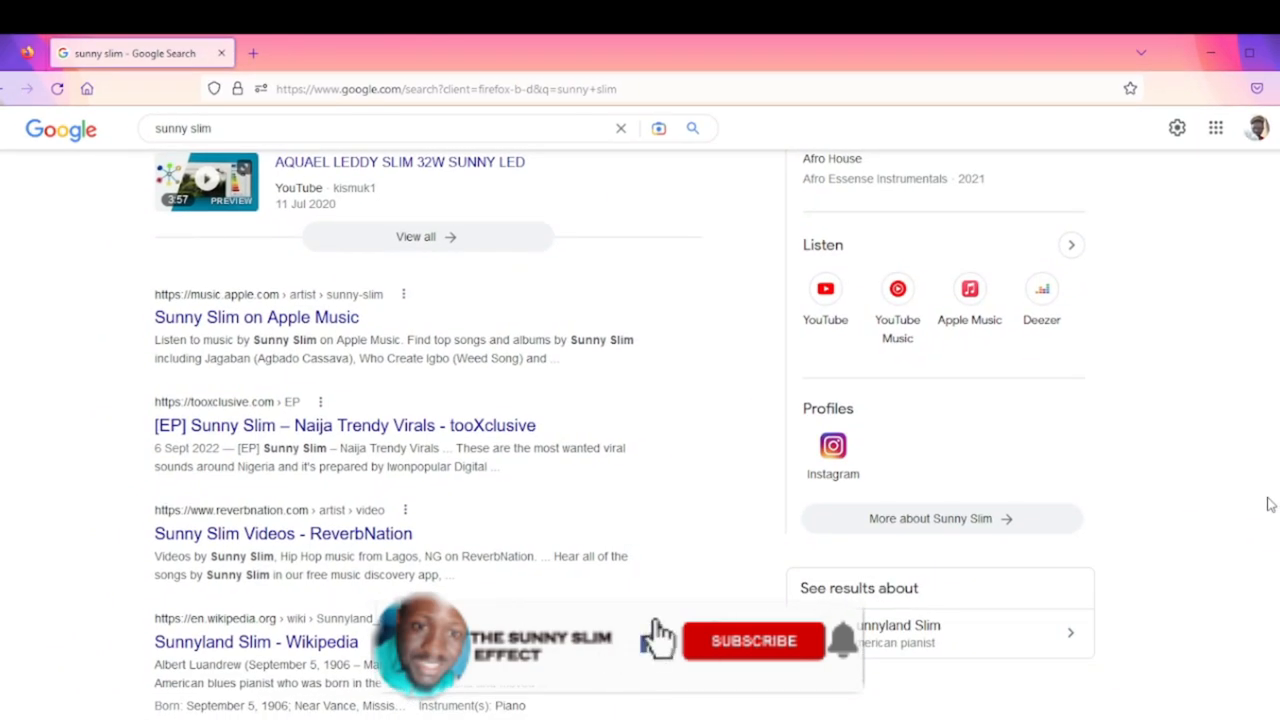
{"action": "left_click", "coordinate": [752, 640]}
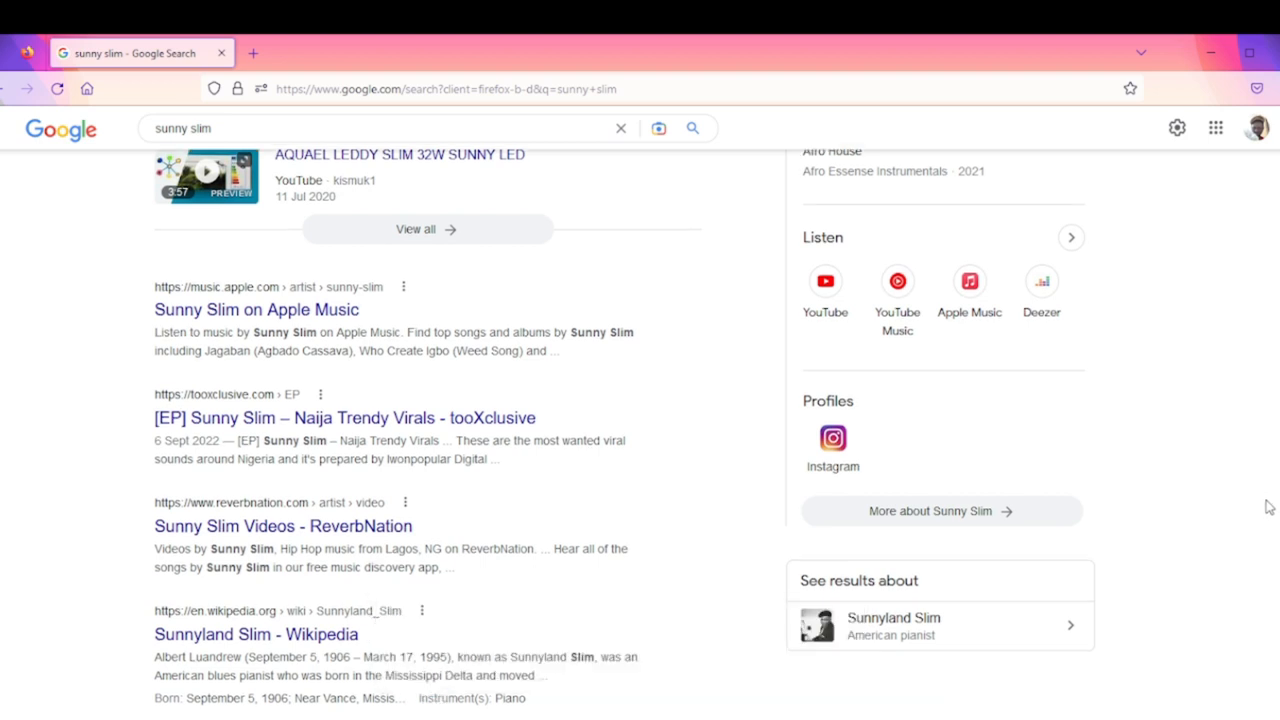
{"action": "scroll", "scroll_direction": "down", "scroll_amount": 3}
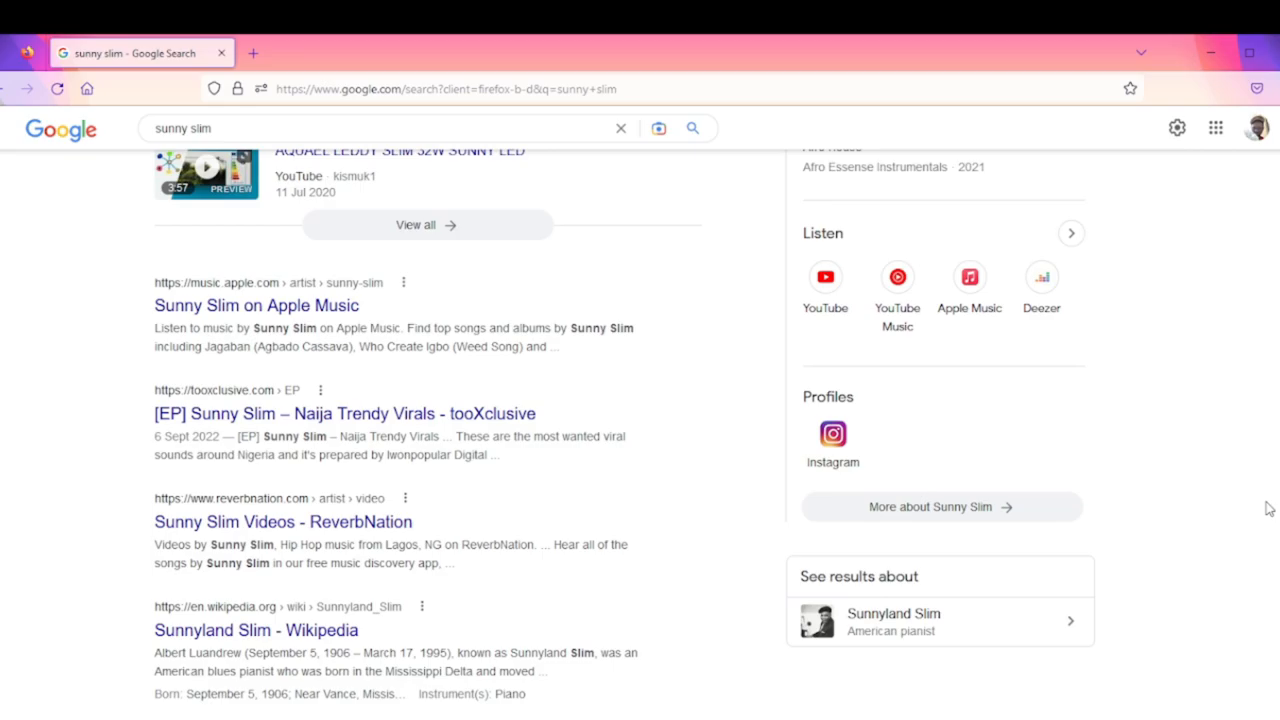